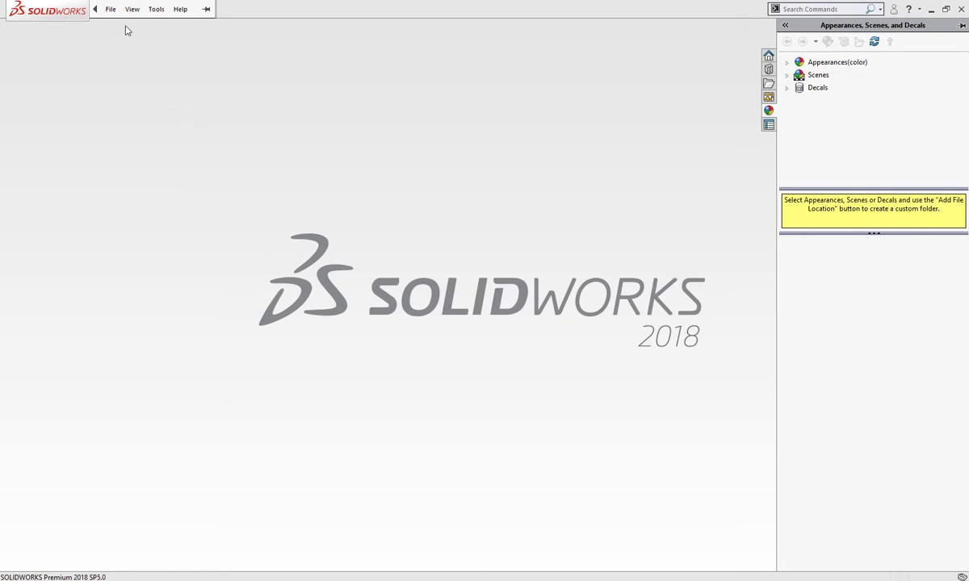
Create a new blank Part document from File > New.
click(110, 9)
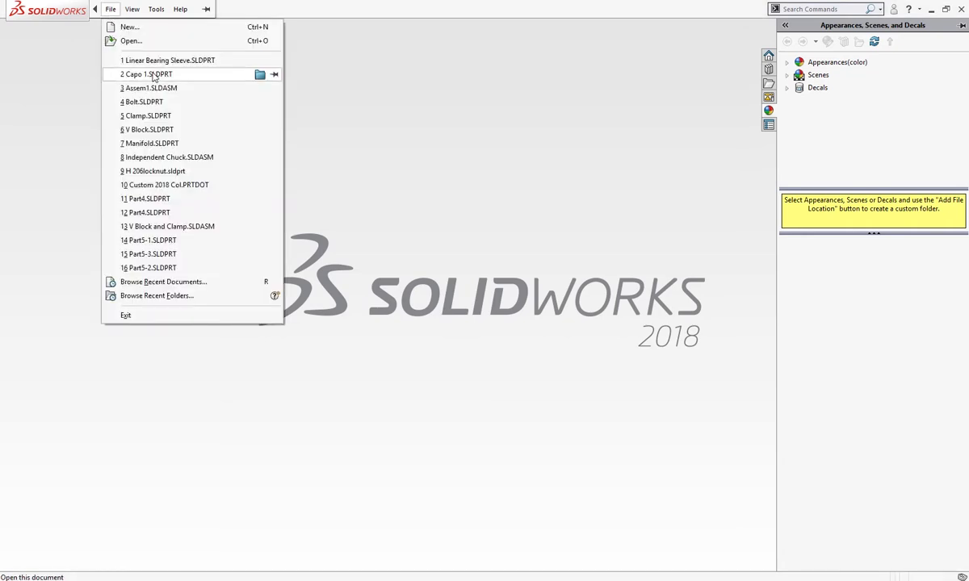
click(130, 26)
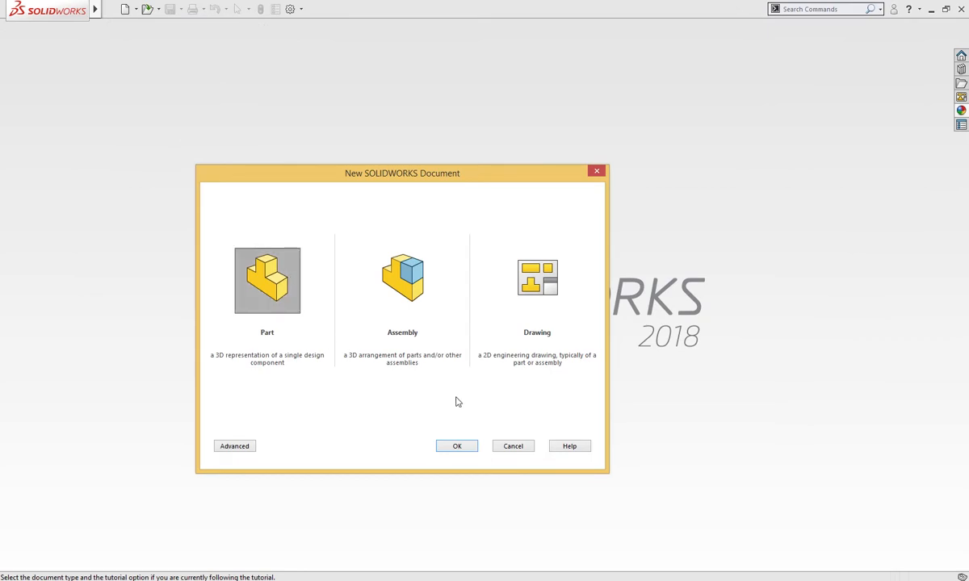
click(456, 446)
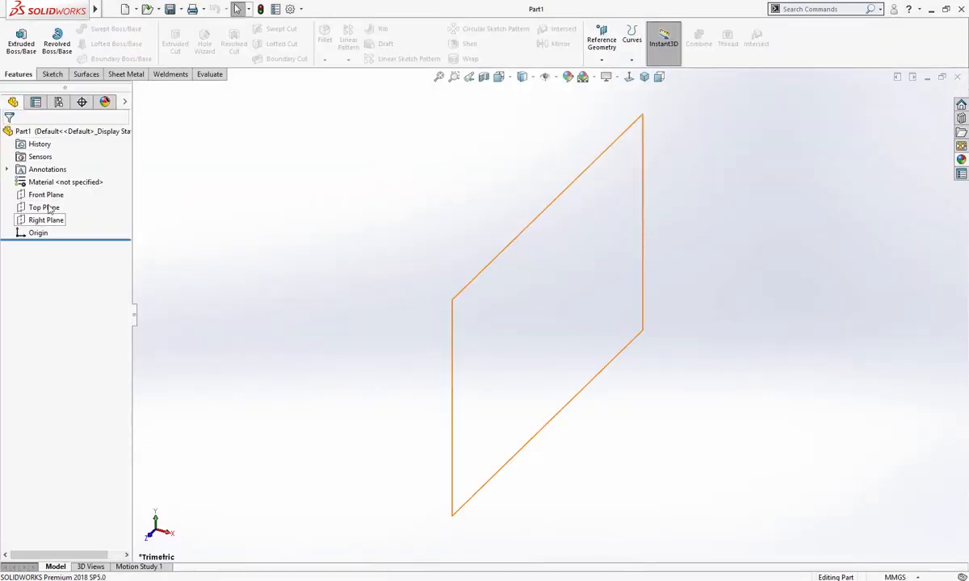
On the Front Plane, draw vertical and angled centerlines meeting at the origin.
click(45, 195)
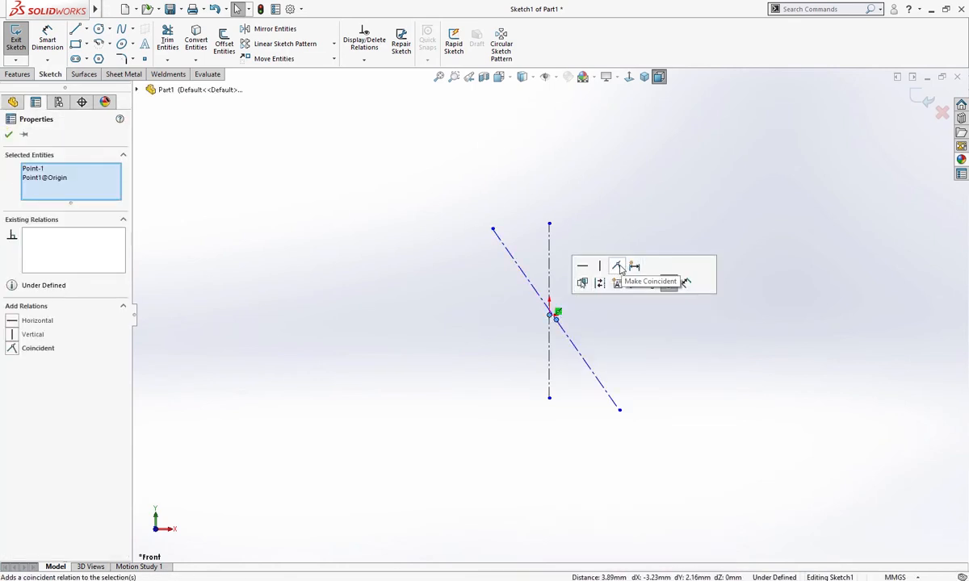
click(634, 266)
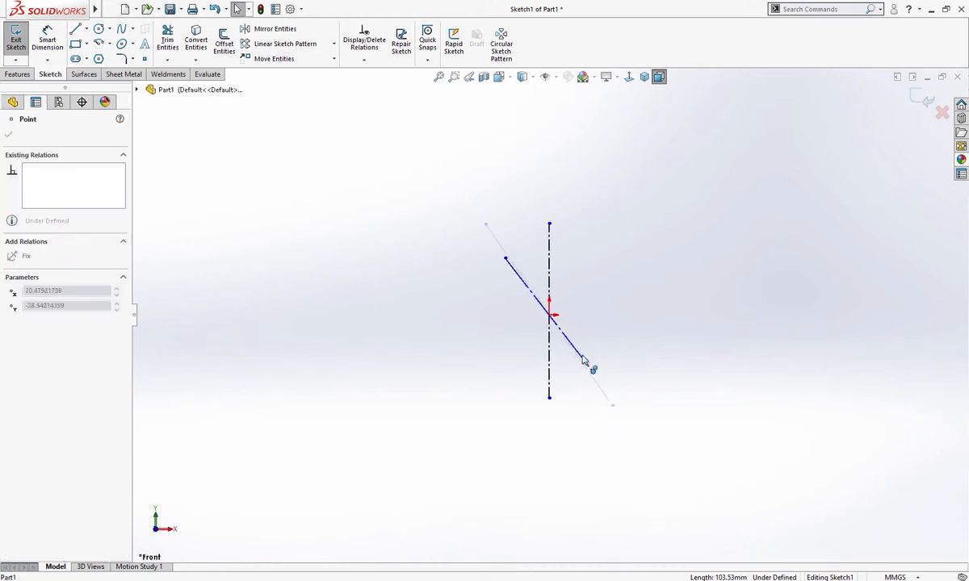
drag(585, 362, 623, 420)
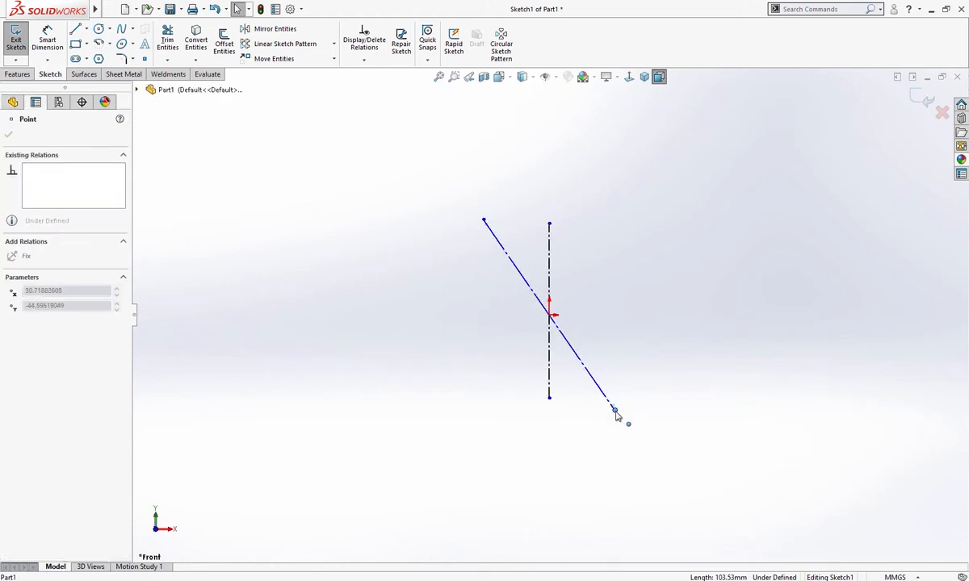
click(615, 410)
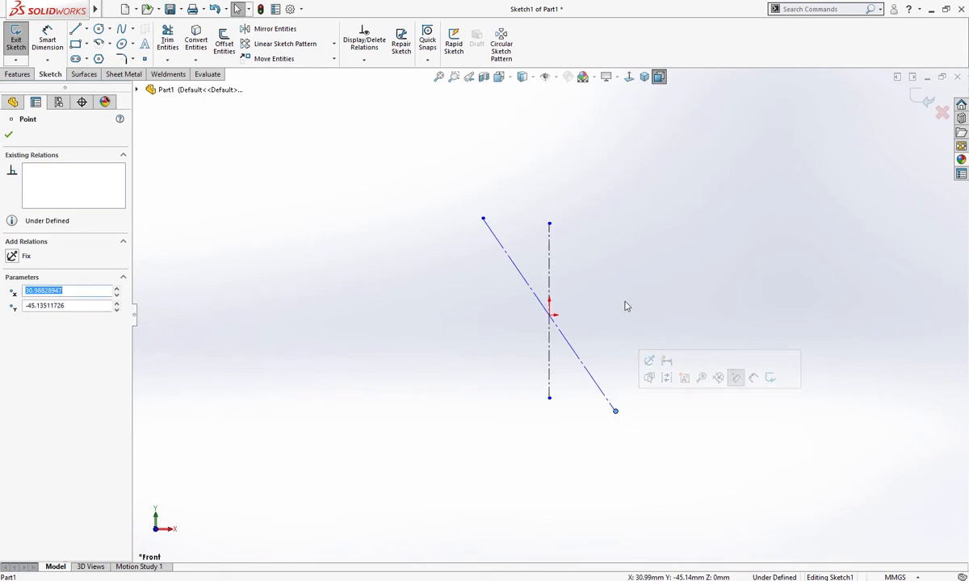
Dimension the centerlines to a 38° angle and 130 mm length.
click(8, 134)
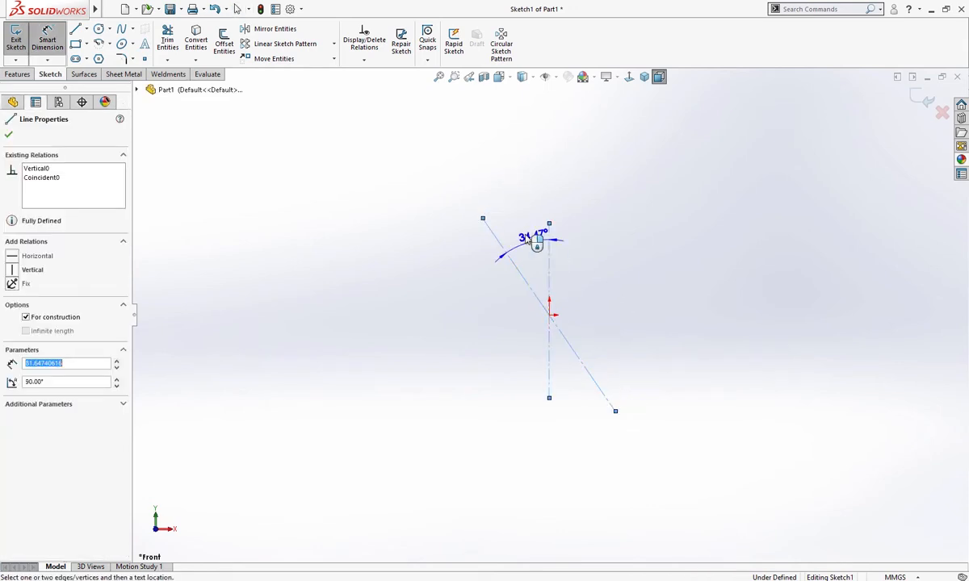
click(524, 243)
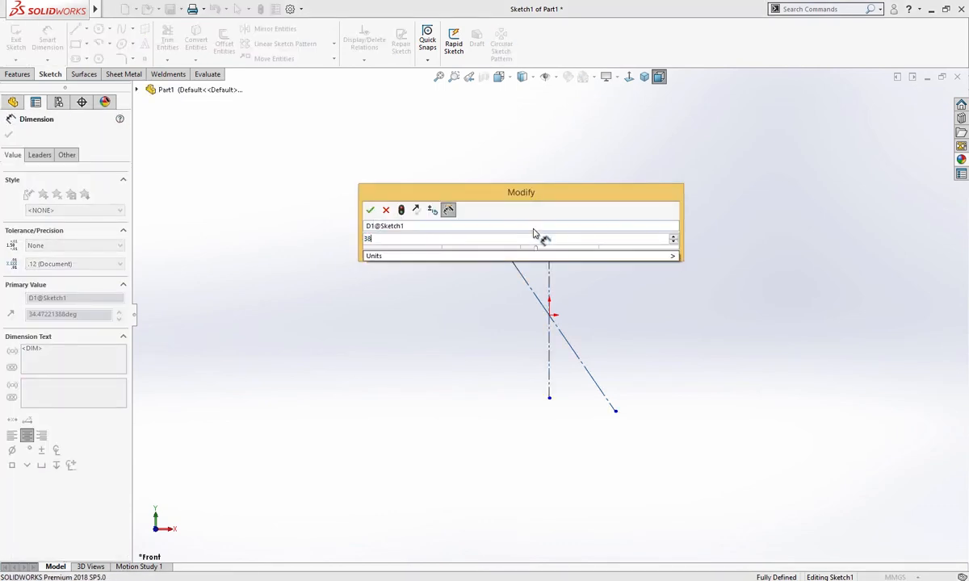
click(371, 210)
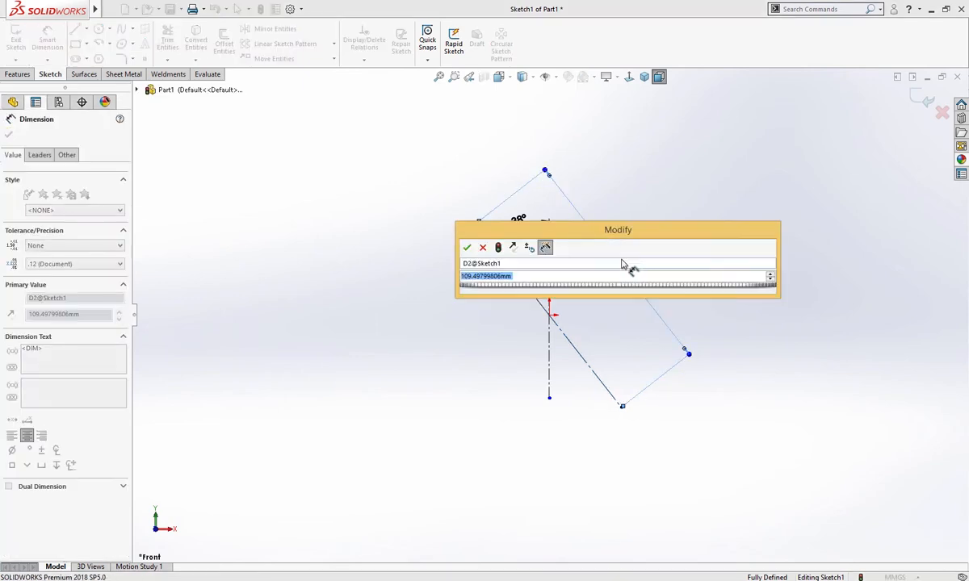
click(466, 247)
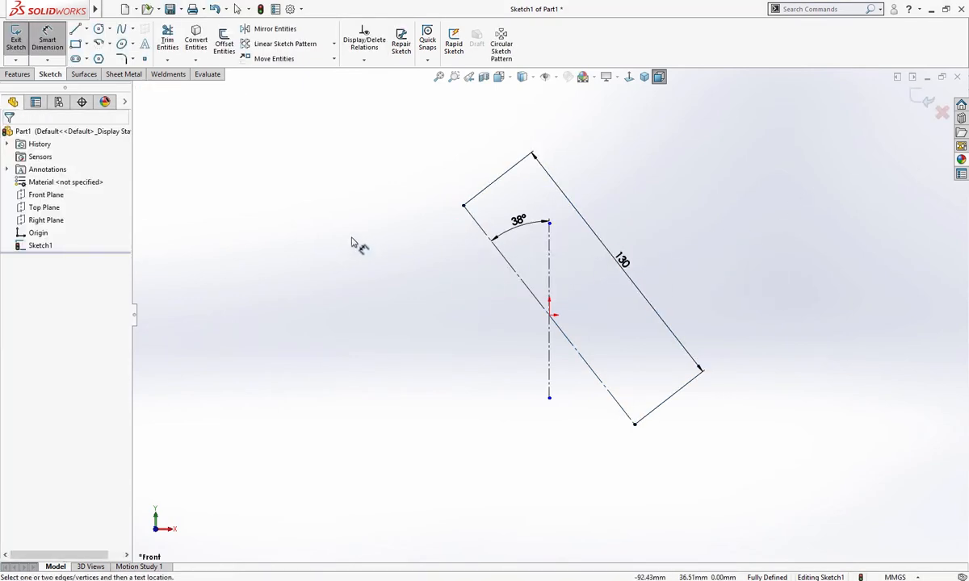
Draw a circle at the upper line end and a large circle at the origin.
click(98, 29)
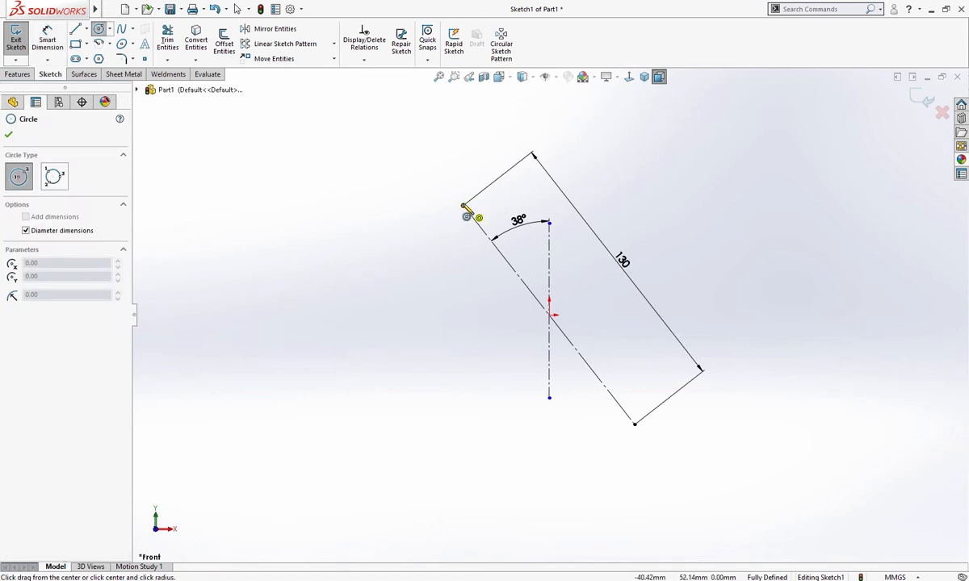
click(463, 205)
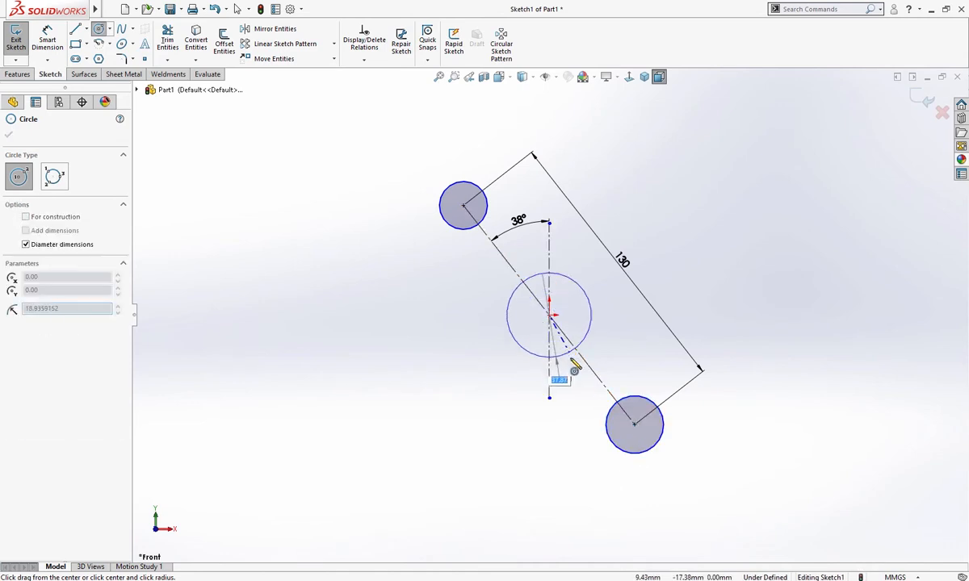
click(549, 315)
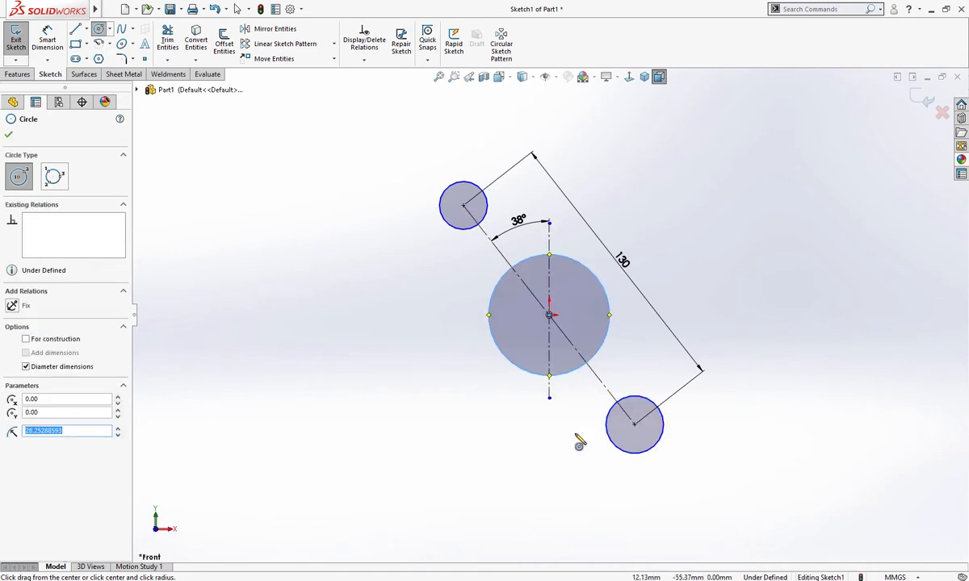
Dimension the circles Ø30 and Ø100, make end circles equal, and draw tangent lines.
click(8, 134)
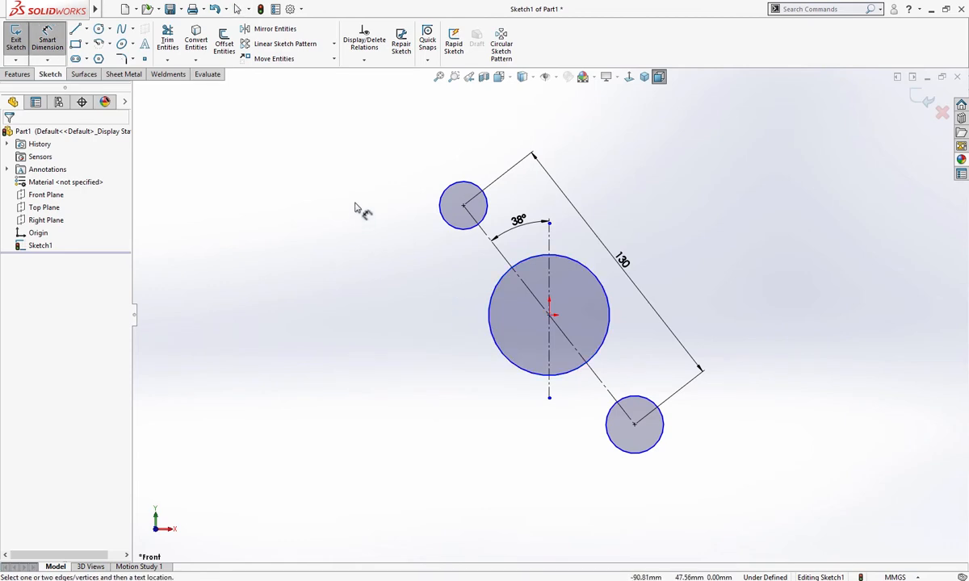
click(463, 207)
text(10)
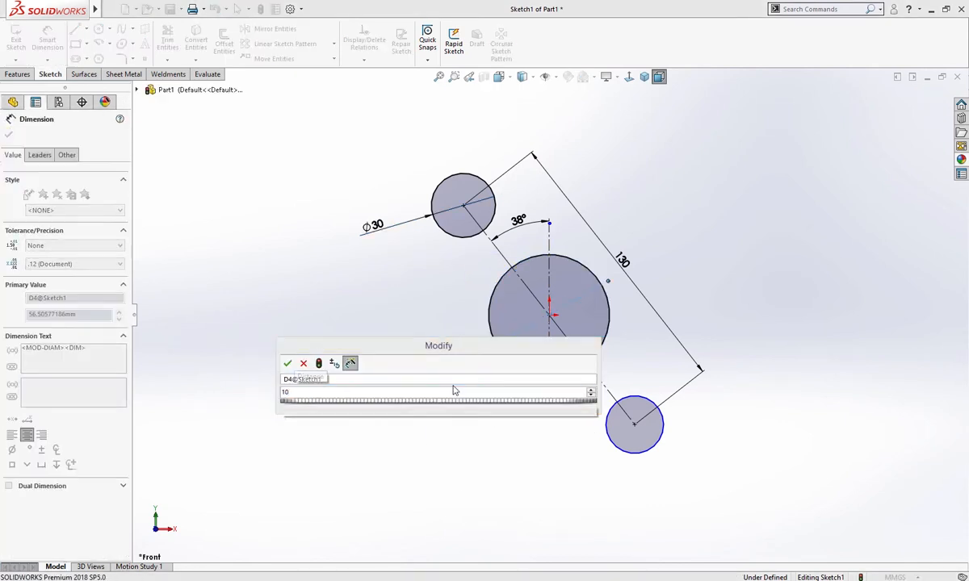
click(287, 364)
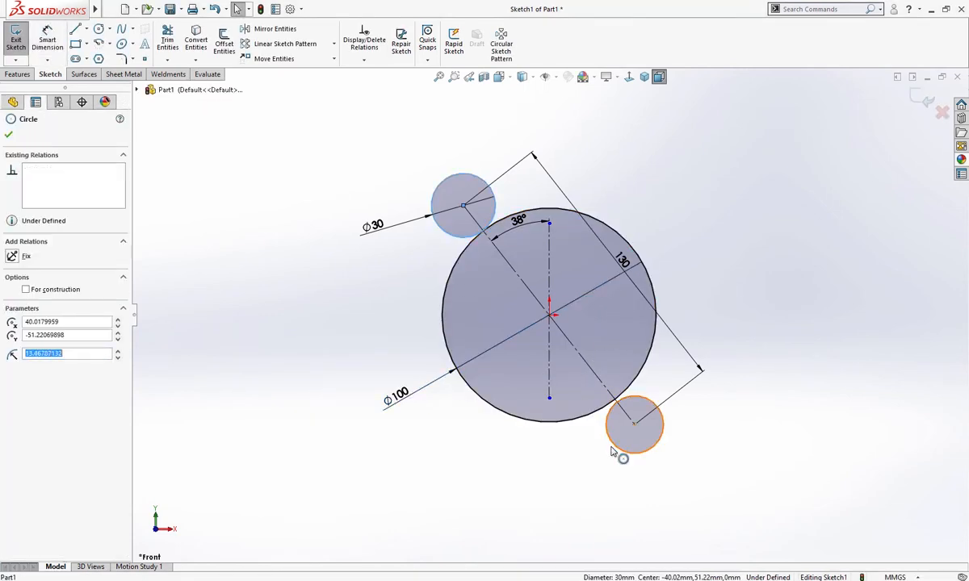
click(8, 134)
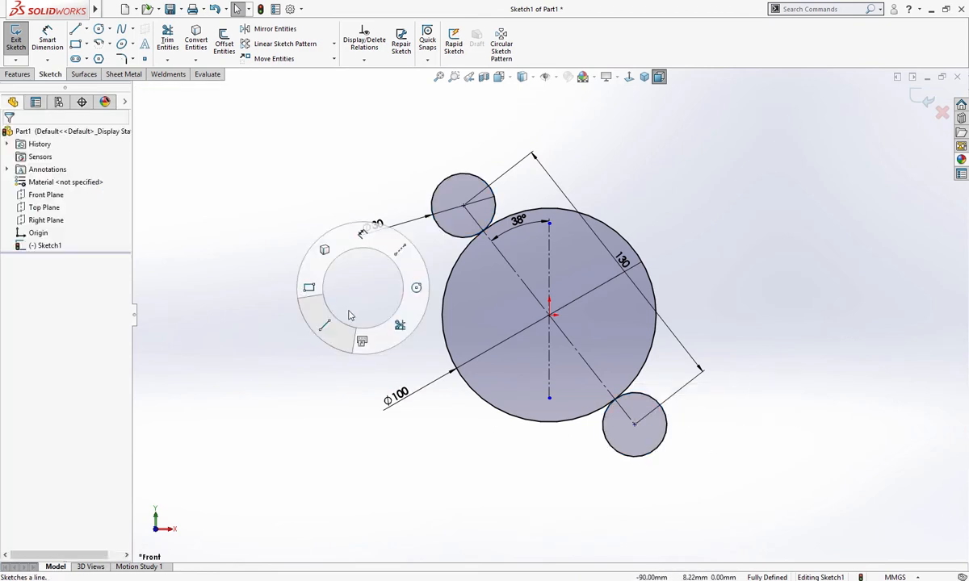
click(77, 28)
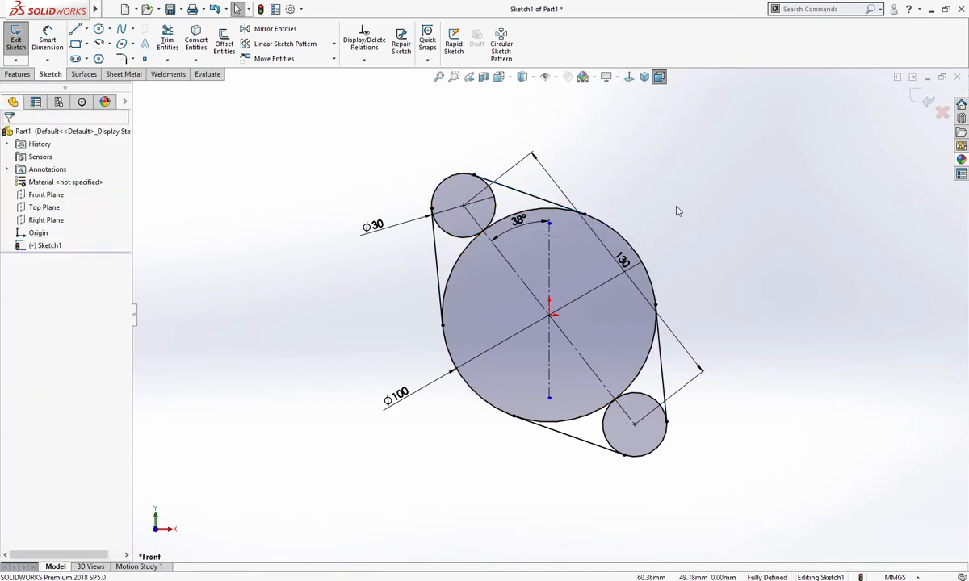
Trim the inner arcs and extrude the flange outline 10 mm blind.
click(168, 38)
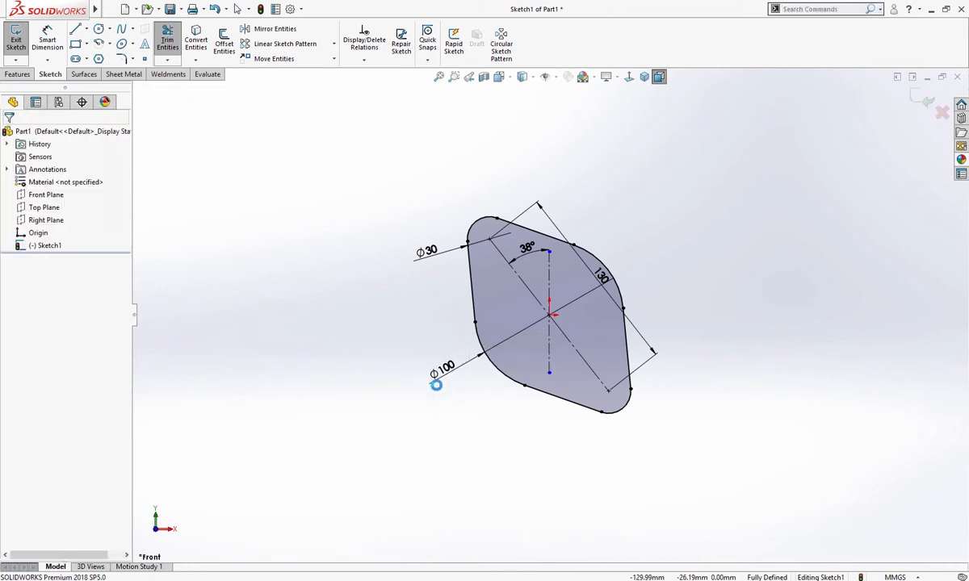
click(16, 36)
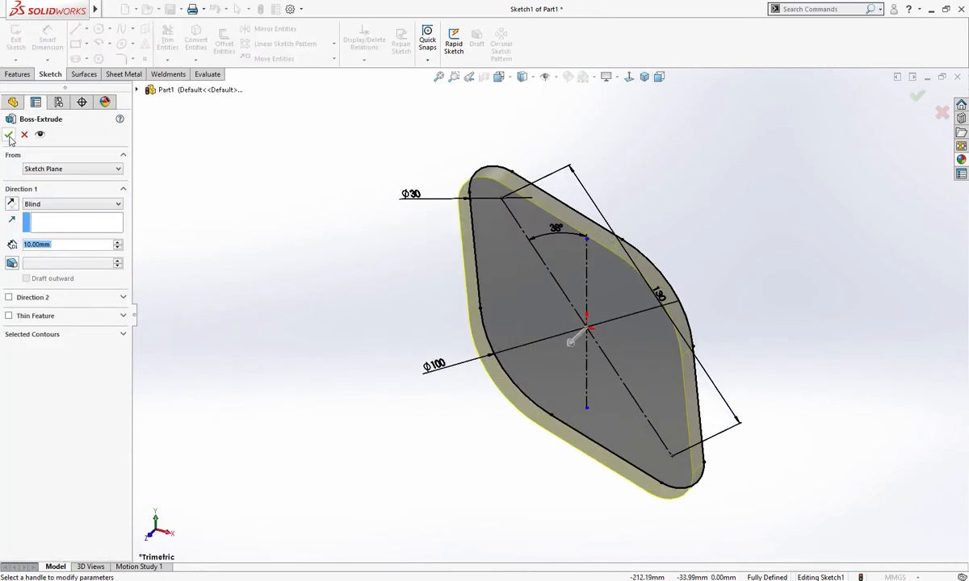
click(9, 135)
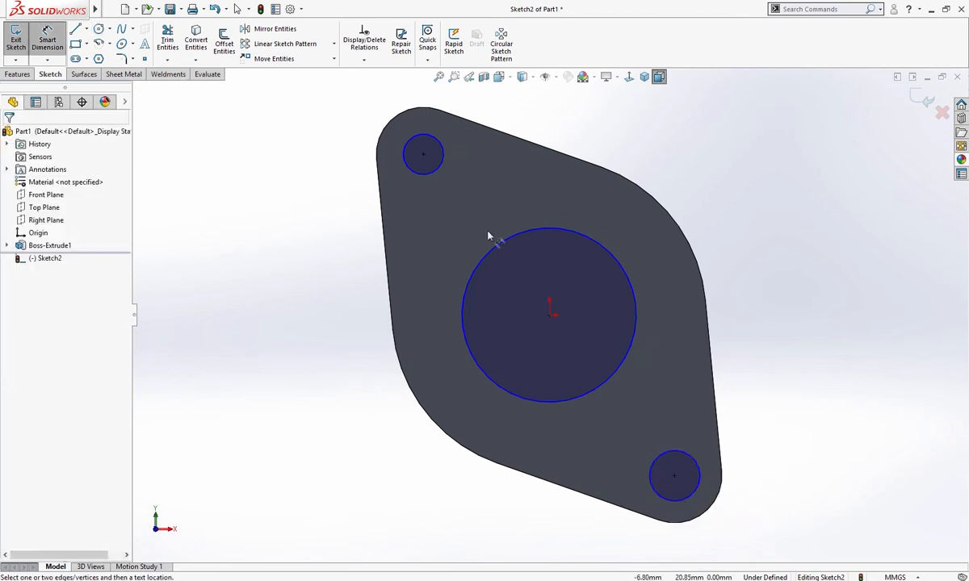
Size the hole circles Ø16 and Ø68 and cut them through the flange.
click(423, 154)
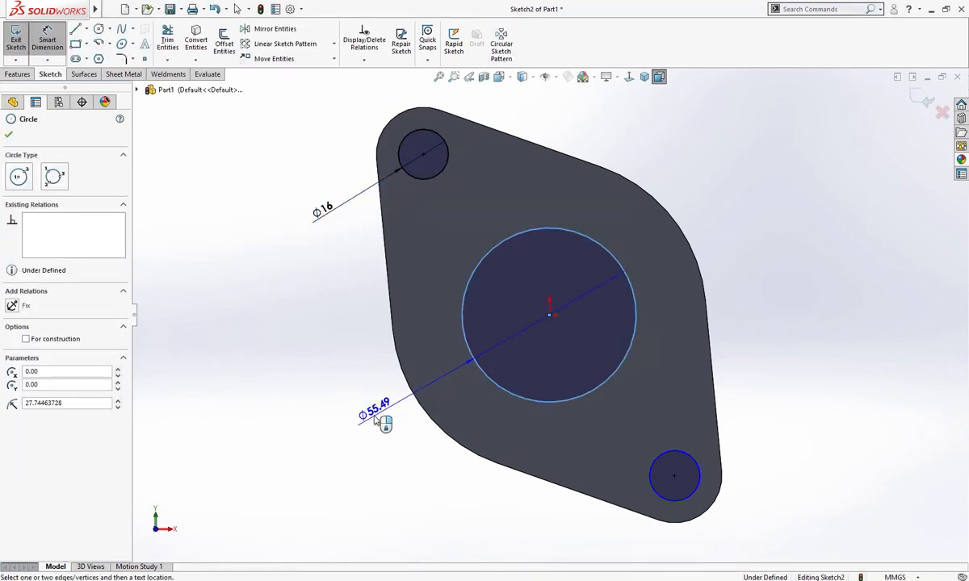
click(376, 411)
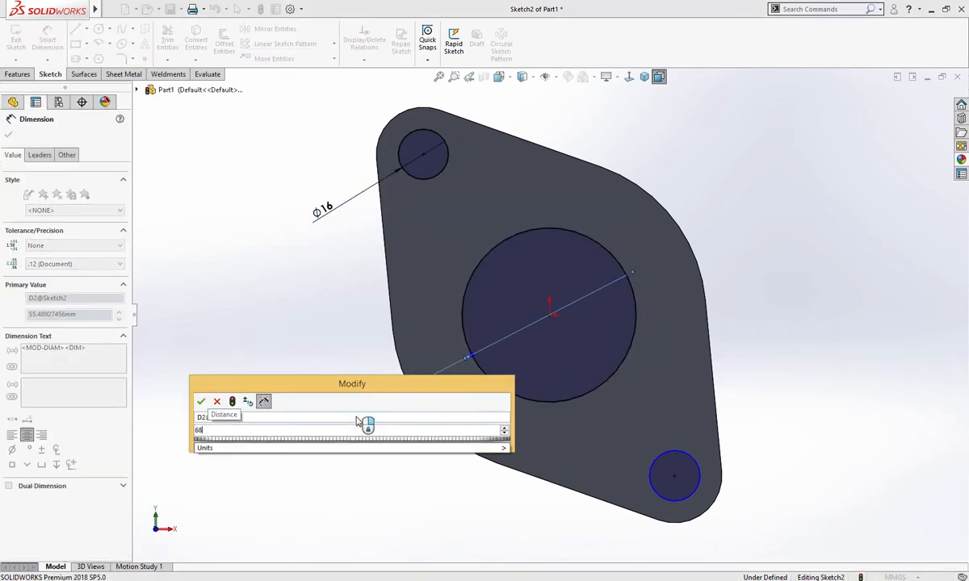
click(201, 402)
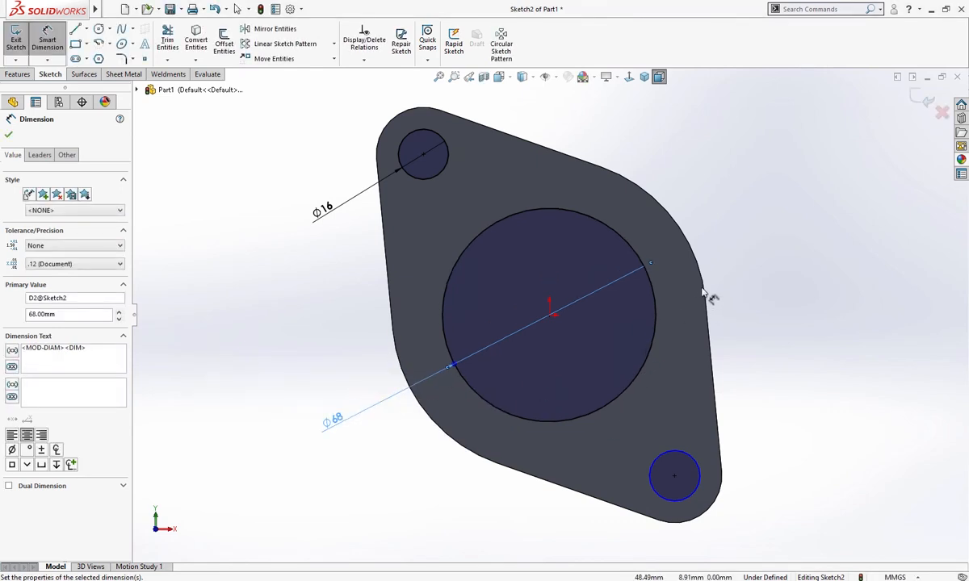
click(423, 153)
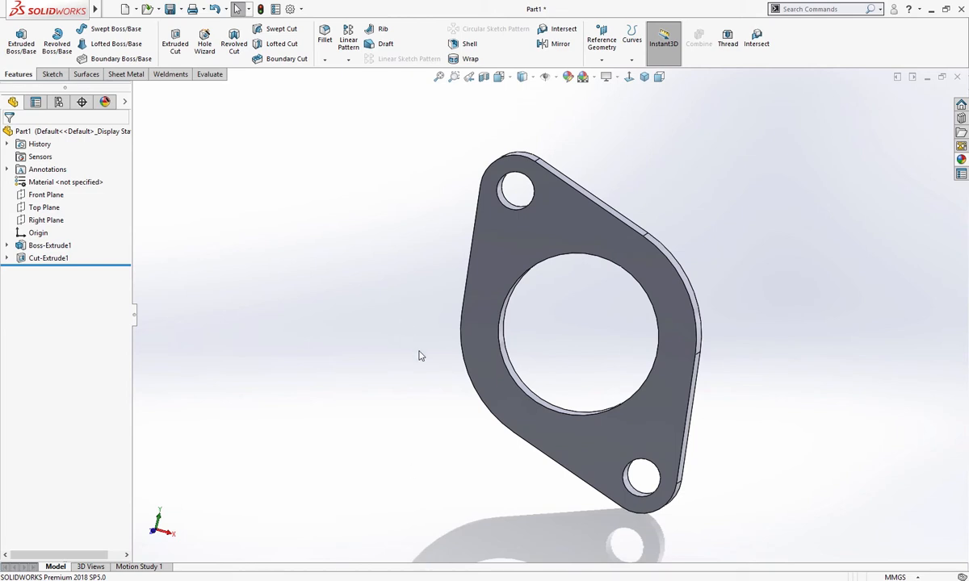
Sketch a horizontal line on the flange and linear-pattern the flange into four along it.
click(50, 245)
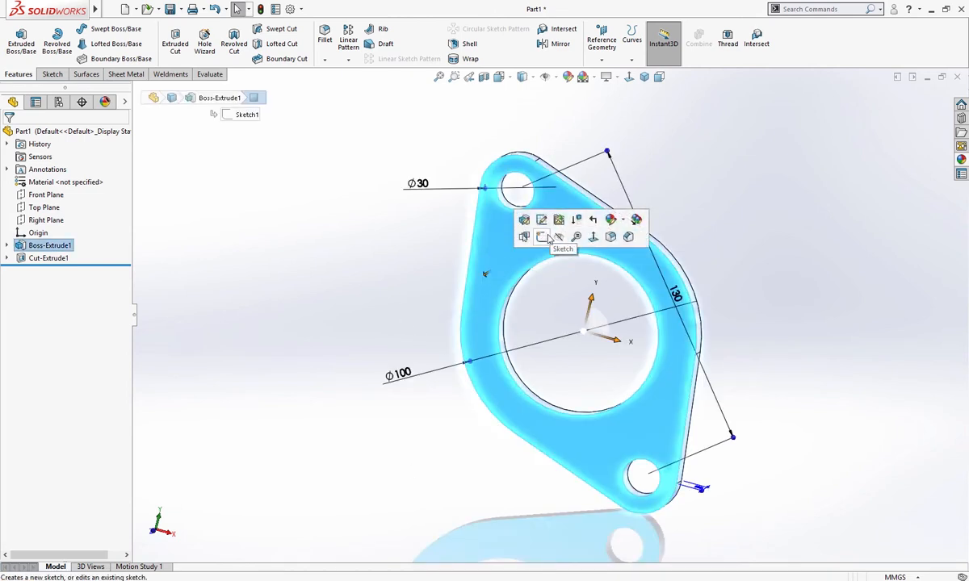
click(540, 237)
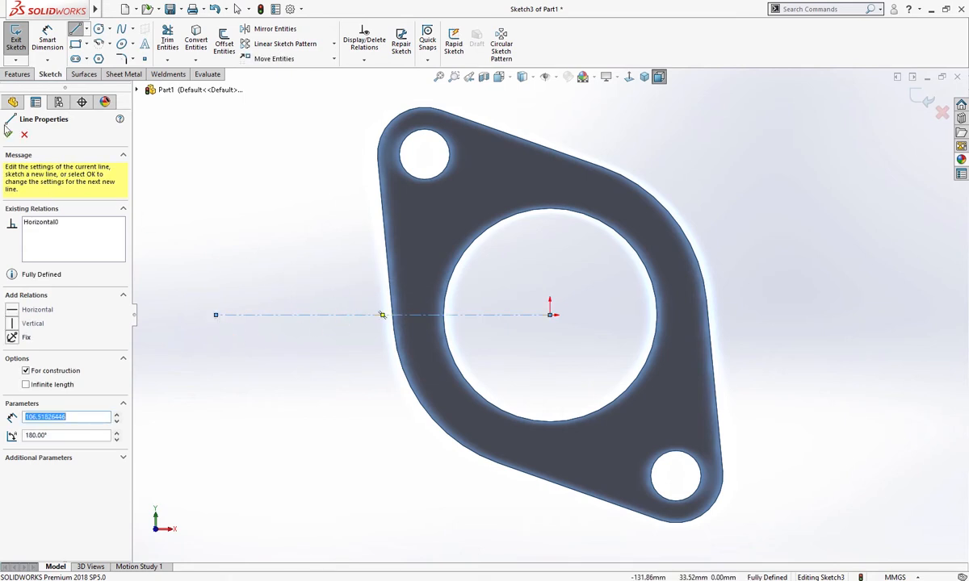
click(8, 134)
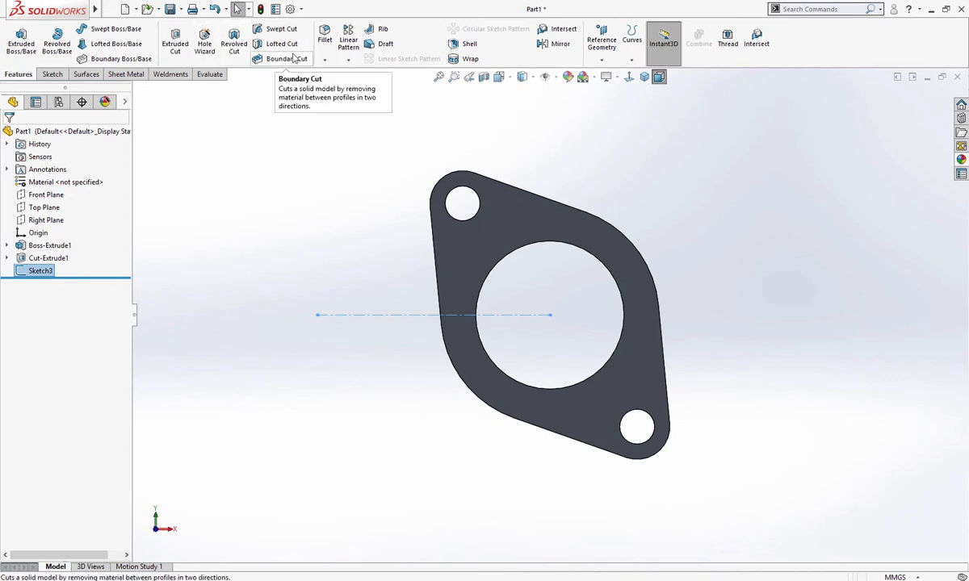
click(348, 39)
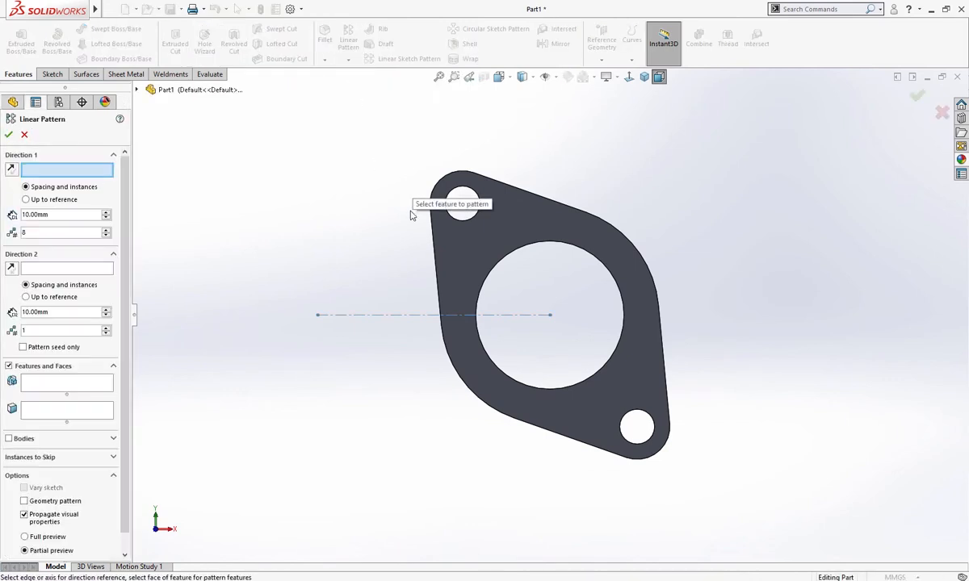
click(434, 315)
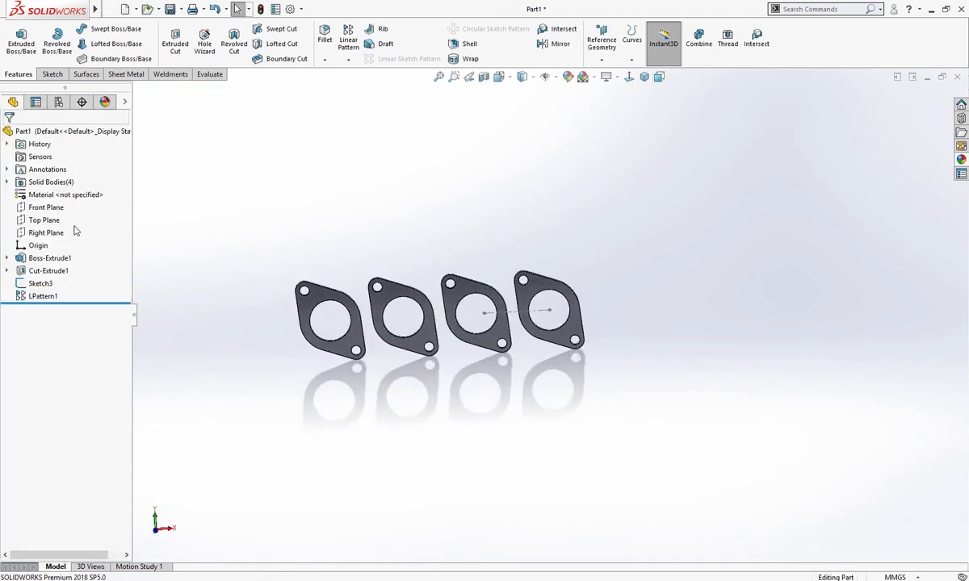
Create Plane1 offset above the Top Plane and select it for sketching.
click(44, 219)
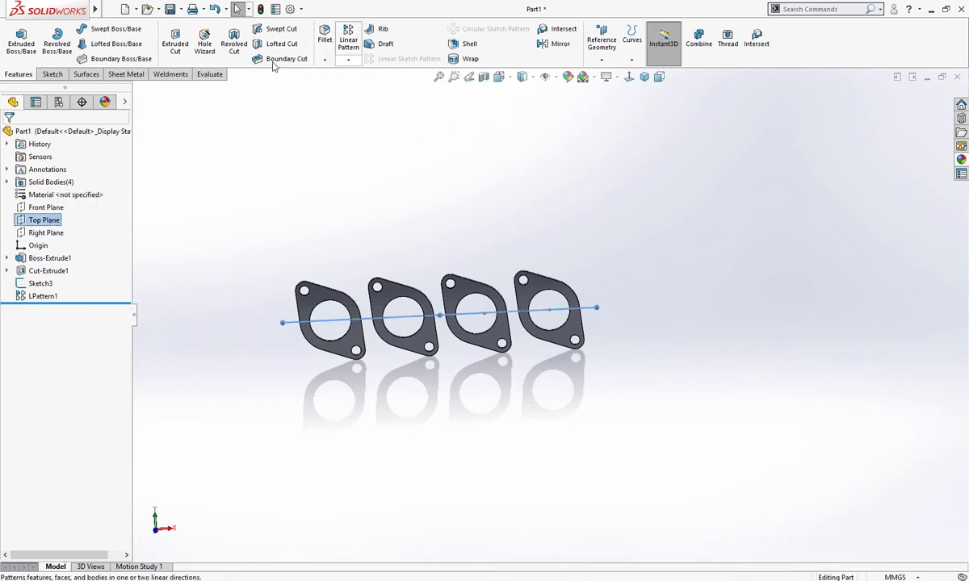
click(601, 40)
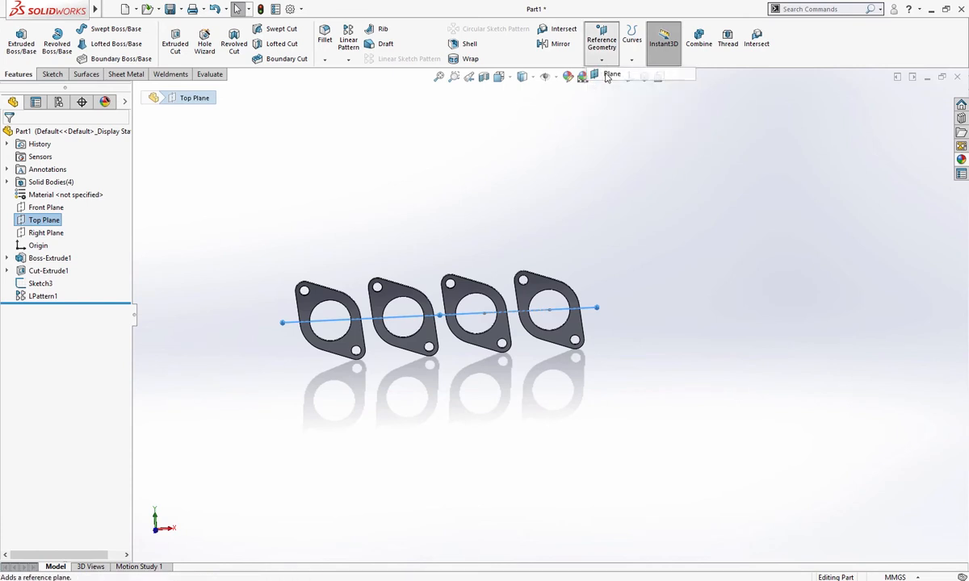
click(612, 74)
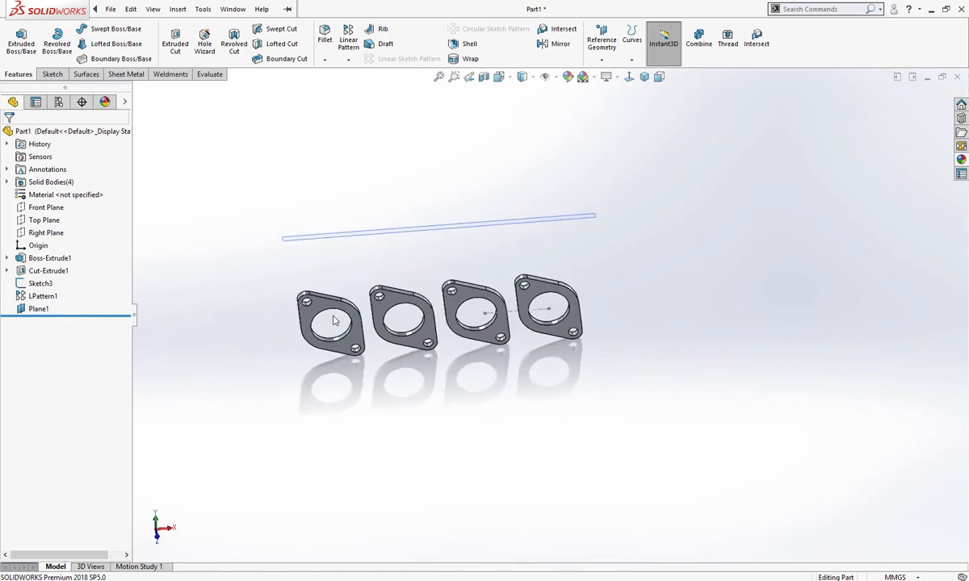
click(38, 308)
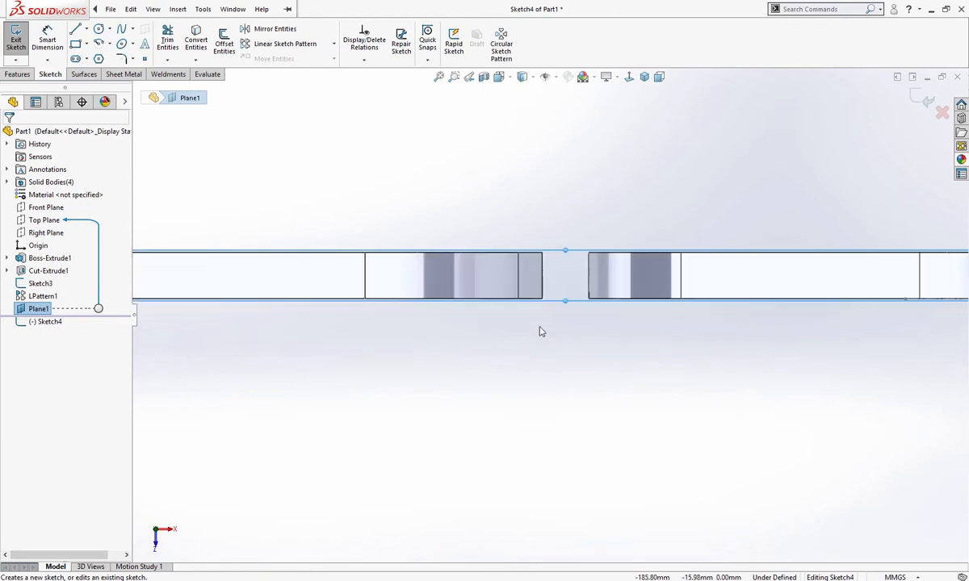
Draw a vertical centerline on Plane1 and dimension it 120 mm.
click(76, 28)
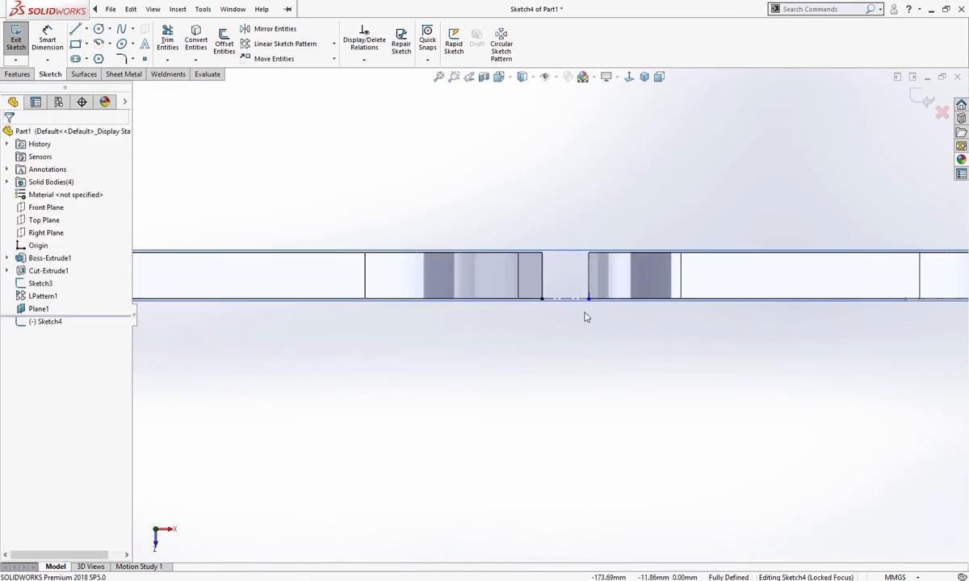
click(77, 29)
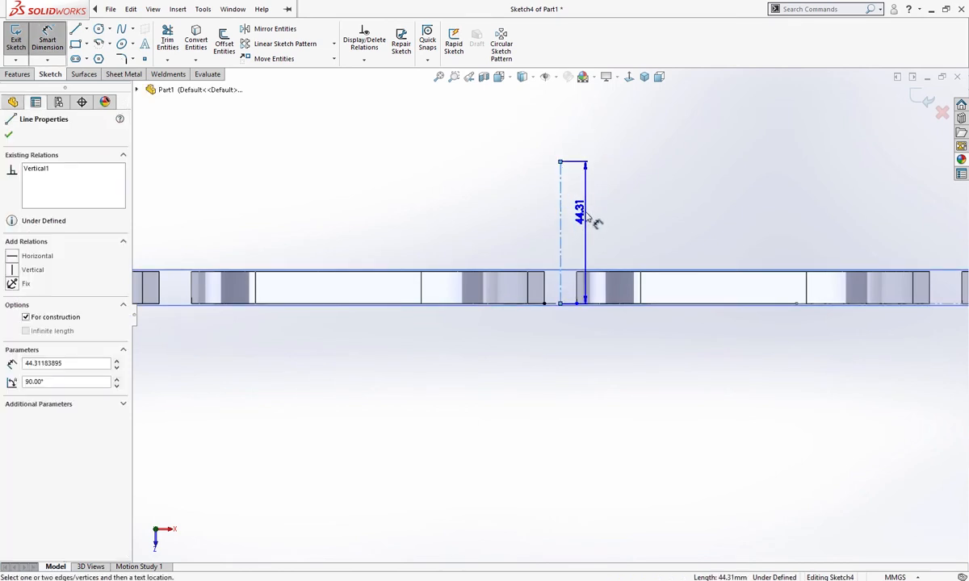
click(578, 214)
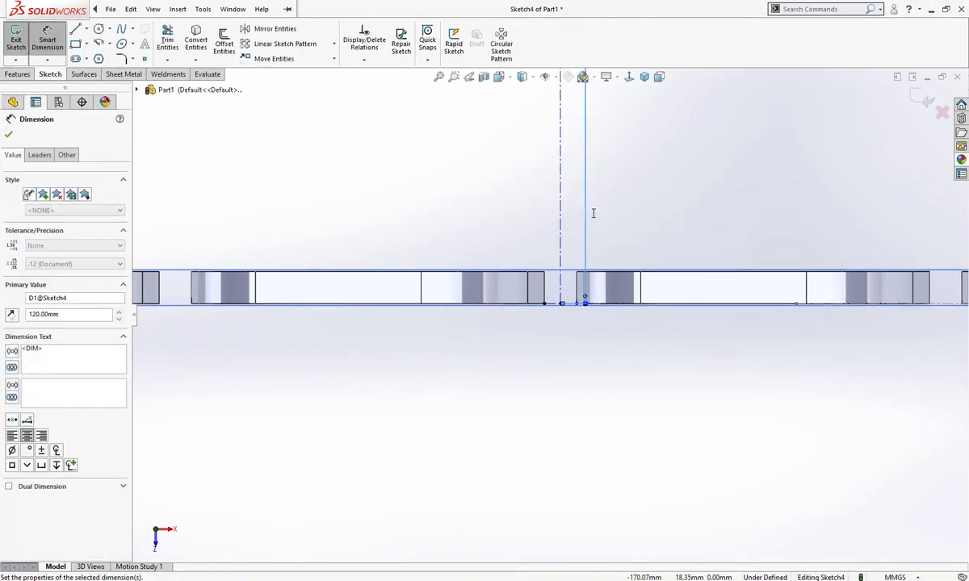
click(9, 135)
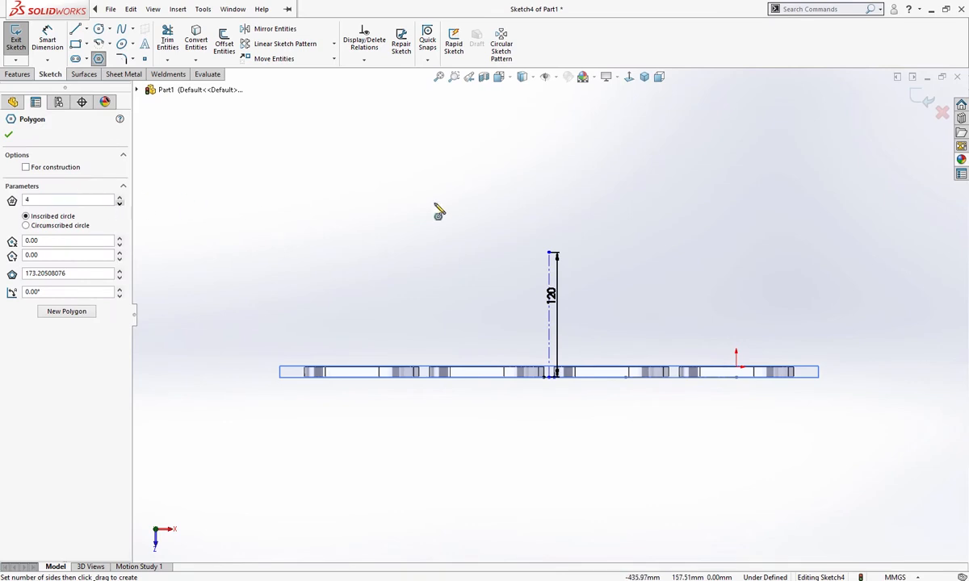
Place a three-sided polygon atop the 120 mm line and dimension its height 105 mm.
click(120, 202)
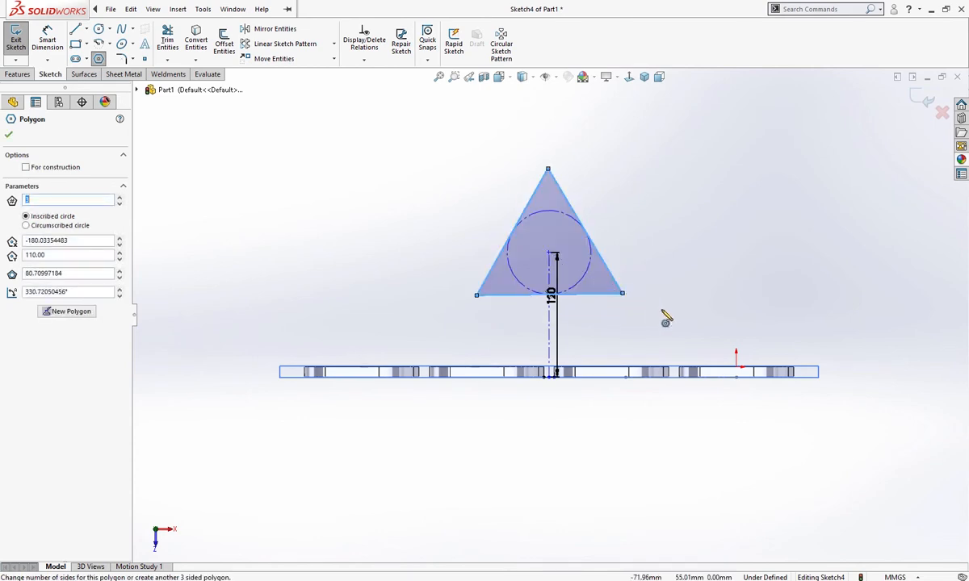
click(549, 294)
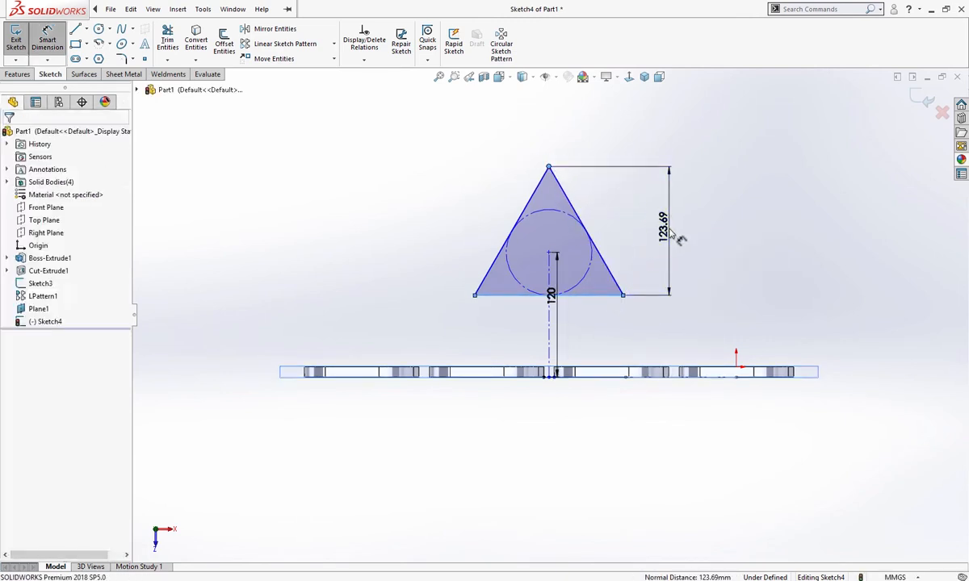
click(662, 219)
text(105)
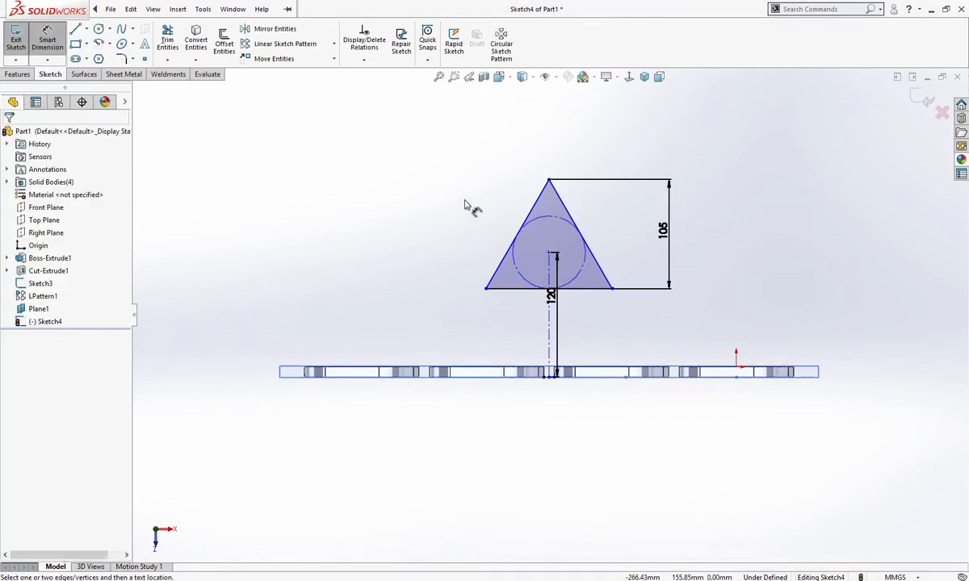
mouse_move(484, 200)
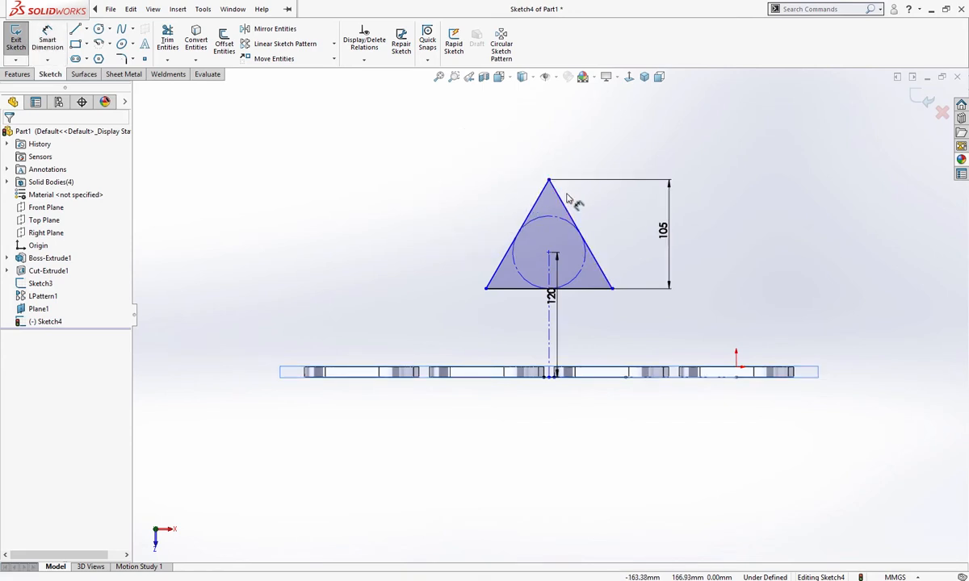
click(549, 287)
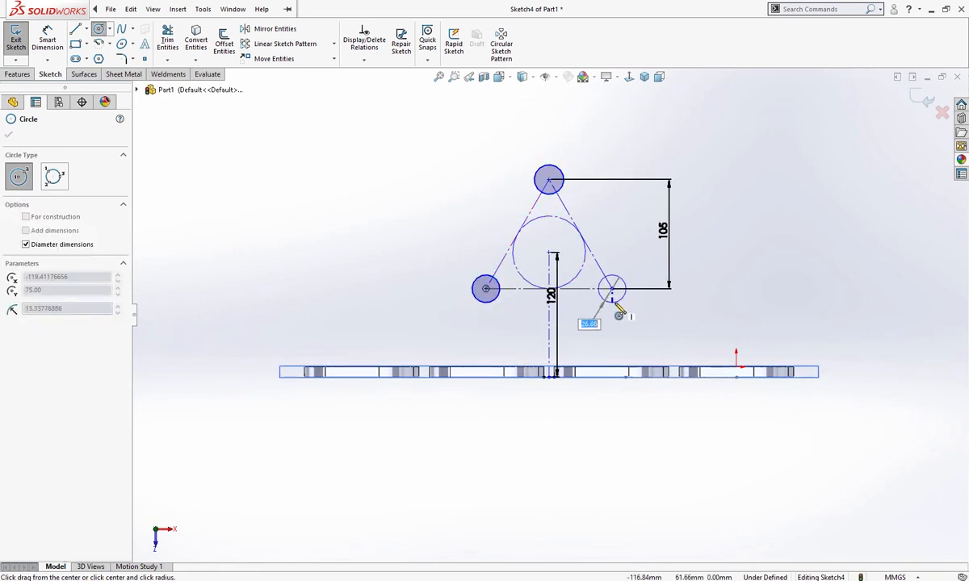
Add equal circles at the triangle corners and a Ø68 centre circle.
click(612, 288)
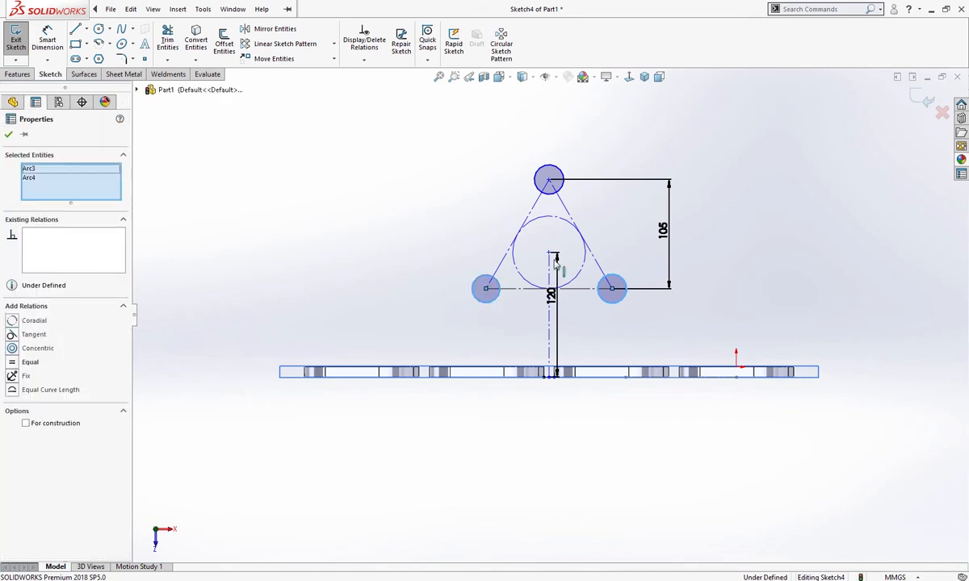
click(548, 178)
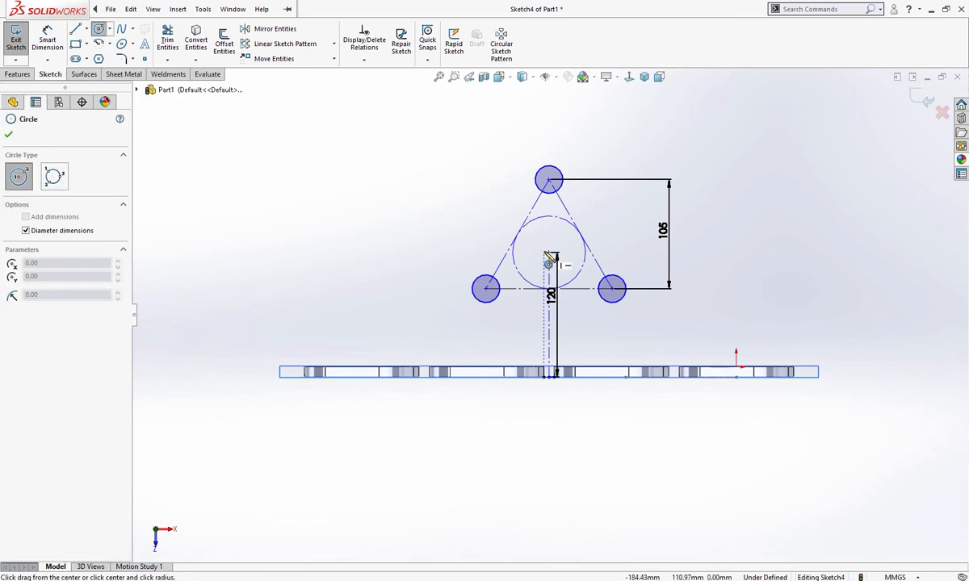
click(549, 252)
text(68)
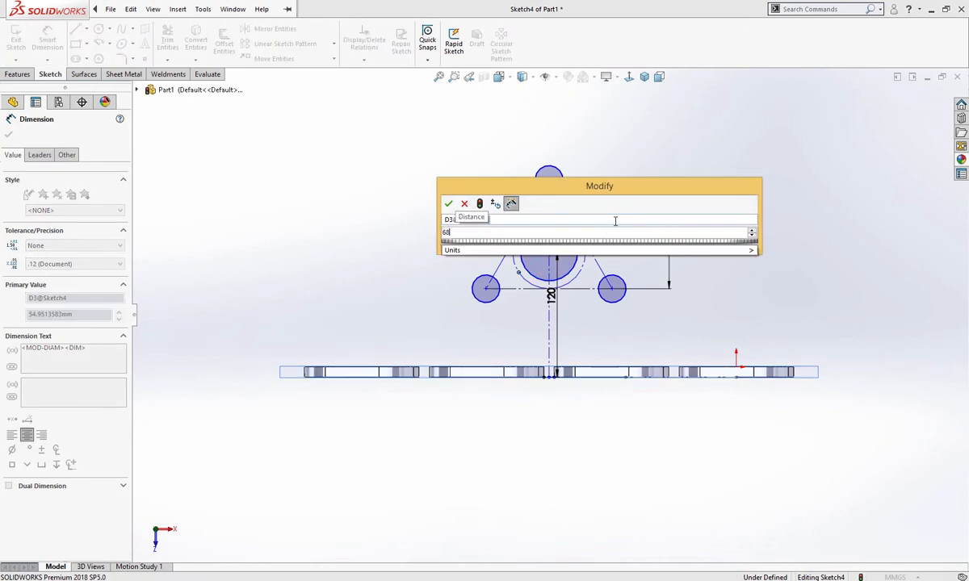
click(449, 203)
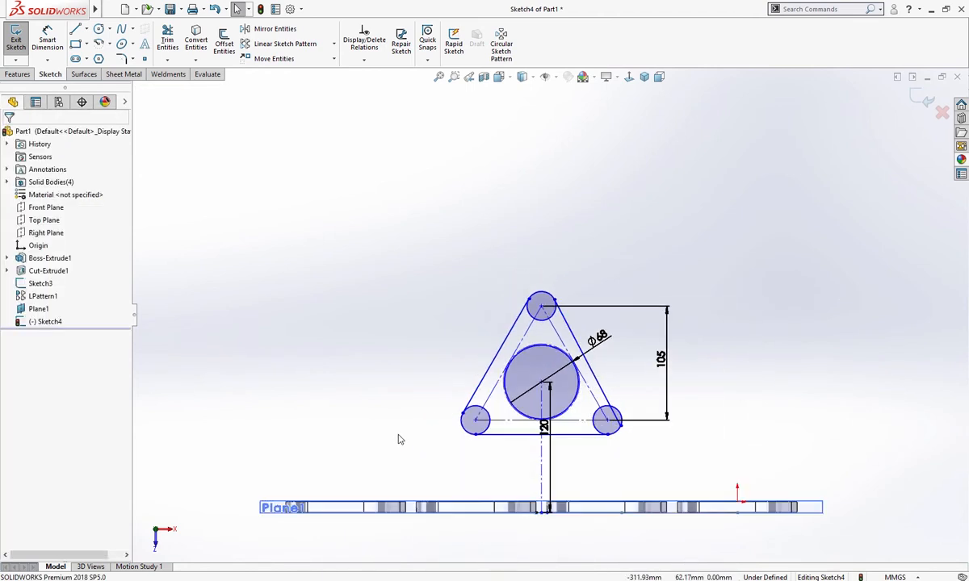
mouse_move(385, 330)
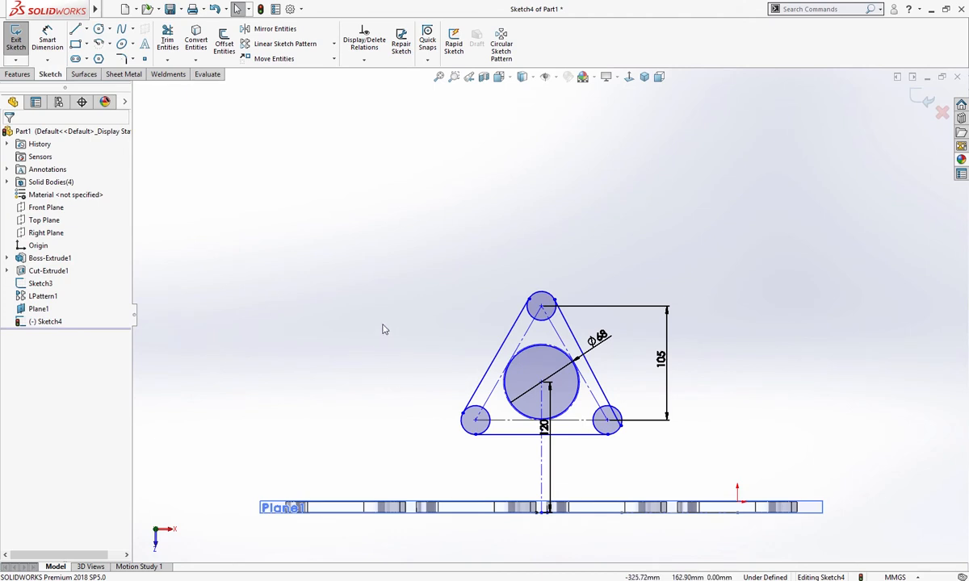
Join the corner circles with tangent lines, size one at Ø30, and trim the inner arcs.
right_click(381, 314)
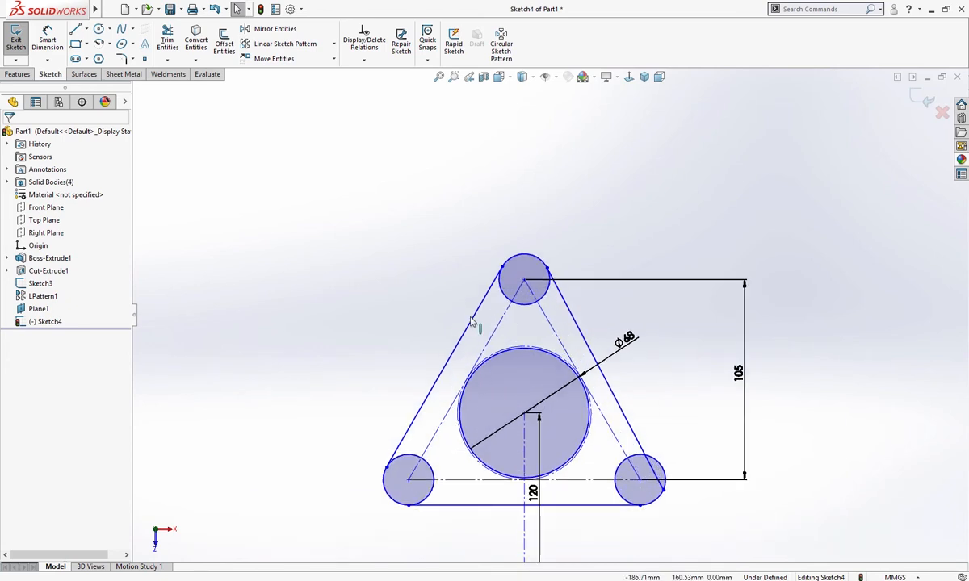
click(525, 278)
text(3)
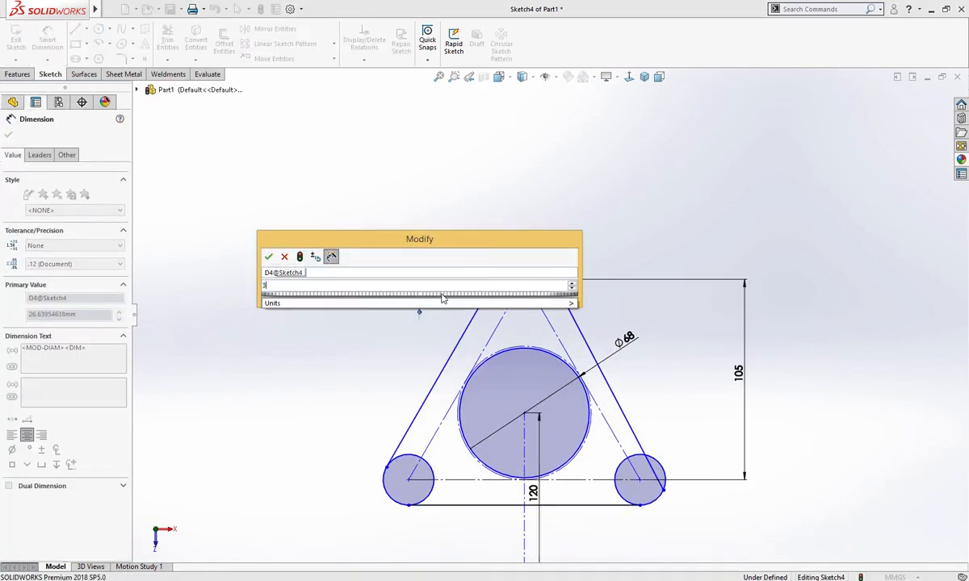
click(269, 256)
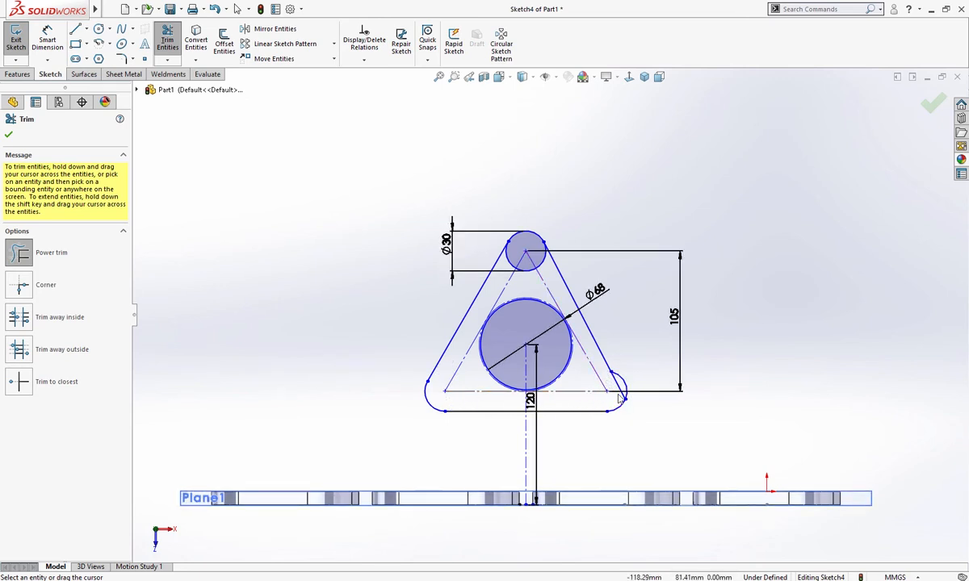
click(606, 394)
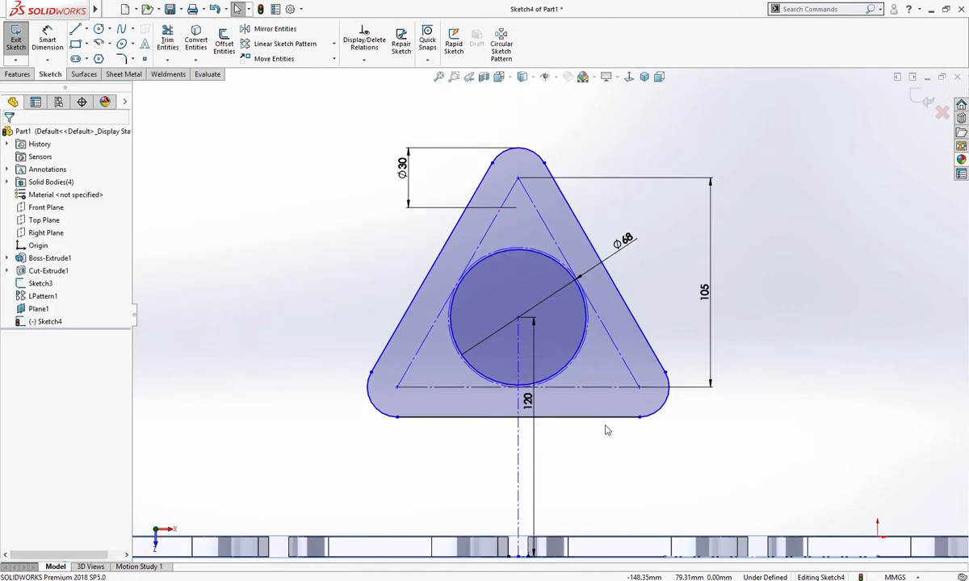
mouse_move(215, 217)
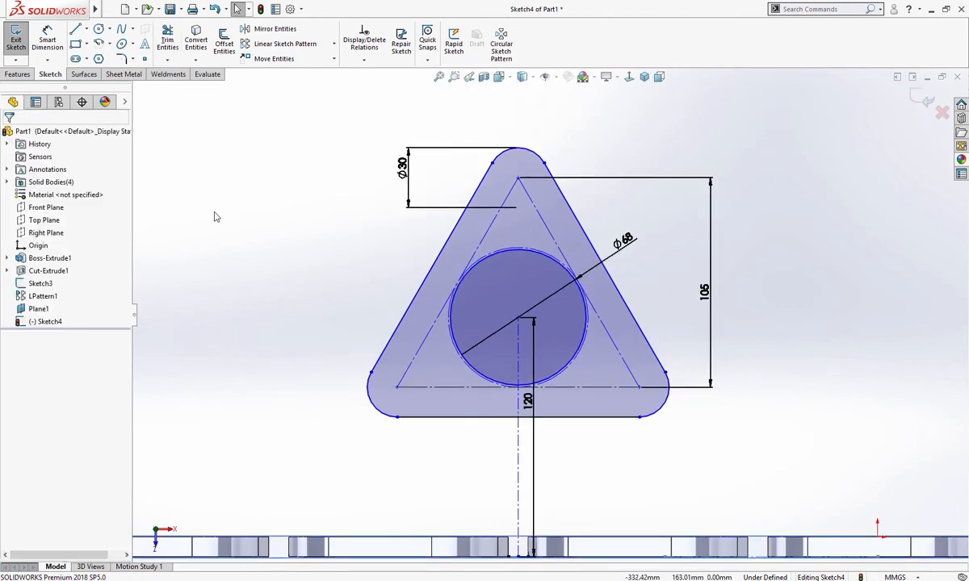
Add equal Ø16 bolt-hole circles at the triangle's corners and fully define Sketch4.
click(98, 28)
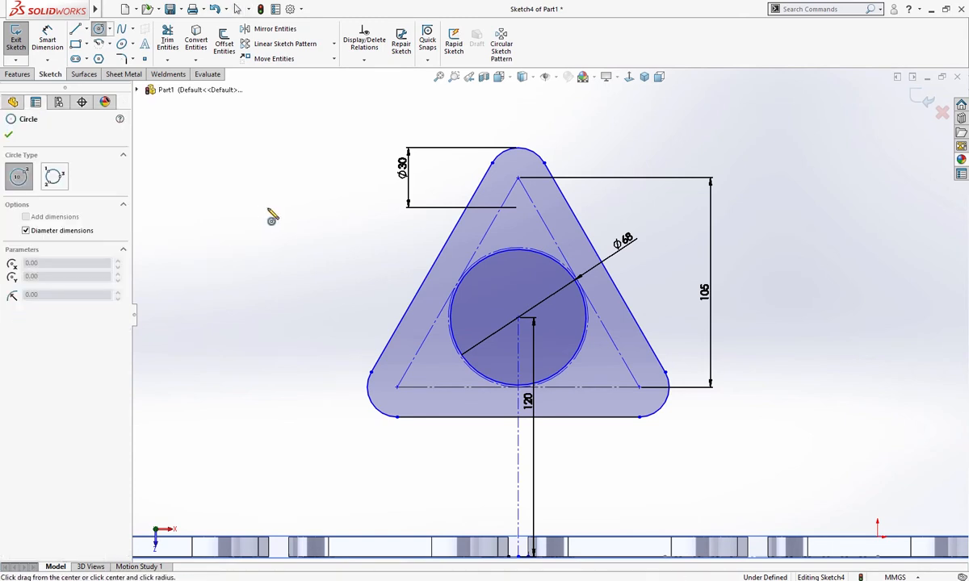
click(517, 176)
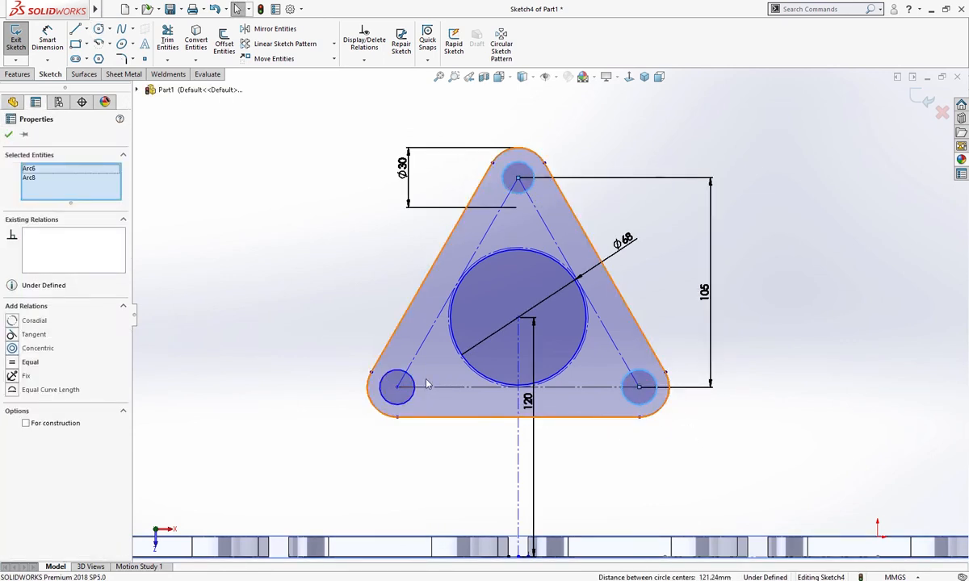
click(397, 386)
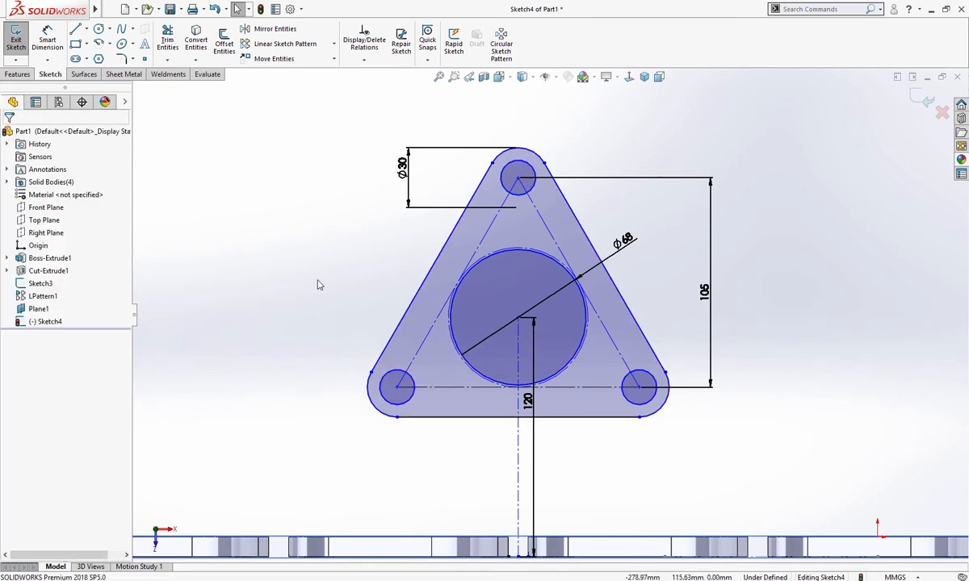
click(516, 176)
text(16)
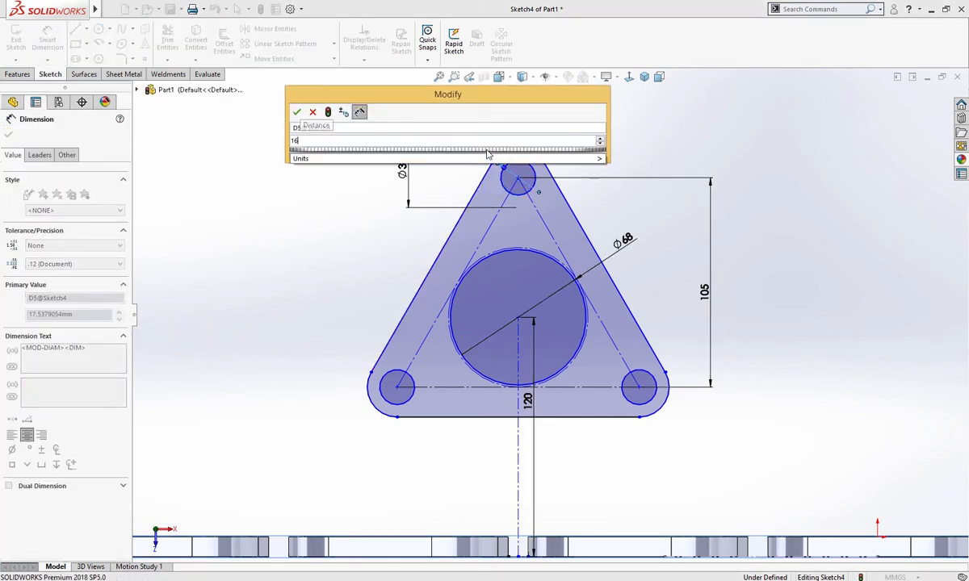
click(296, 111)
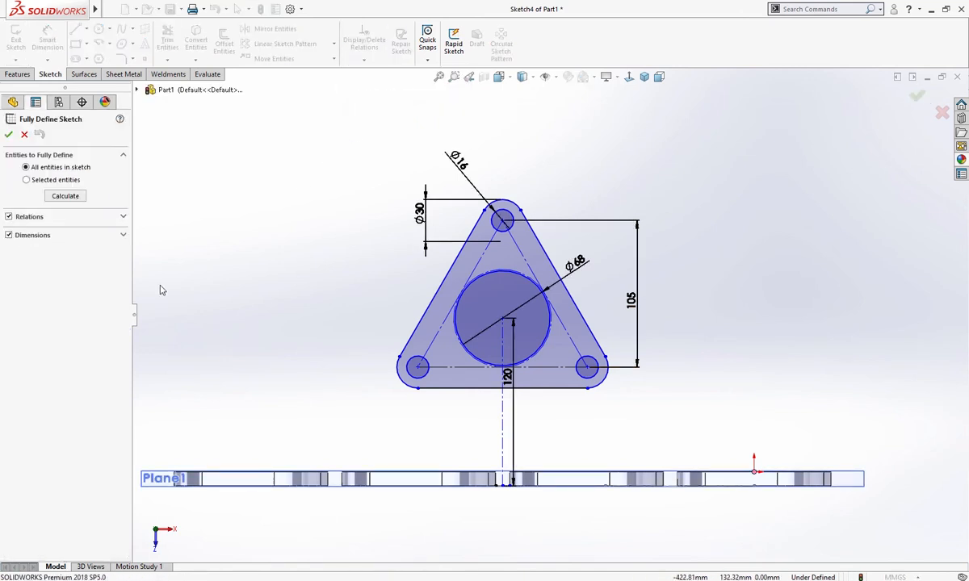
click(65, 195)
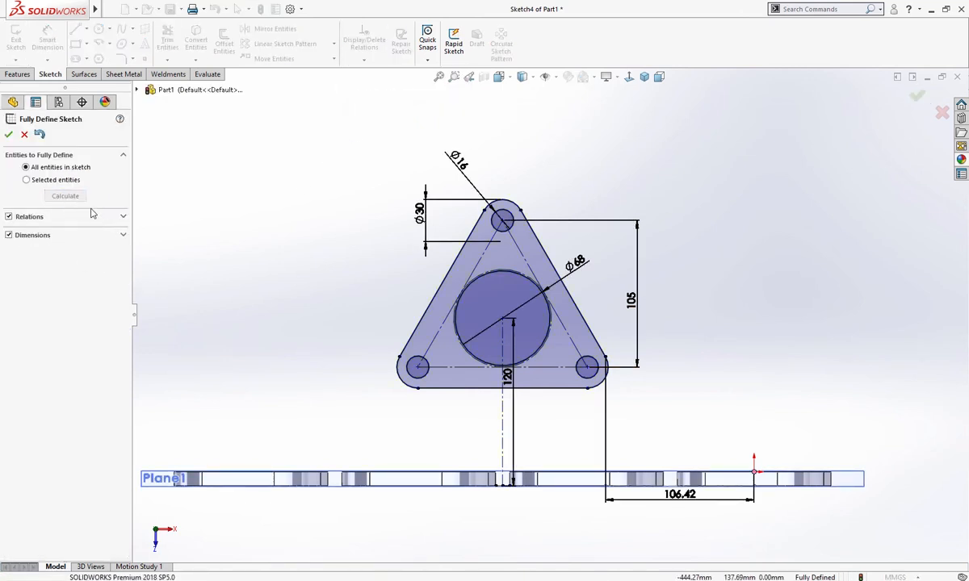
click(8, 134)
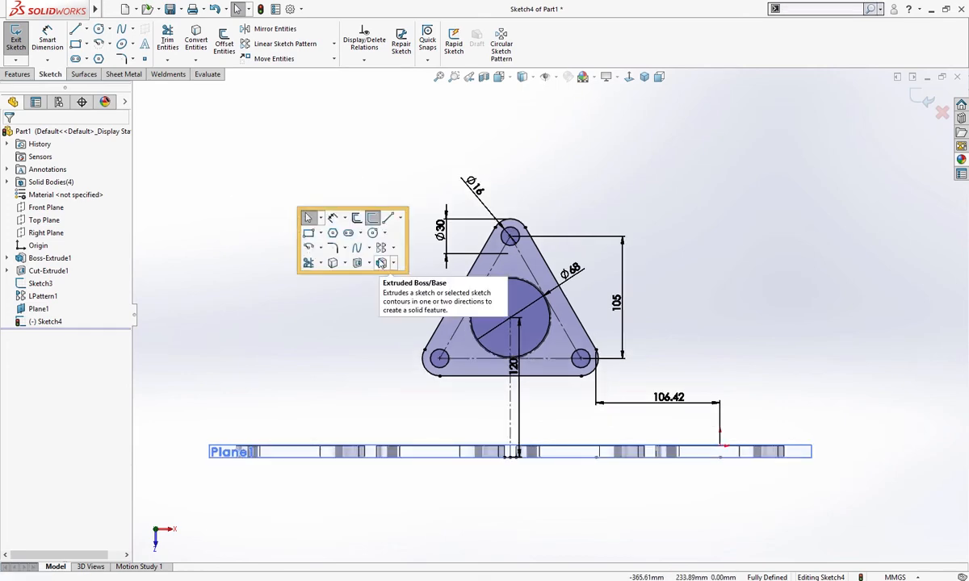
Start a 10 mm blind Extruded Boss/Base of the triangular flange sketch.
click(308, 217)
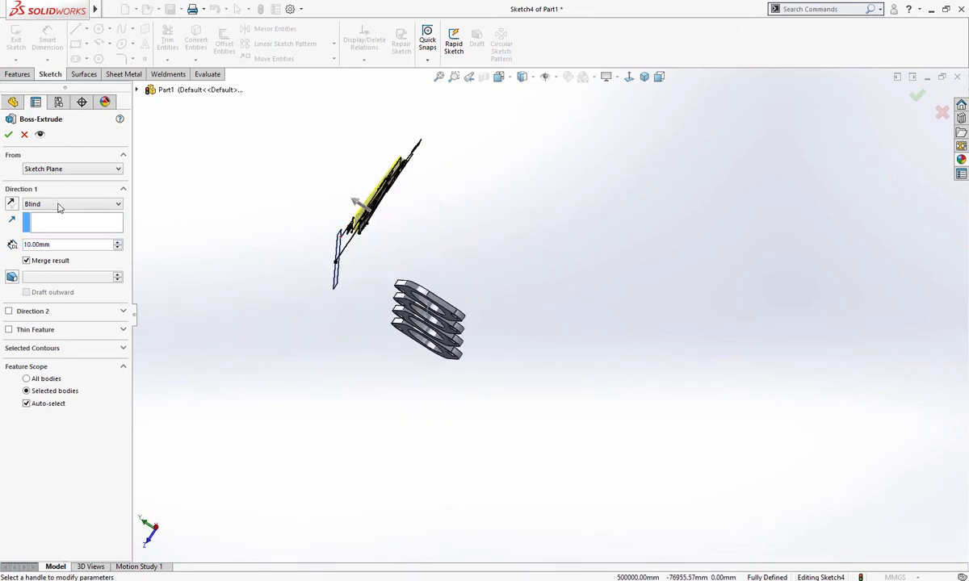
mouse_move(180, 218)
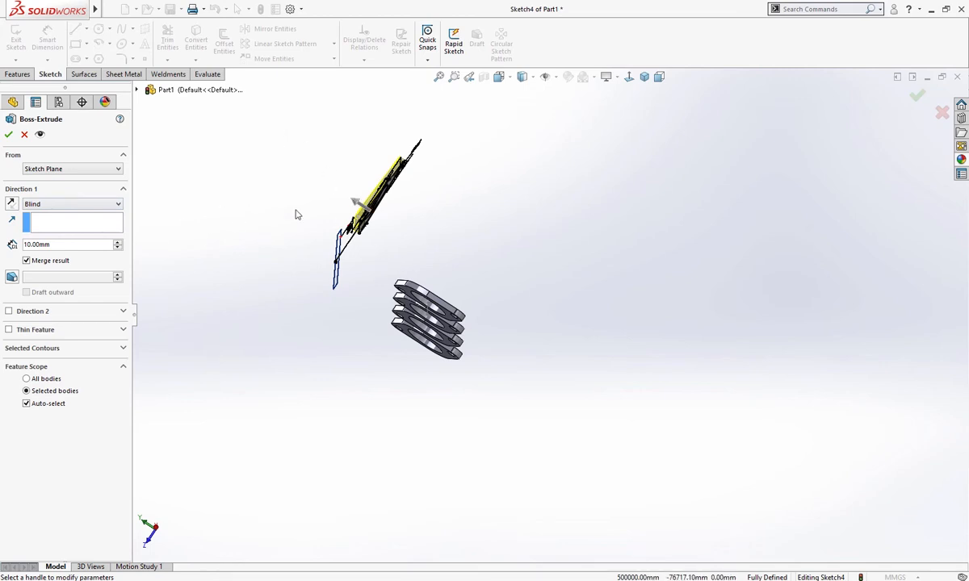
mouse_move(9, 135)
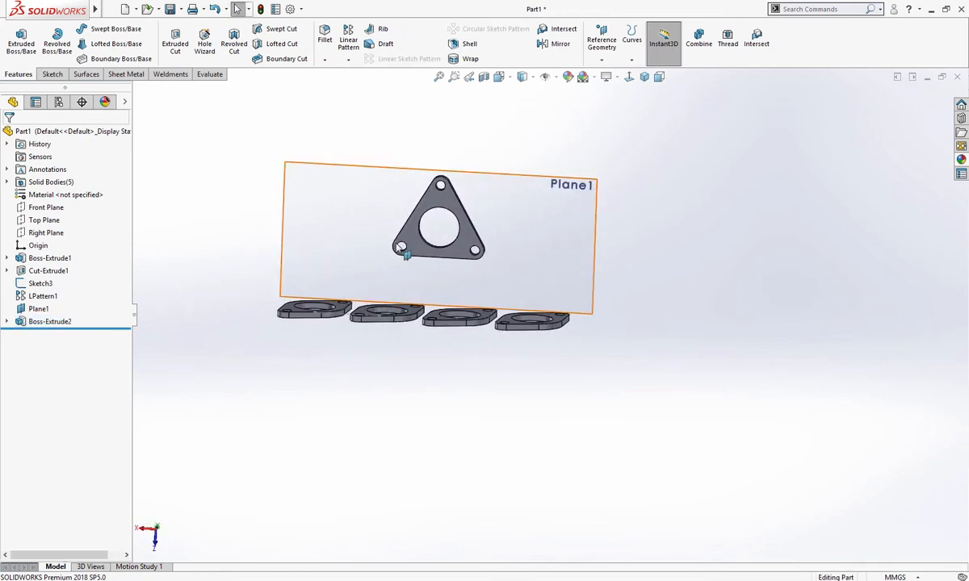
Draw and dimension a roughly Ø79 circle over the flange's central hole in Sketch5.
click(551, 235)
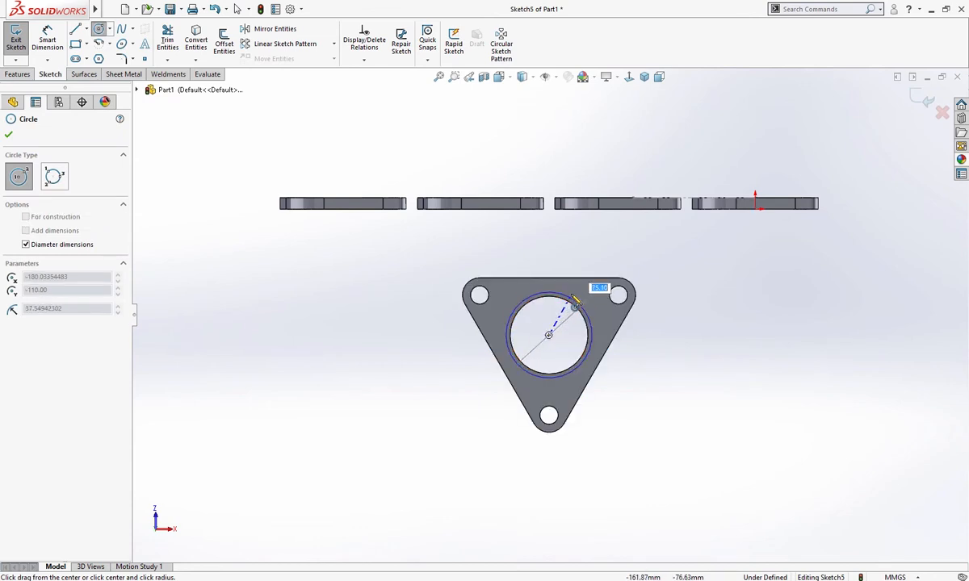
click(8, 134)
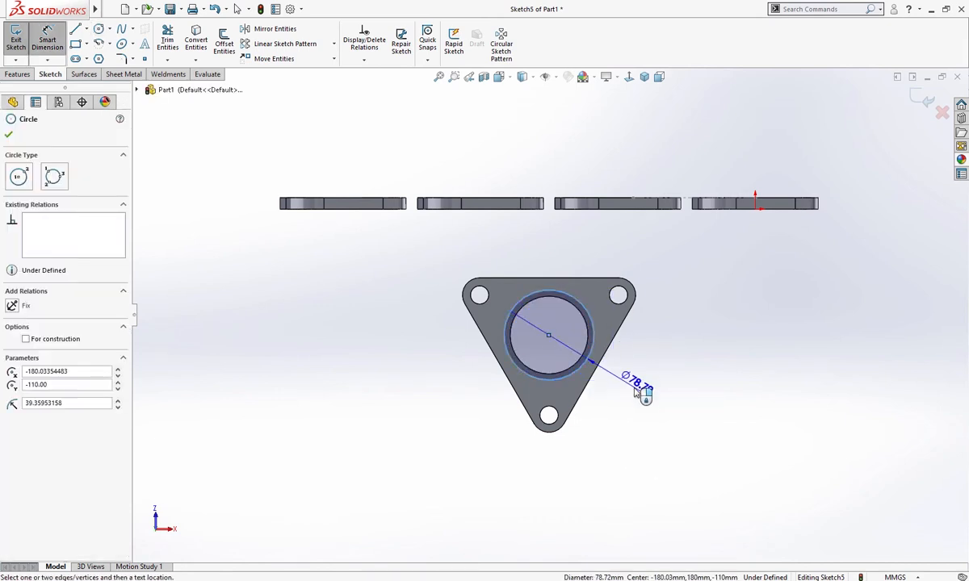
click(638, 383)
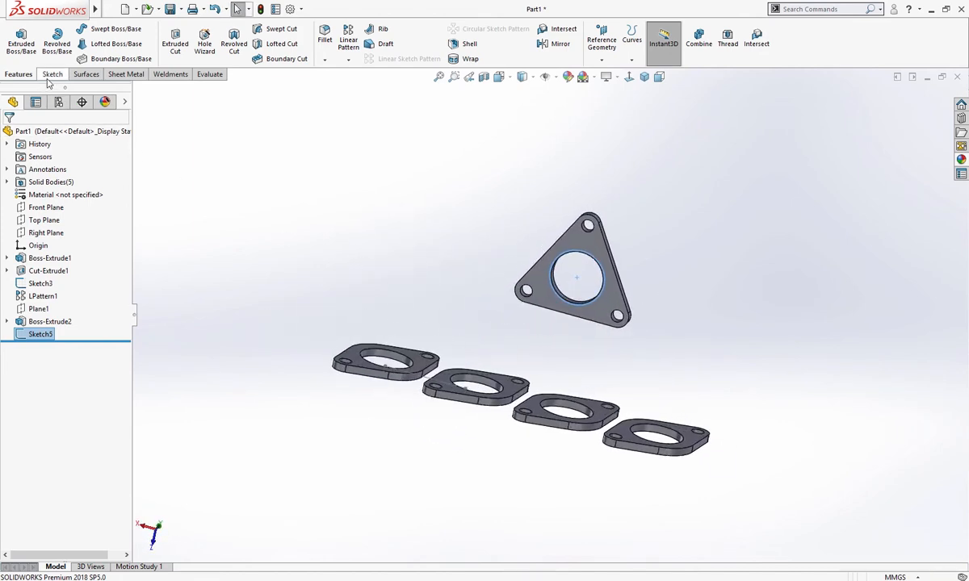
Start 3DSketch1 with lines from the first flange's hole centre and the triangular flange's centre.
click(52, 73)
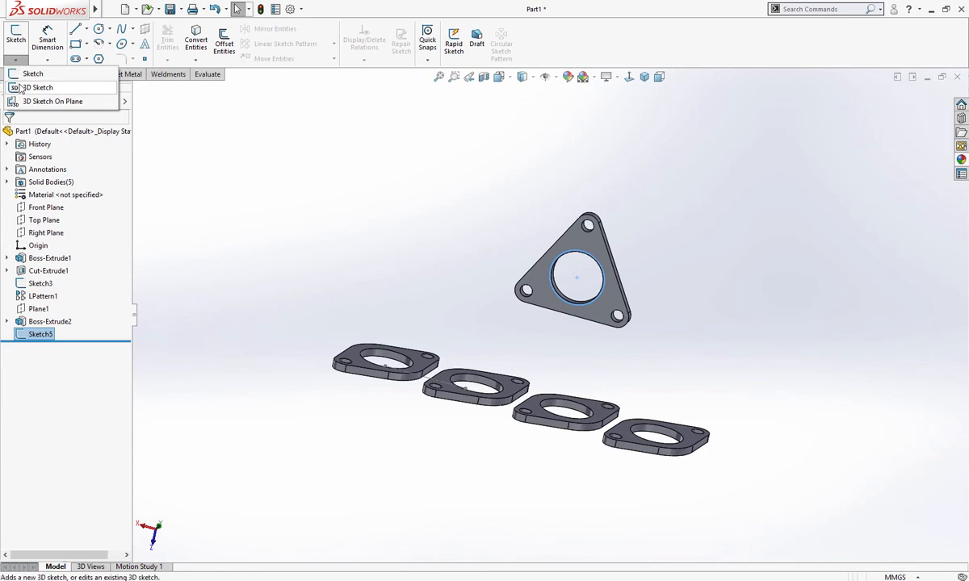
click(38, 87)
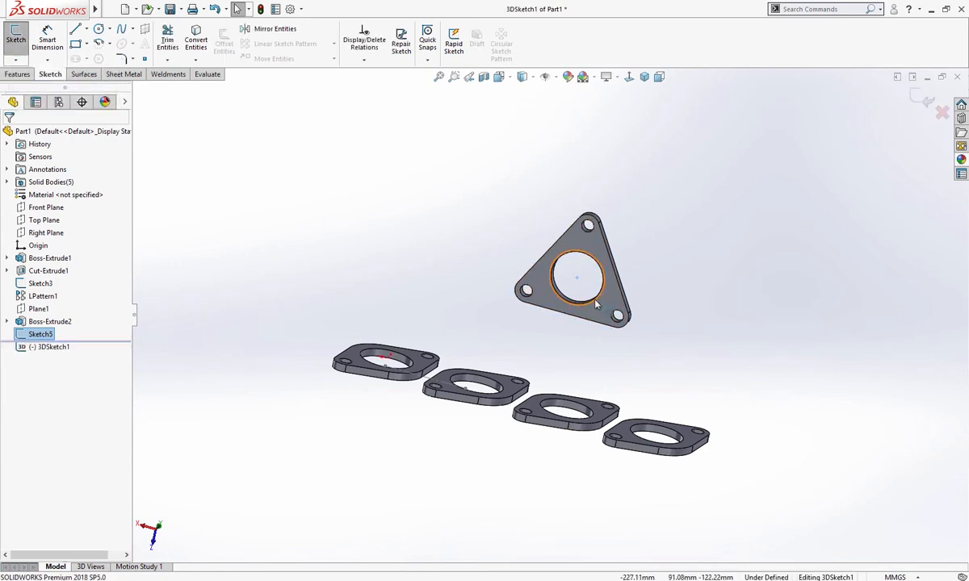
click(77, 29)
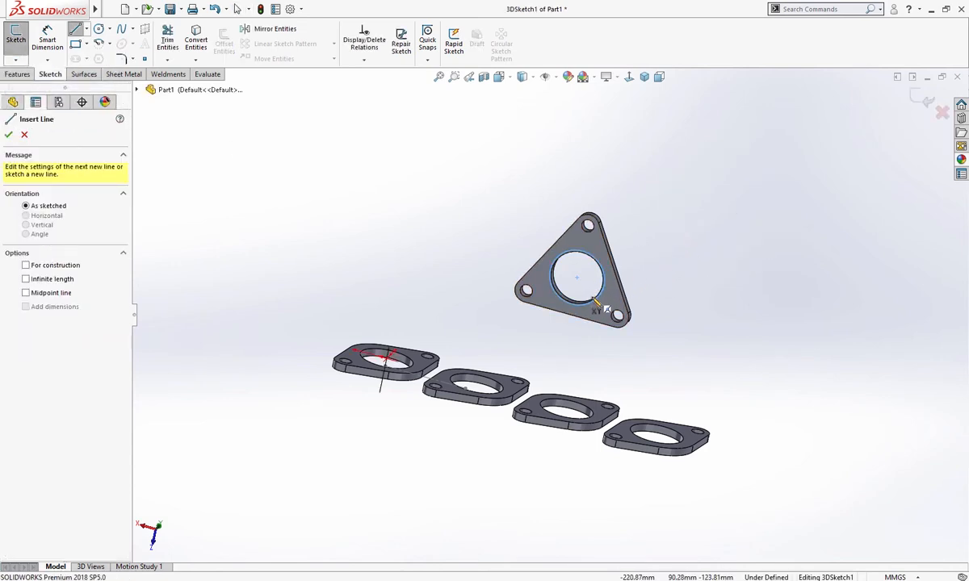
mouse_move(577, 282)
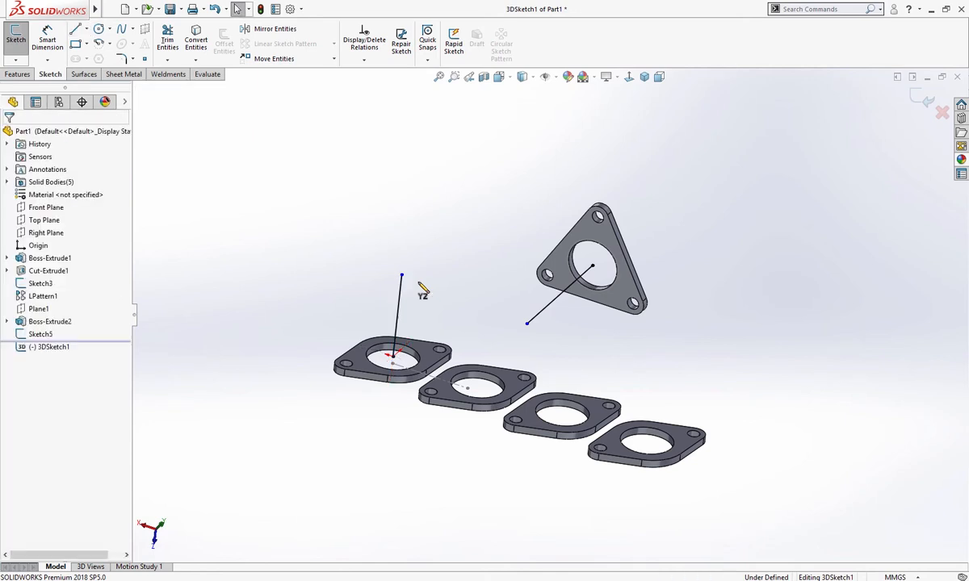
mouse_move(442, 271)
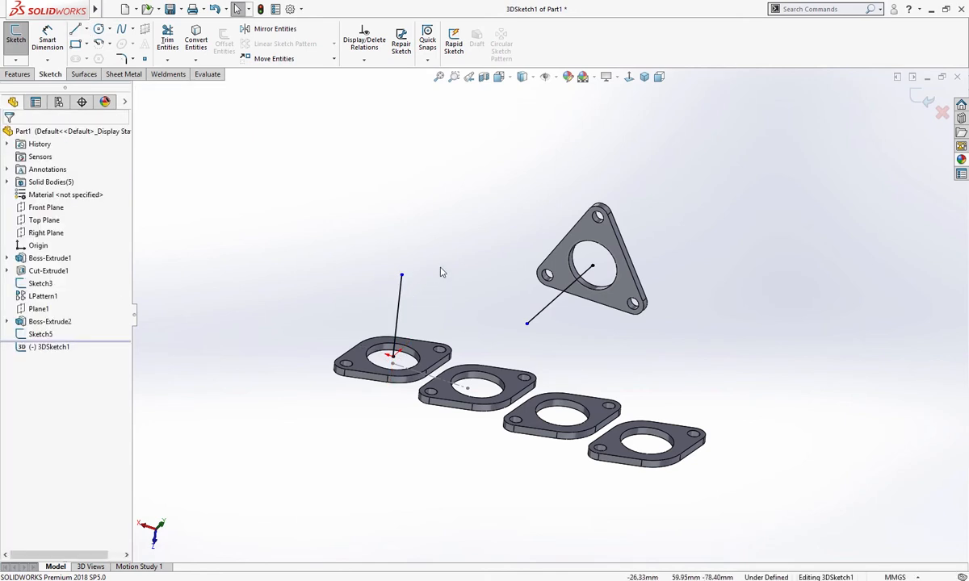
click(77, 28)
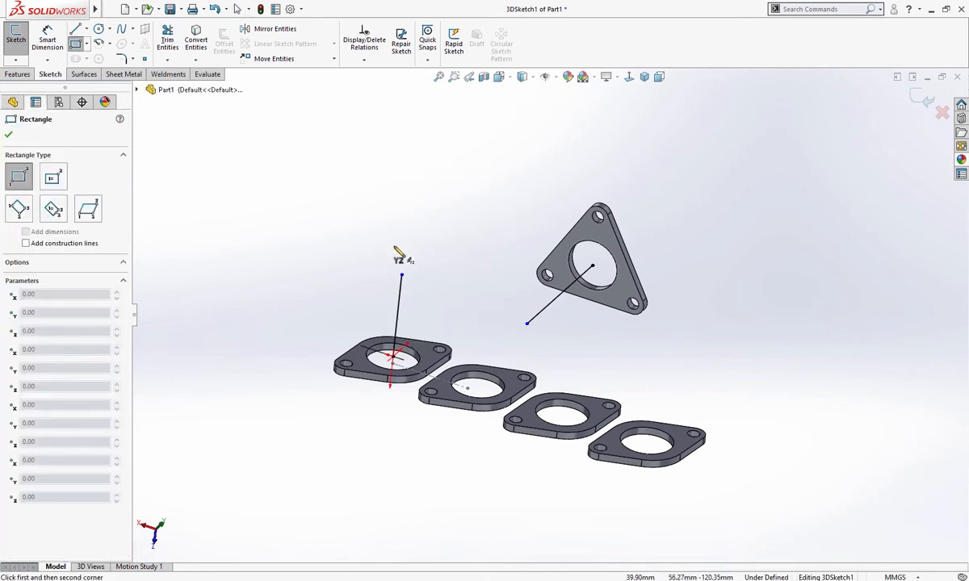
click(78, 28)
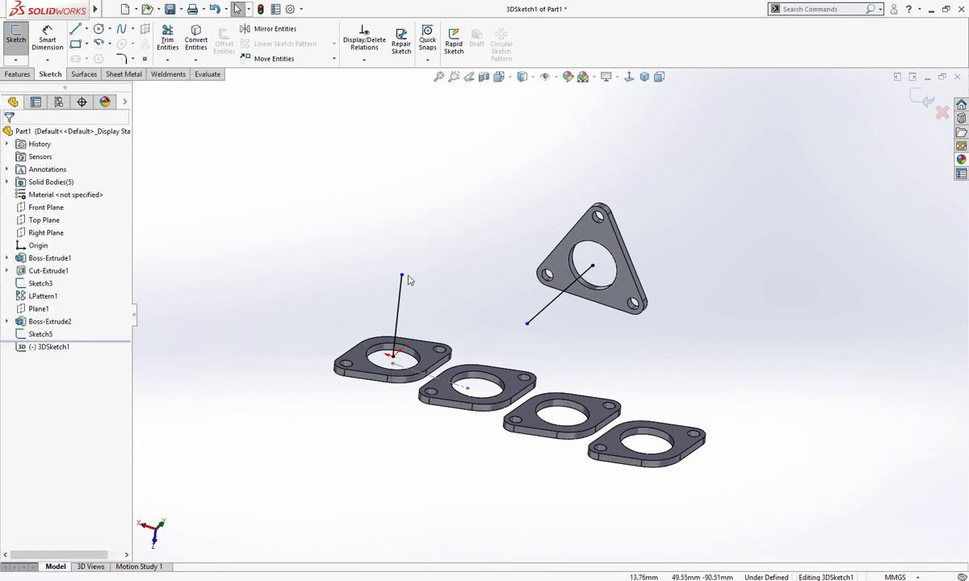
right_click(401, 280)
text(50)
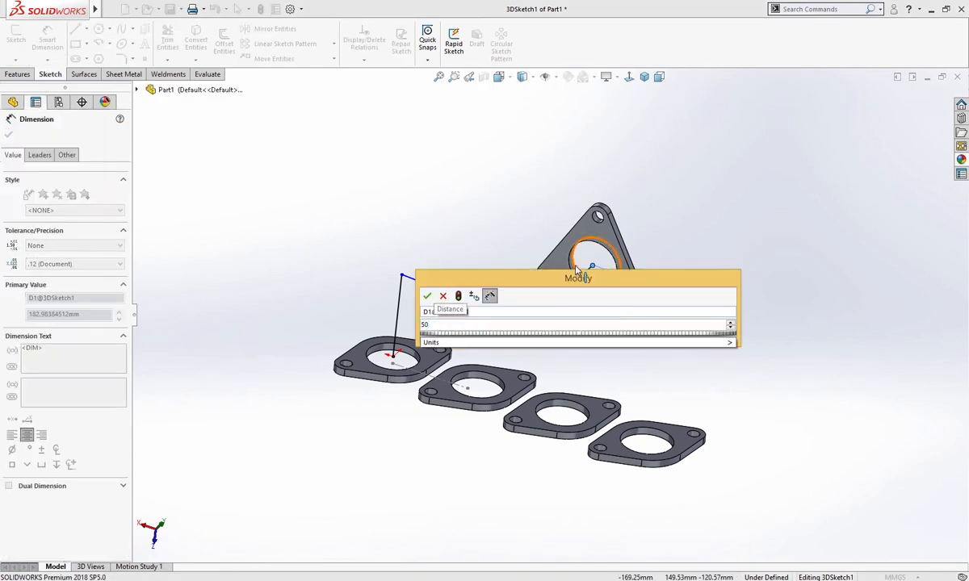
Dimension the path legs to 50 and 120 mm and round their corner with R80.
click(427, 296)
text(120)
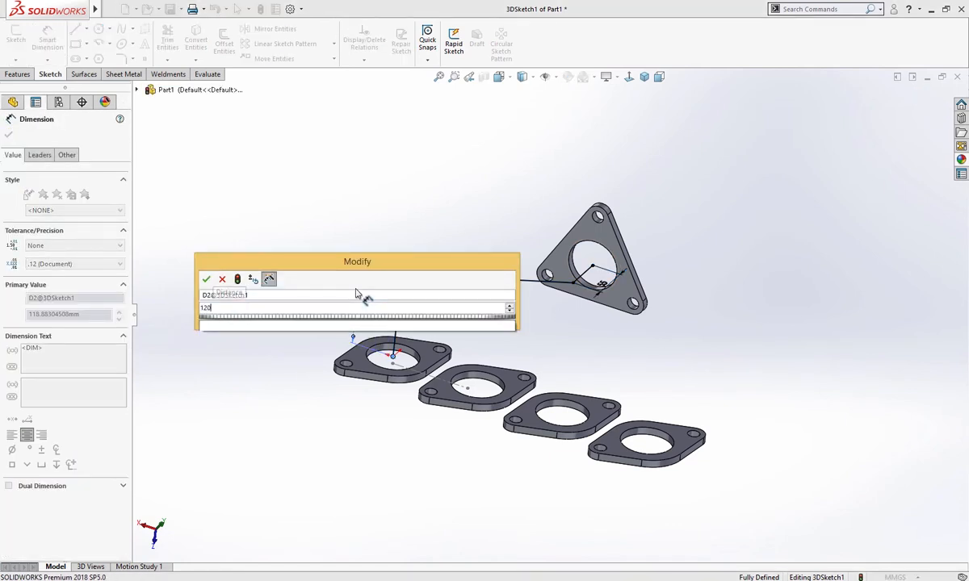
click(207, 280)
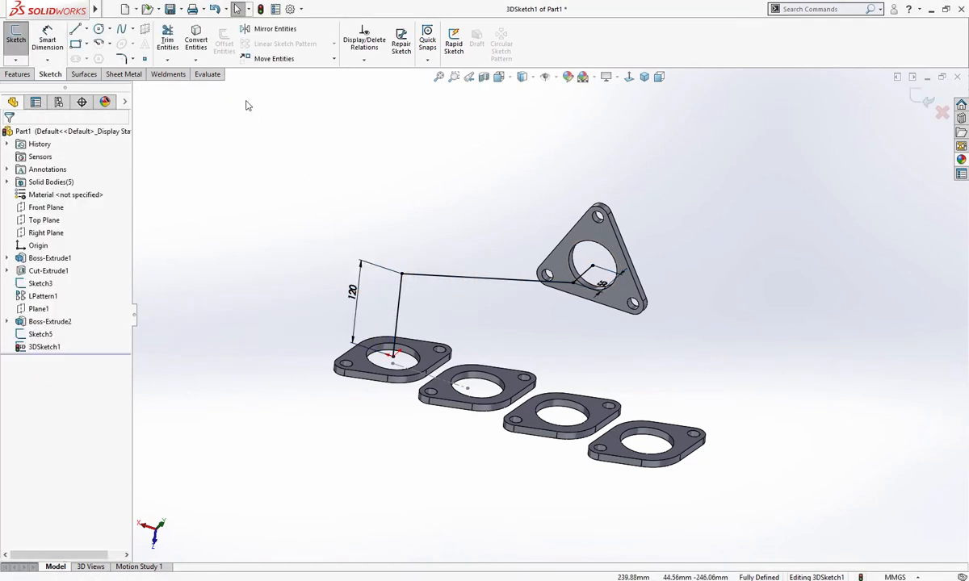
click(123, 59)
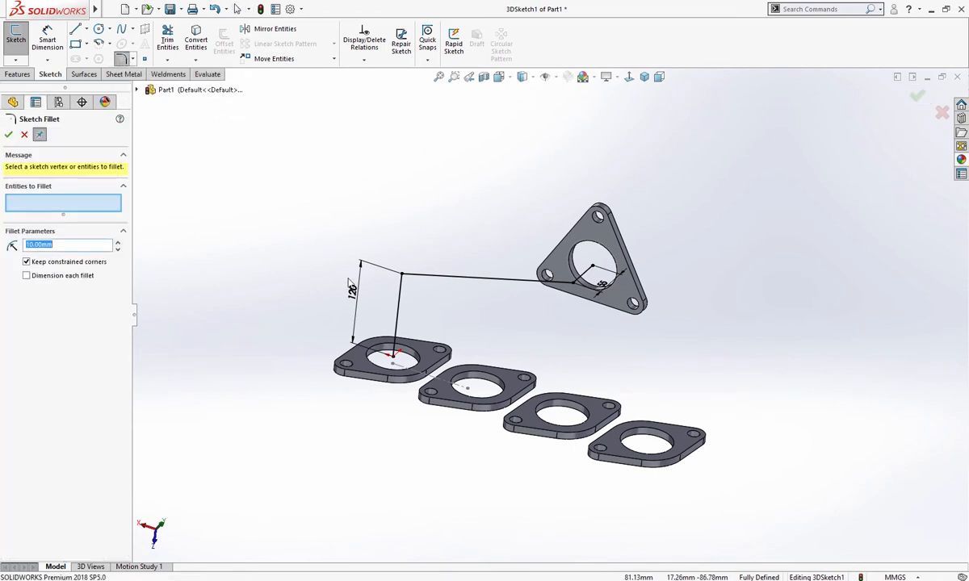
text(8)
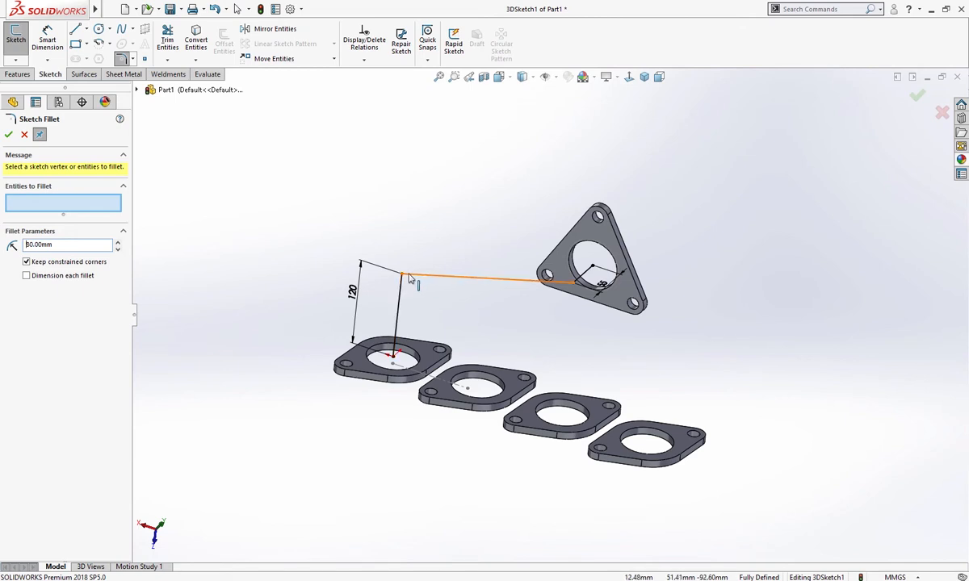
click(410, 276)
text(60)
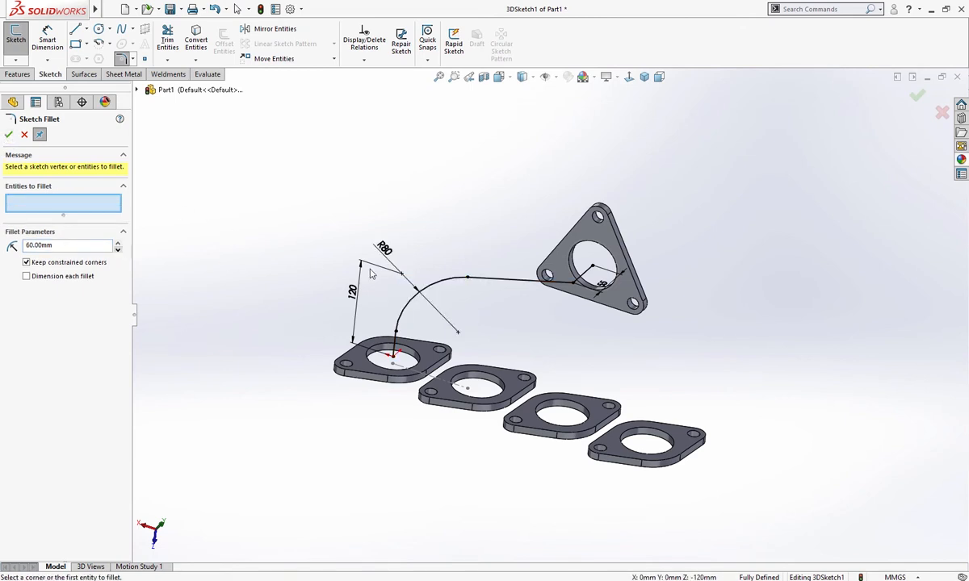
click(565, 281)
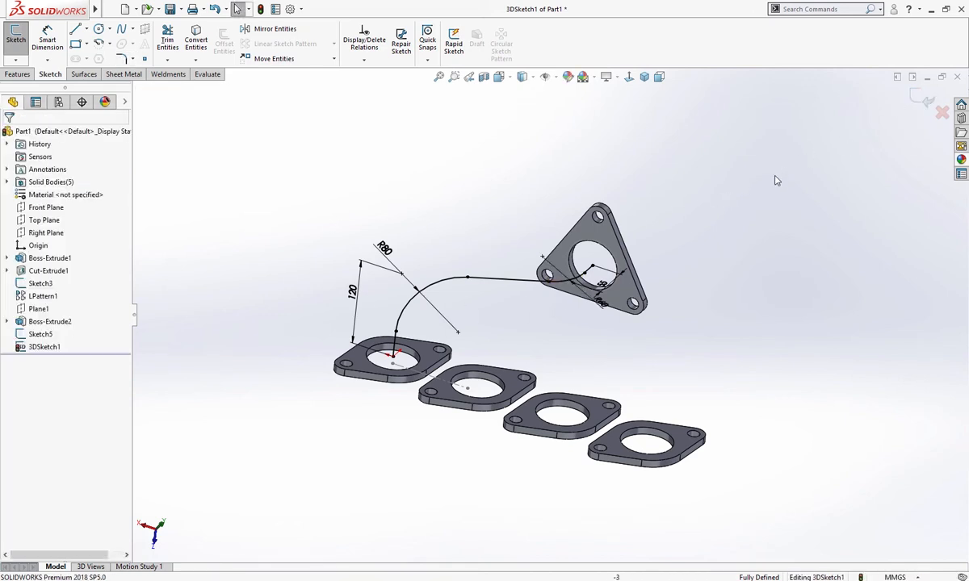
Sweep Sketch5 along 3DSketch1 to create Sweep1, the first bent pipe.
click(17, 74)
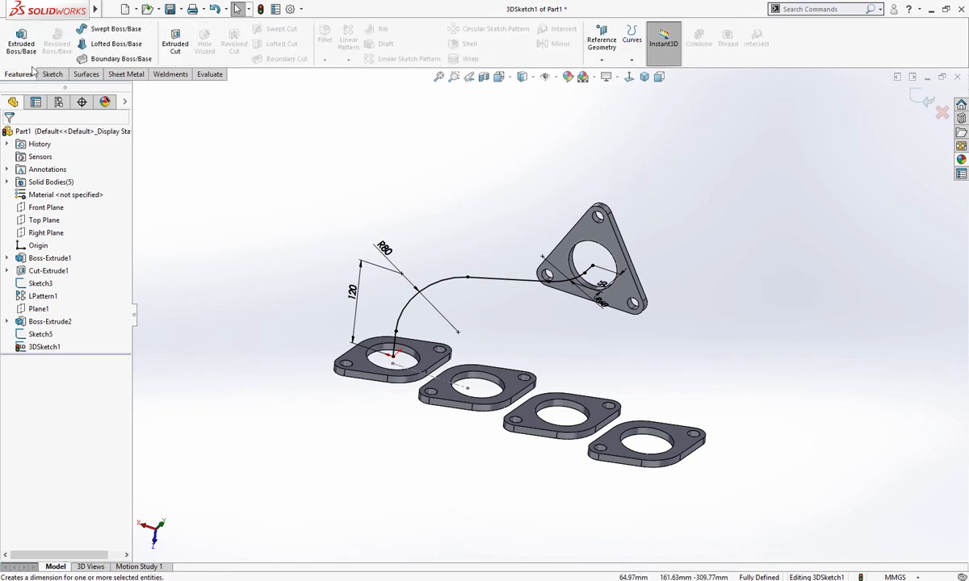
click(116, 29)
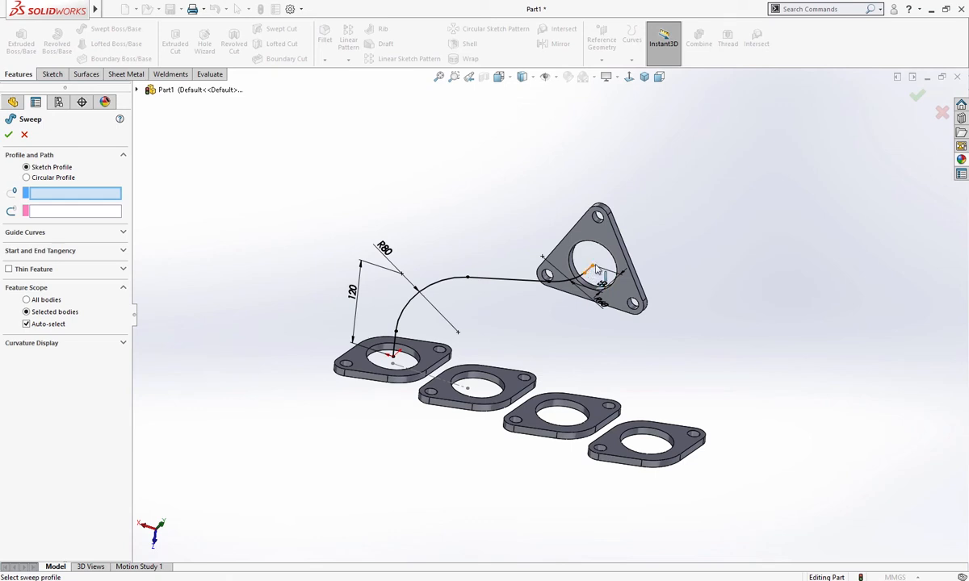
click(597, 250)
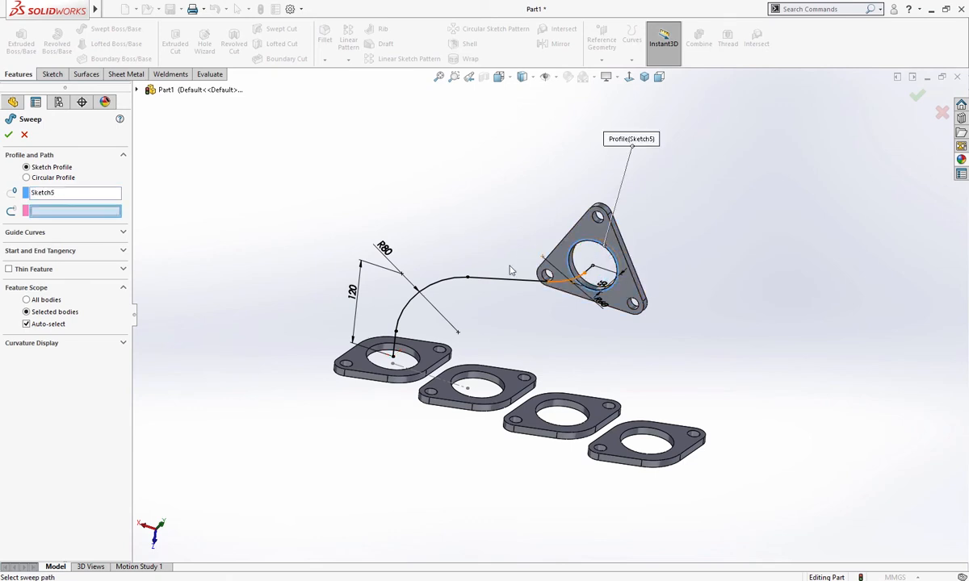
click(468, 277)
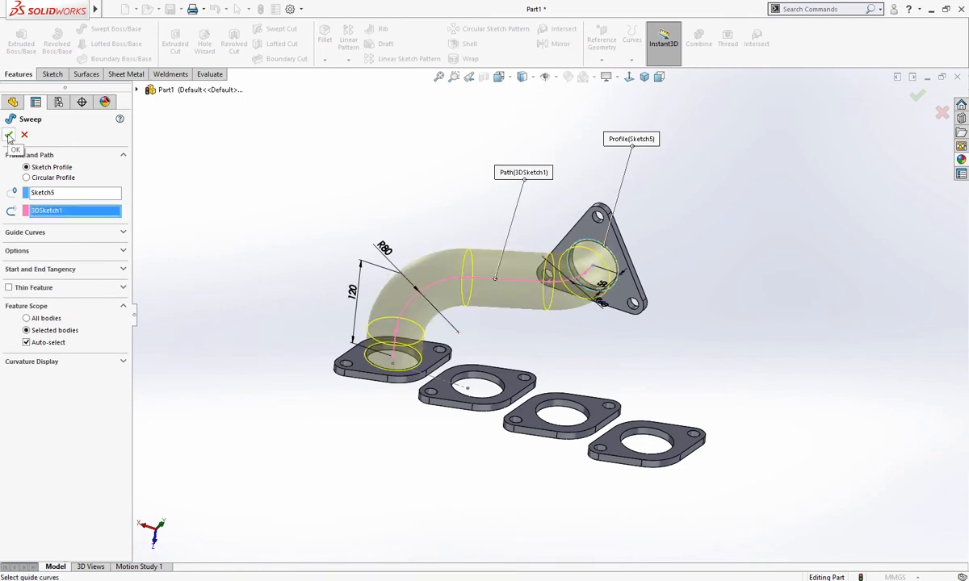
click(15, 135)
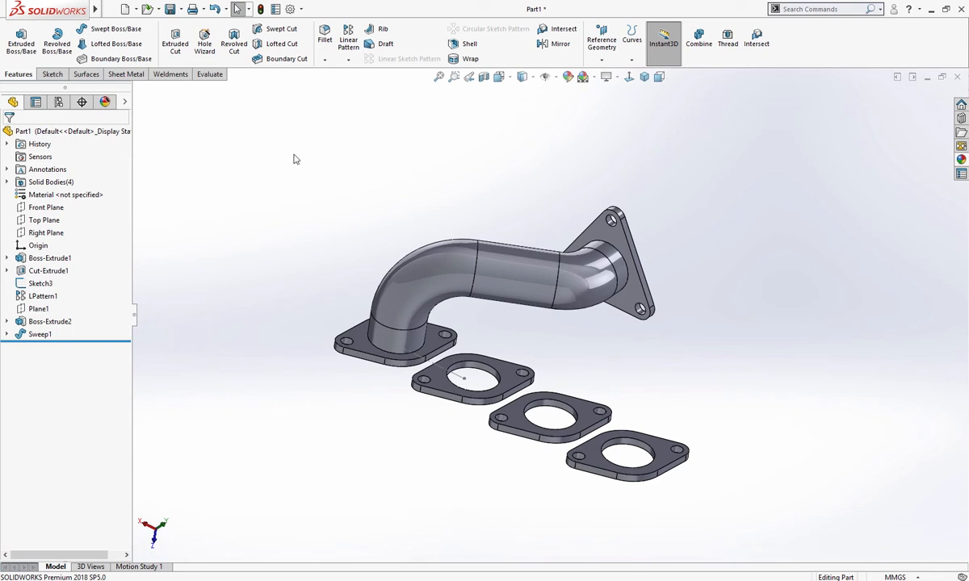
Begin 3DSketch2 with a line from the pipe opening's centre along the pipe axis.
click(50, 73)
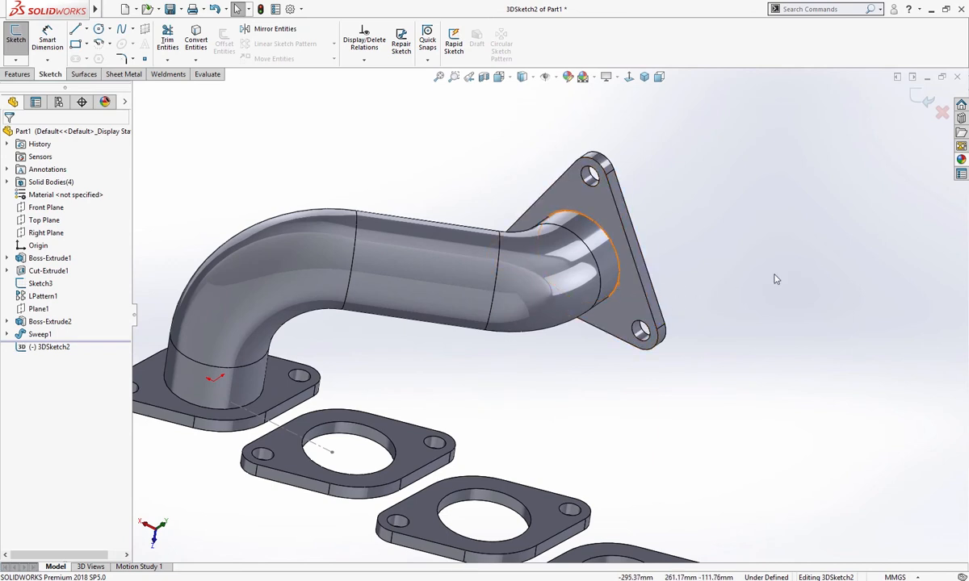
click(76, 29)
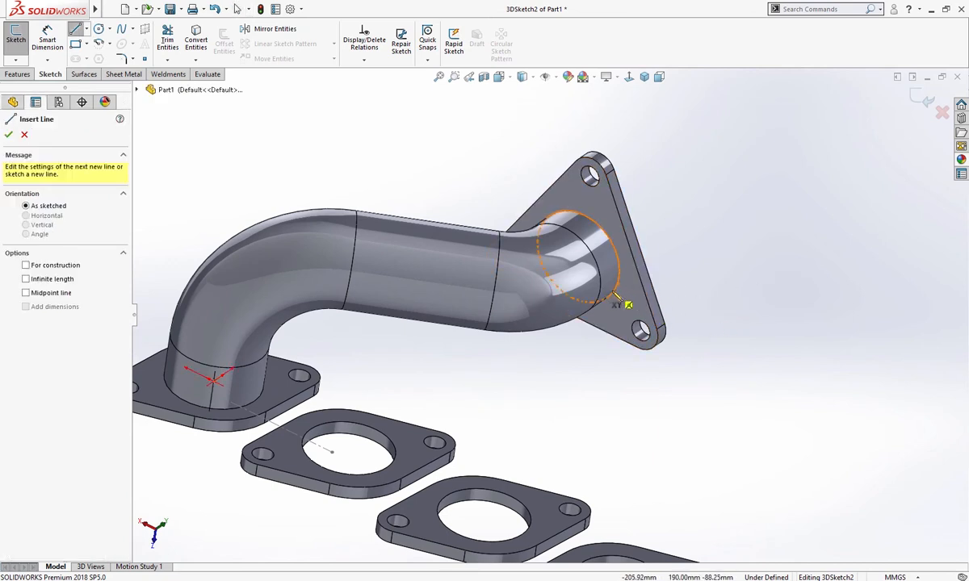
mouse_move(624, 311)
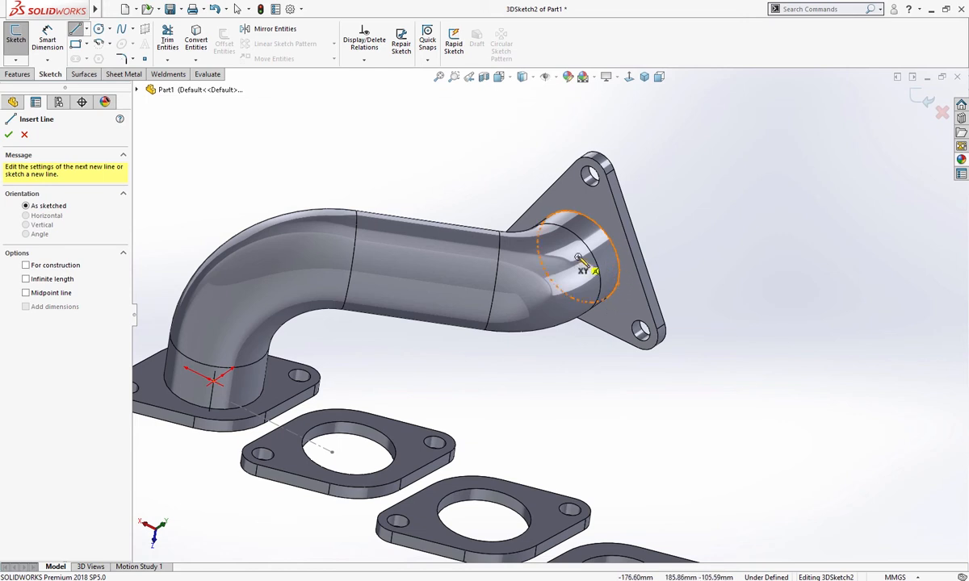
click(512, 323)
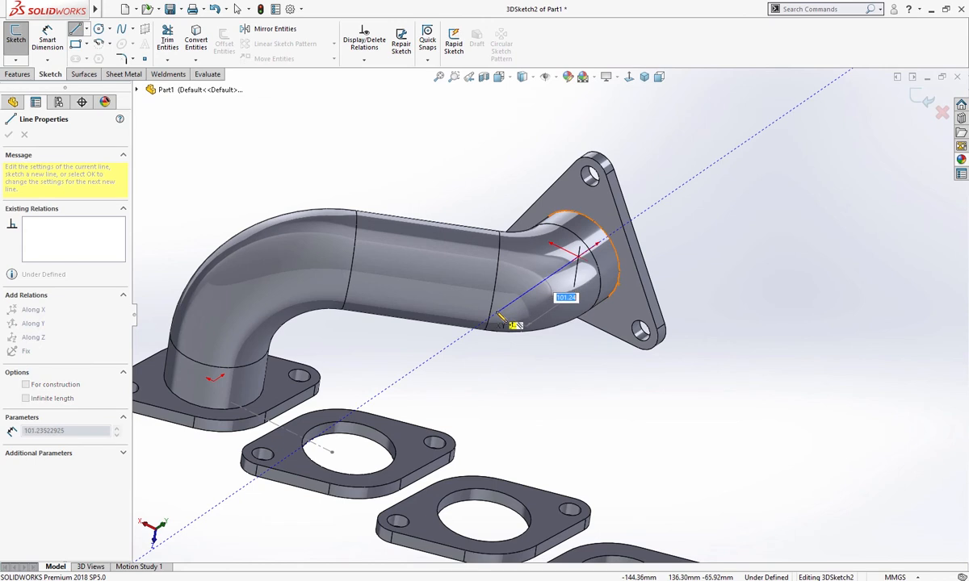
click(33, 323)
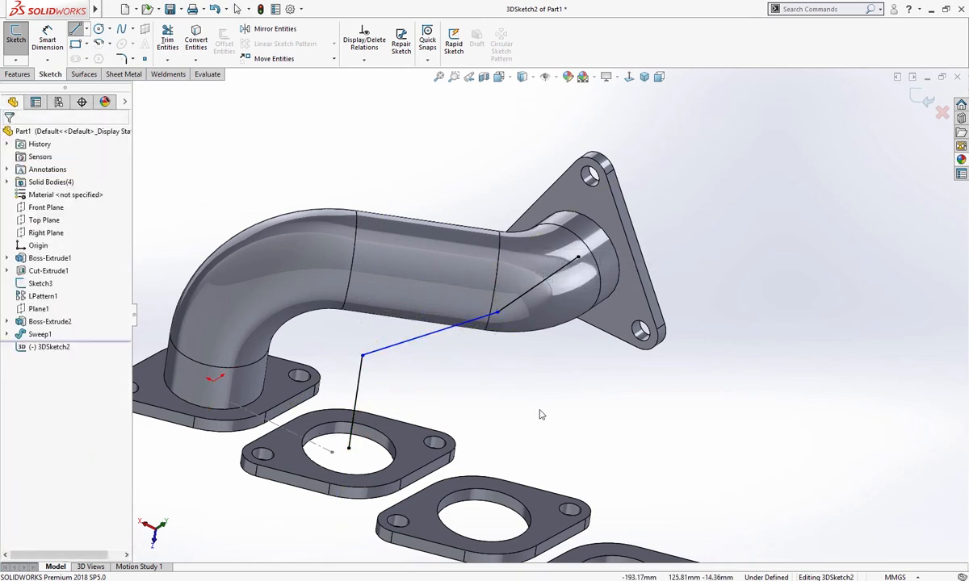
Dimension 3DSketch2's legs to 55 and 120 mm and round both corners at R60.
right_click(480, 404)
text(55)
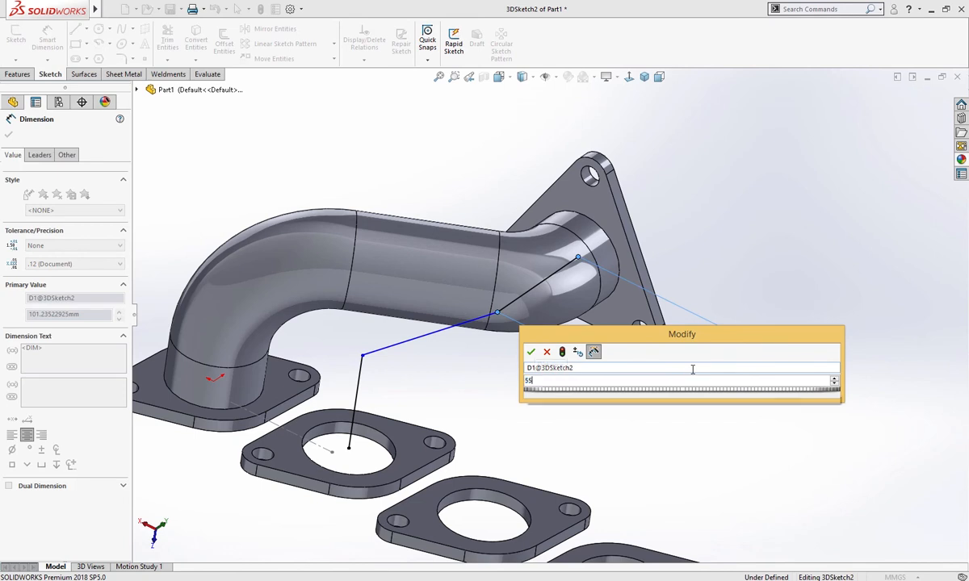
click(531, 351)
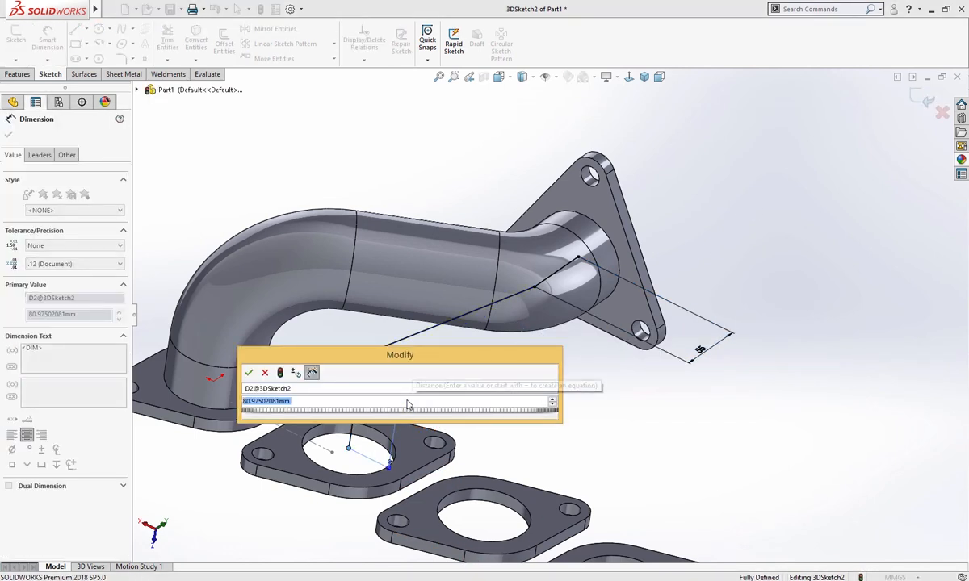
click(249, 373)
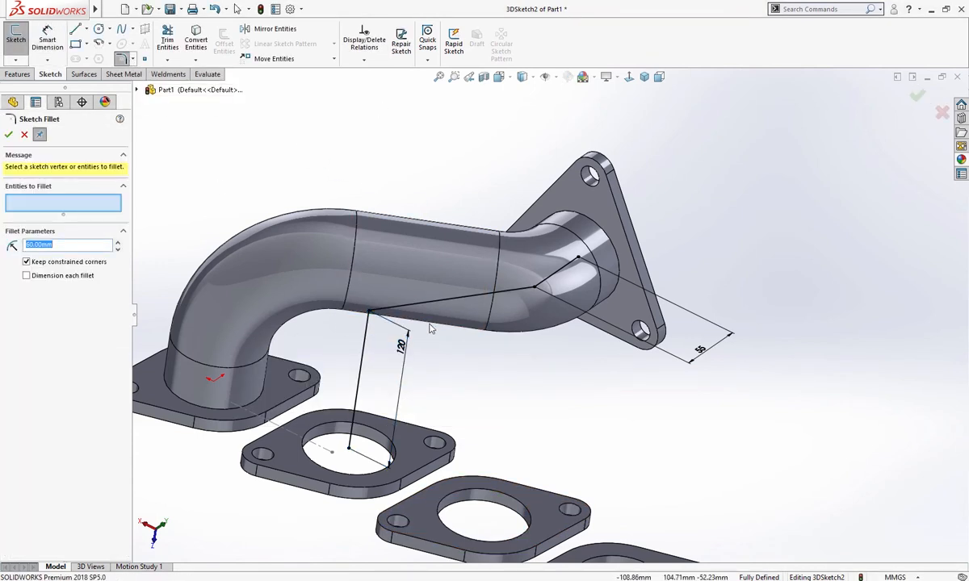
click(536, 282)
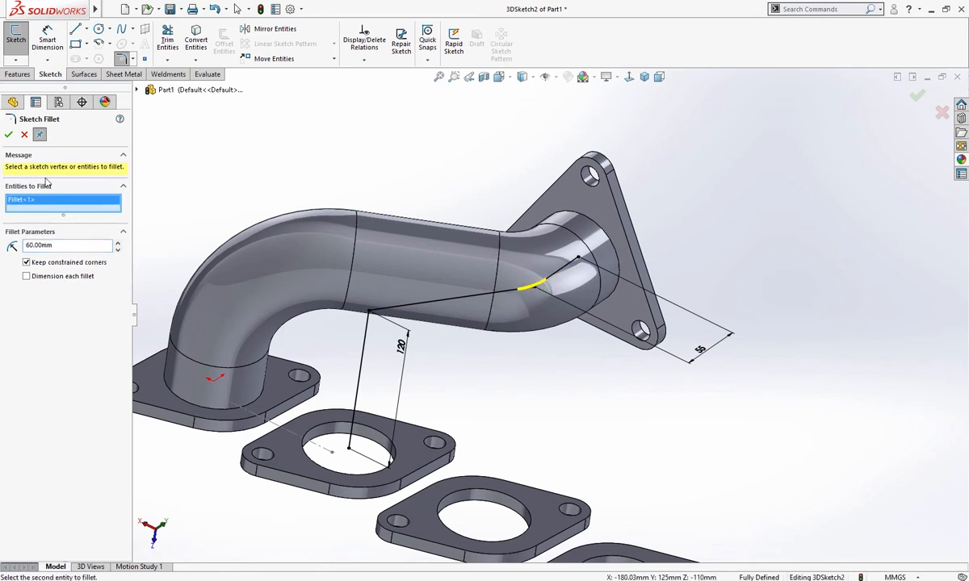
click(8, 134)
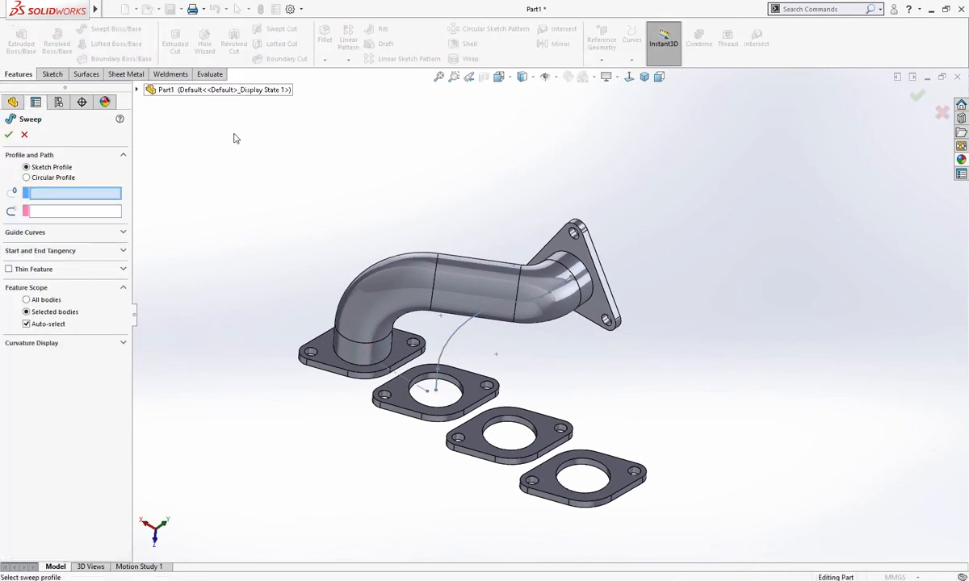
mouse_move(569, 279)
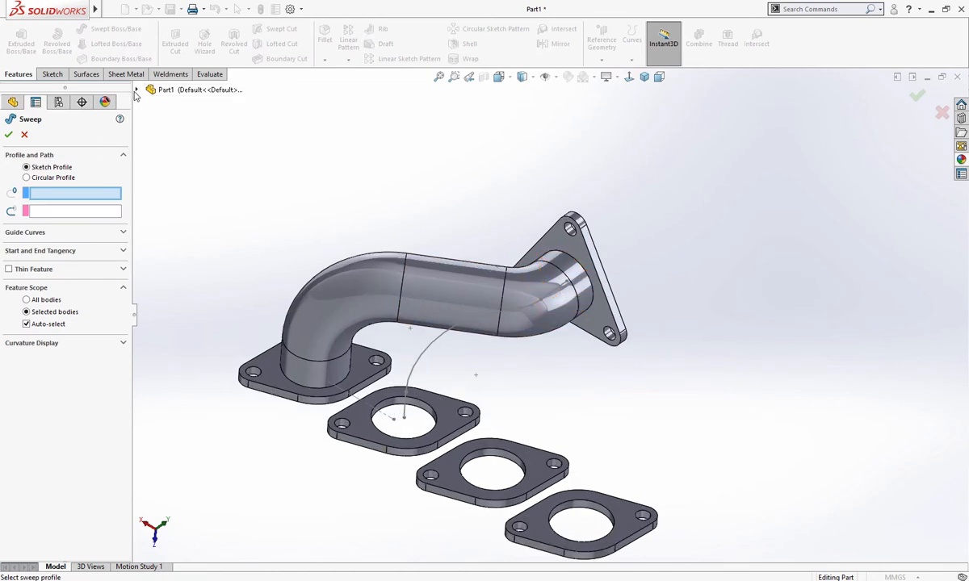
Sweep Sketch5 along 3DSketch2 to form Sweep2 from the second square flange.
click(137, 90)
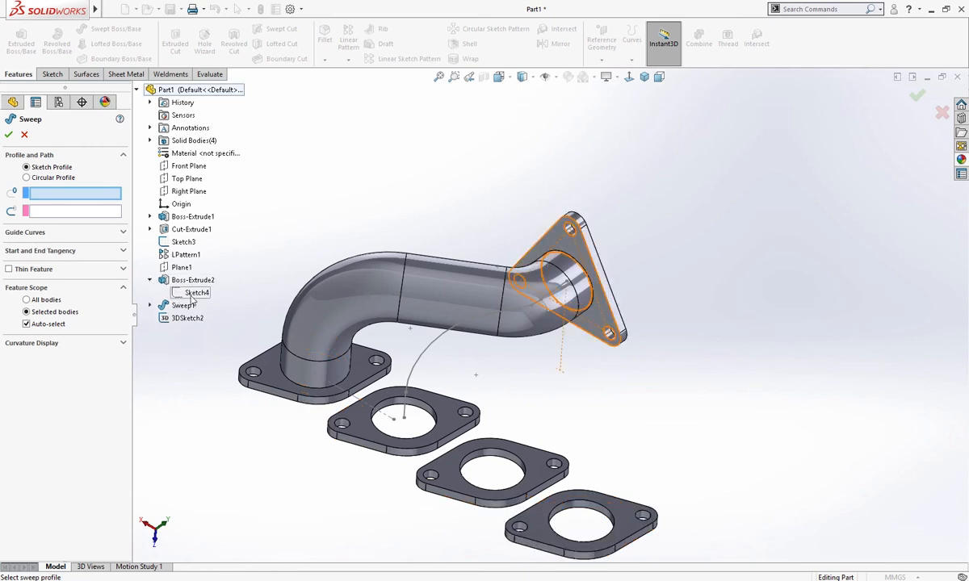
click(195, 292)
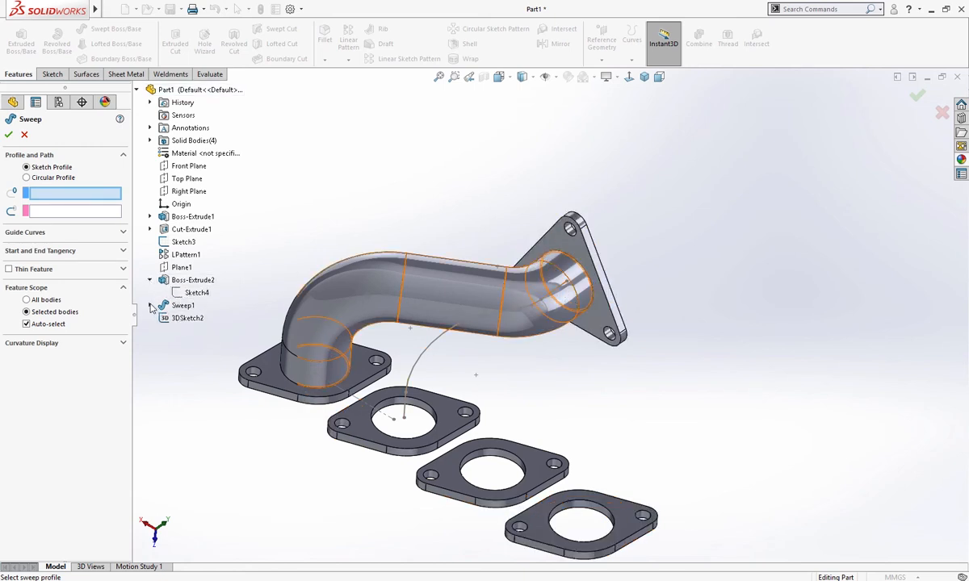
click(150, 305)
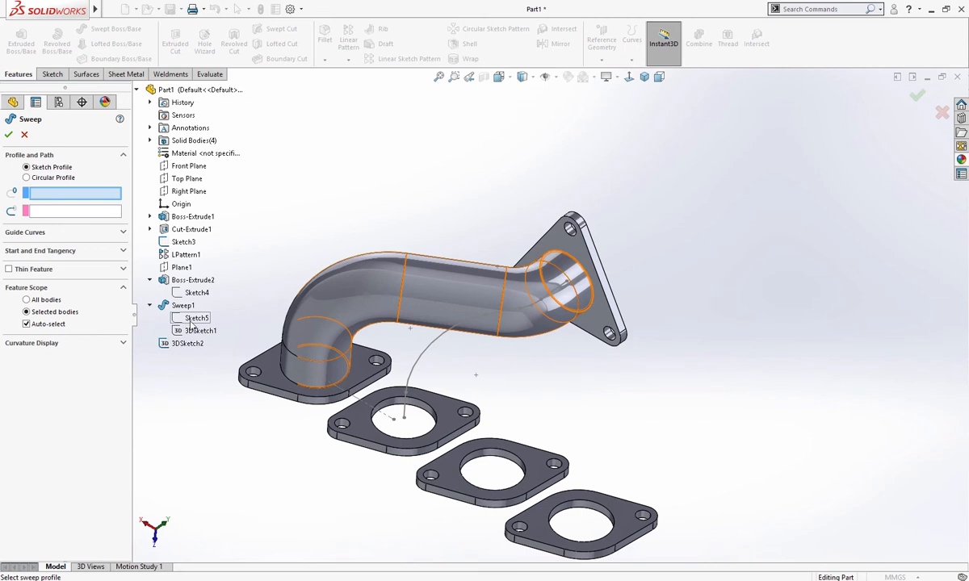
click(198, 330)
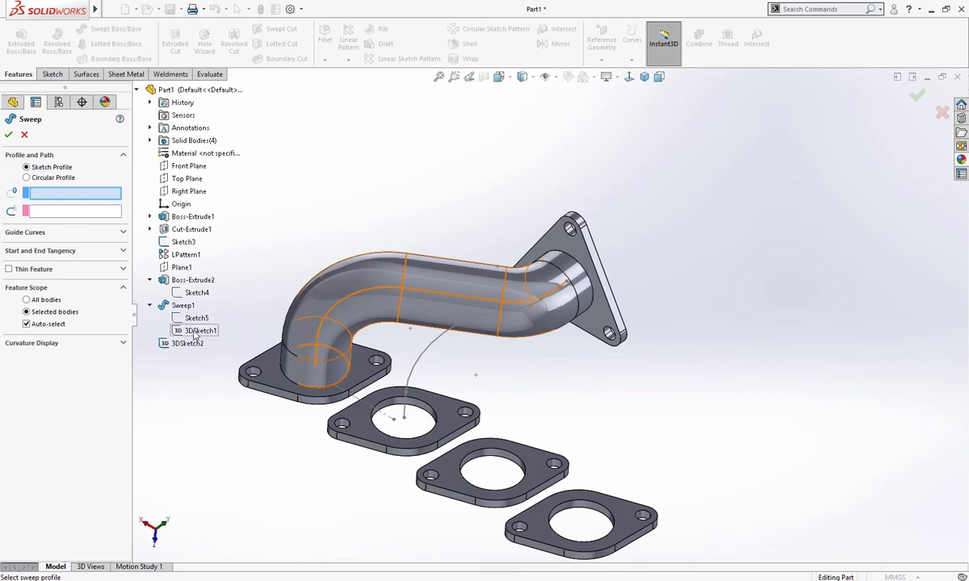
click(198, 318)
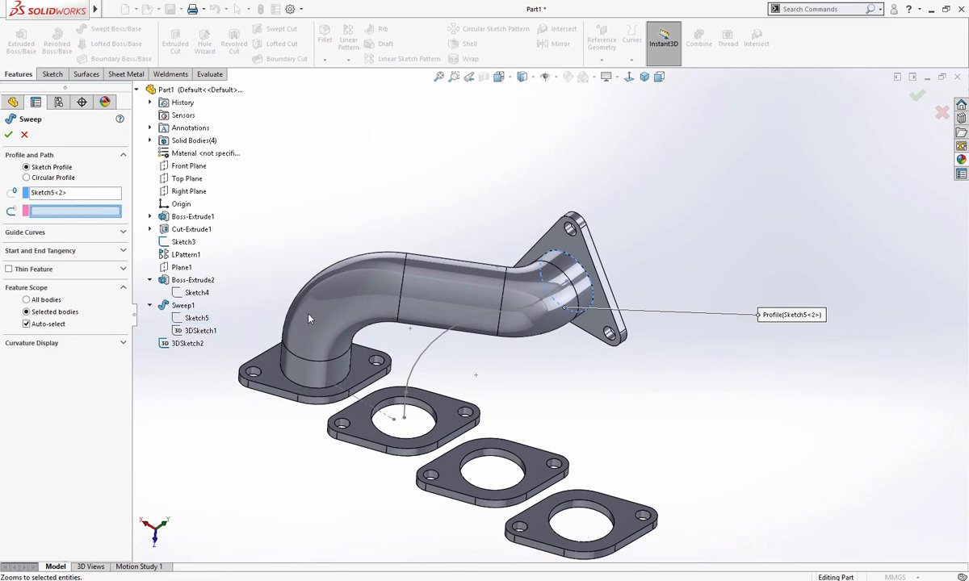
click(188, 343)
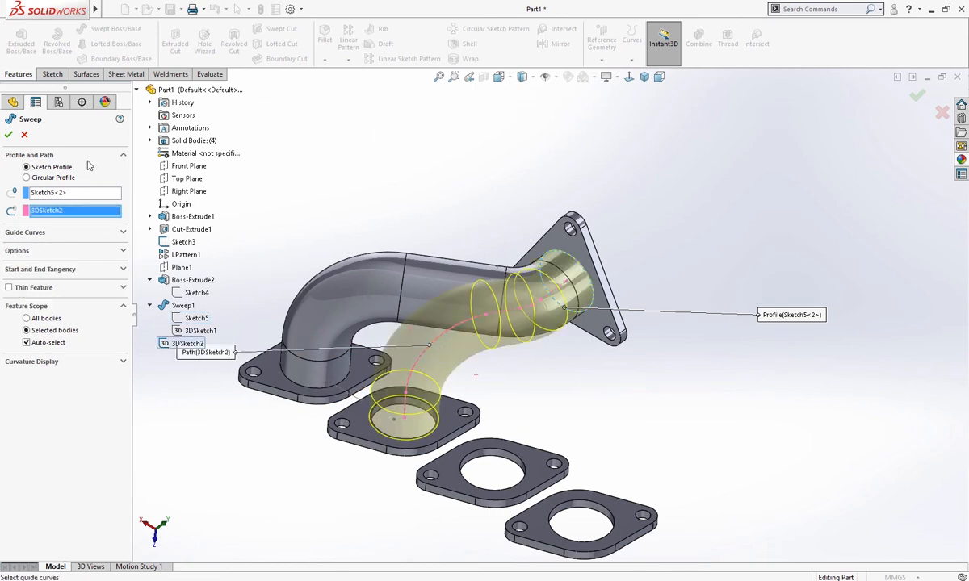
click(9, 135)
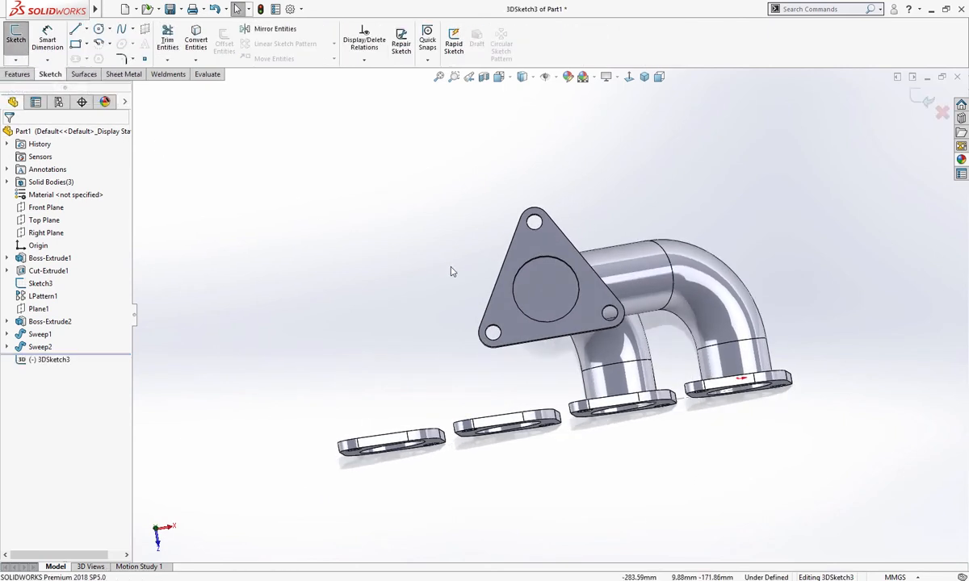
mouse_move(545, 287)
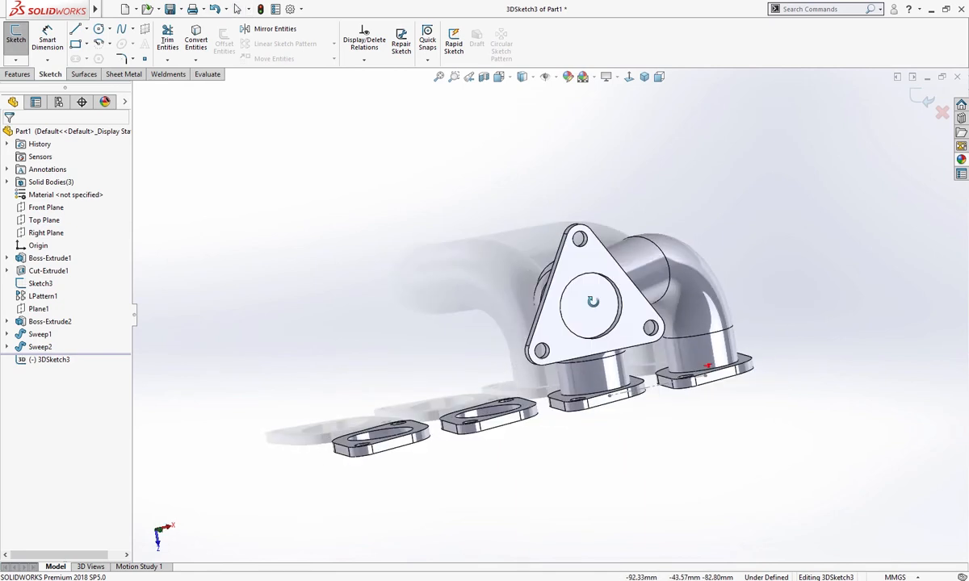
Draw a vertical 3D line down from the triangular flange centre, plus a horizontal line.
click(77, 29)
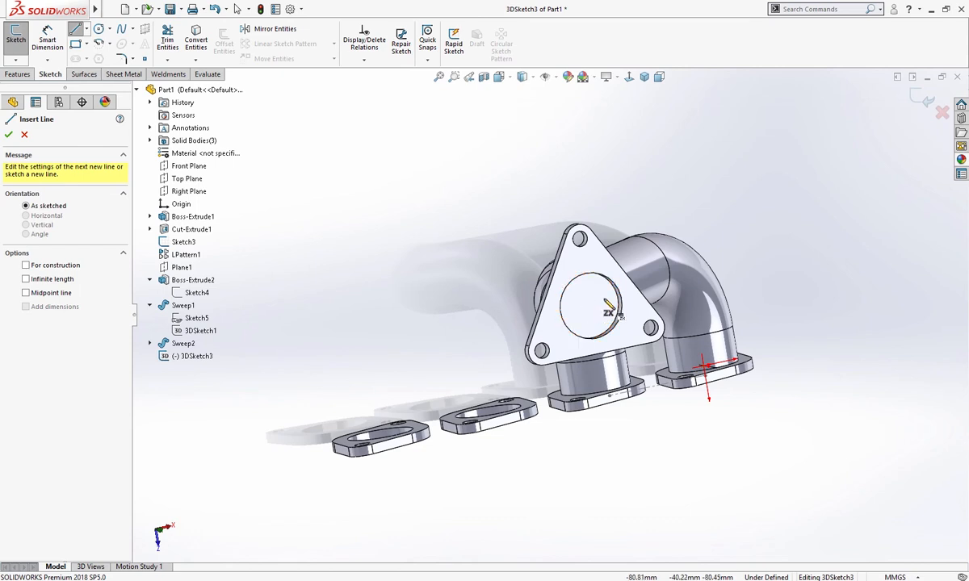
mouse_move(593, 311)
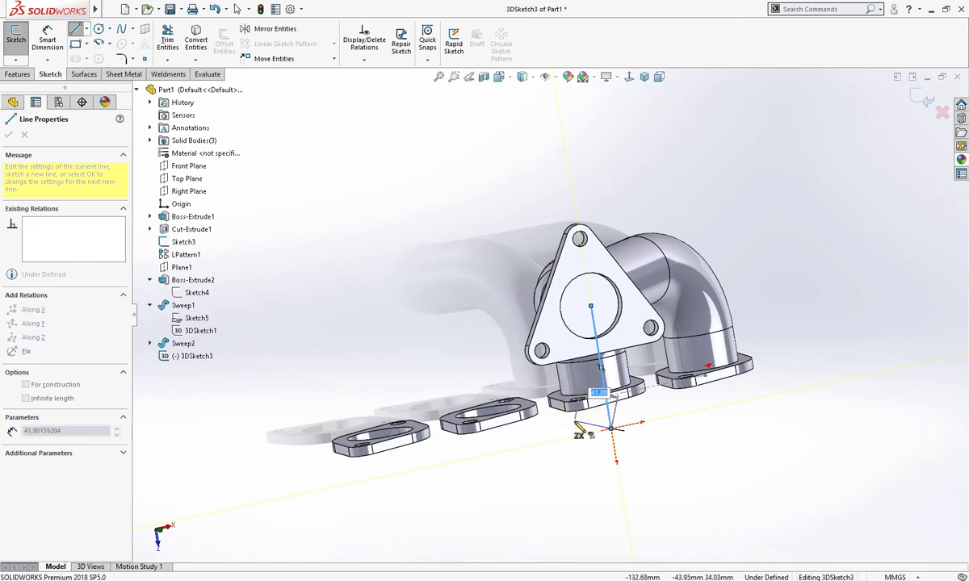
click(610, 423)
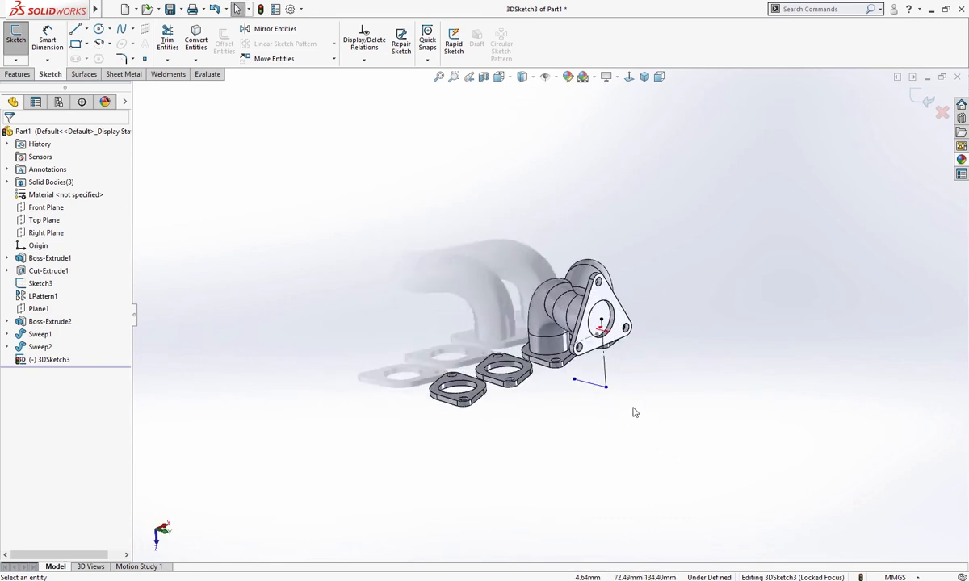
click(17, 74)
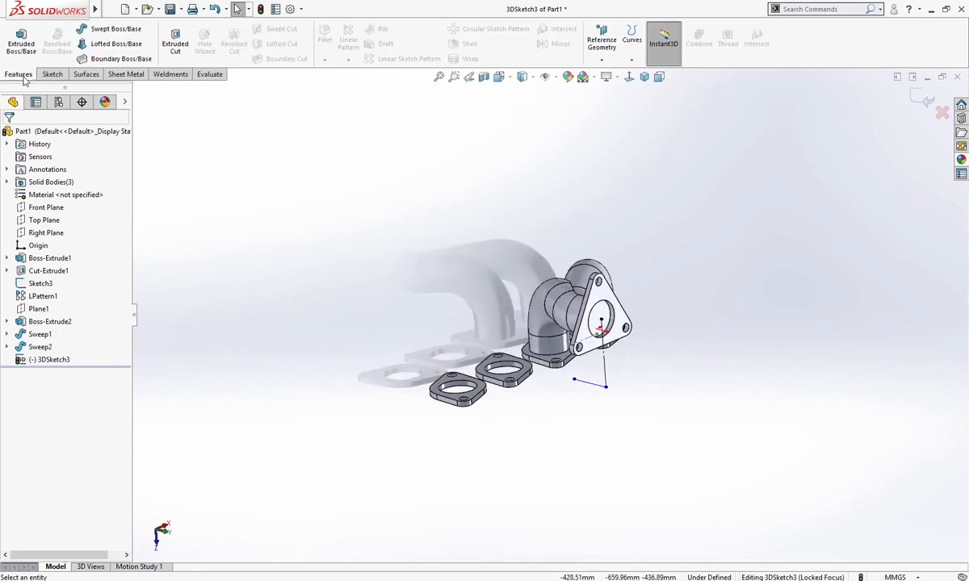
click(940, 111)
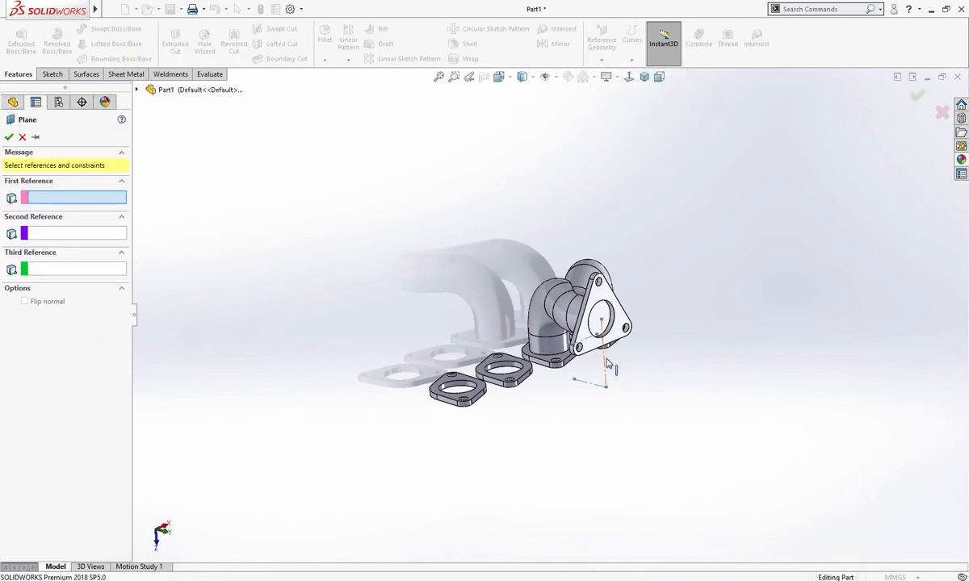
Create Plane2 through the 3DSketch3 lines below the triangular flange.
click(595, 347)
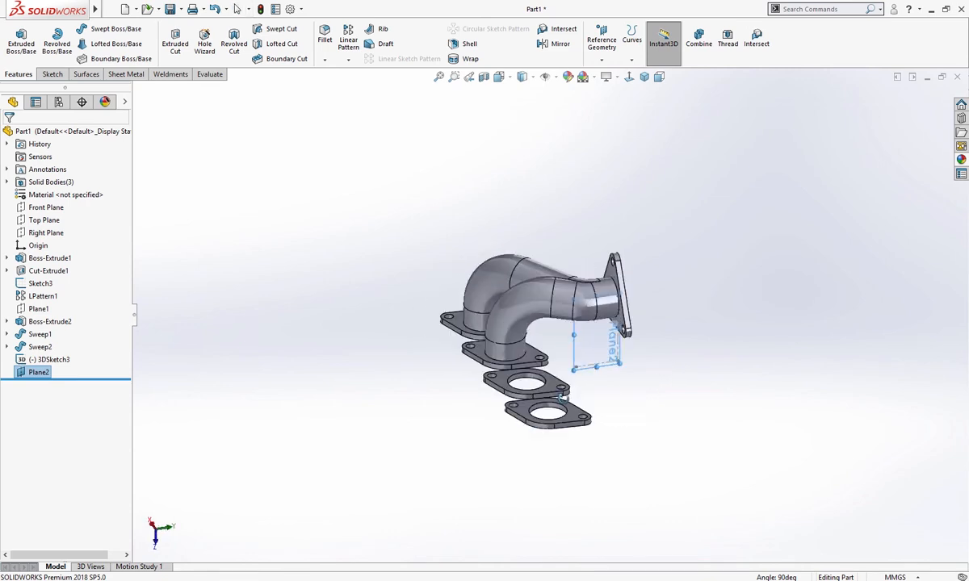
drag(549, 339, 565, 323)
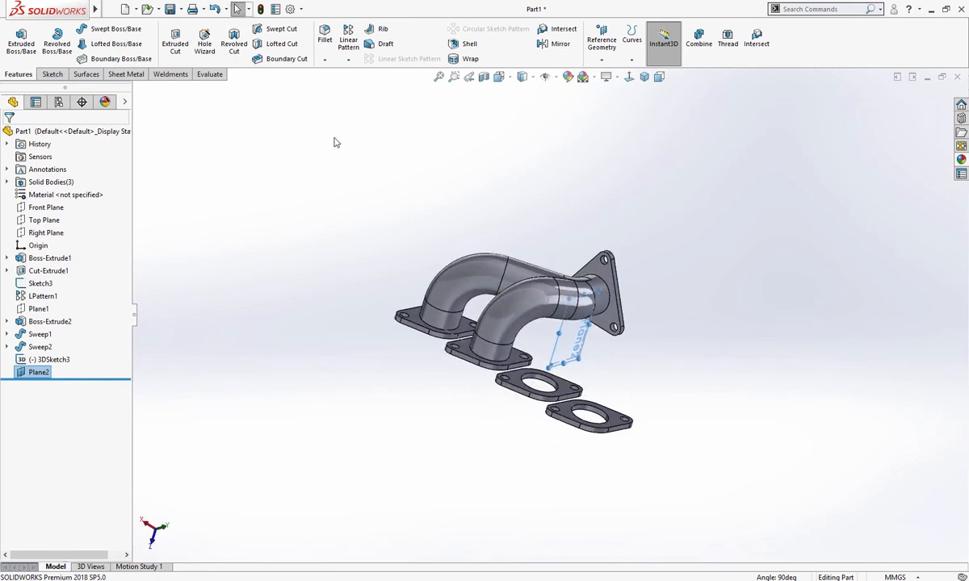
mouse_move(177, 351)
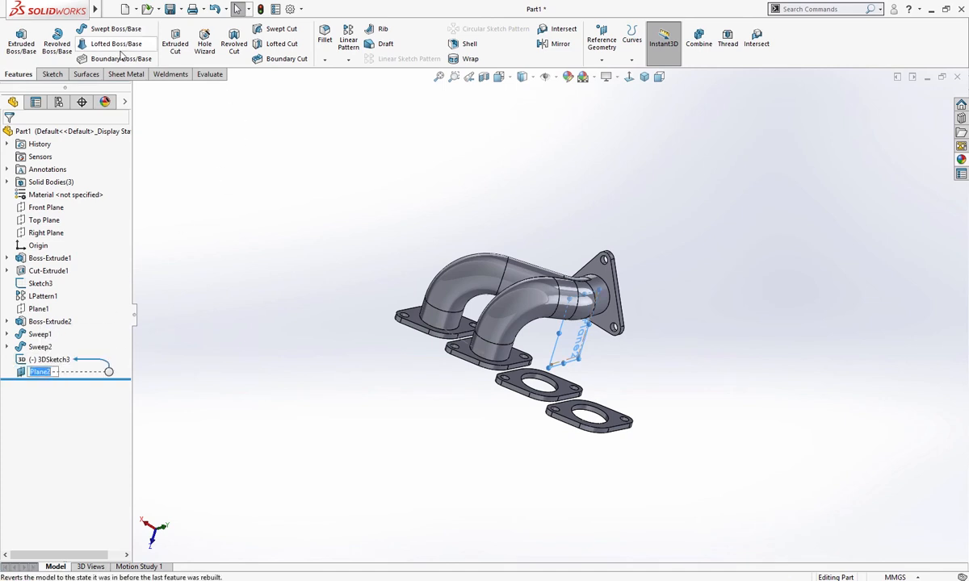
Mirror the two swept pipes across Plane2 to get four runners.
click(557, 40)
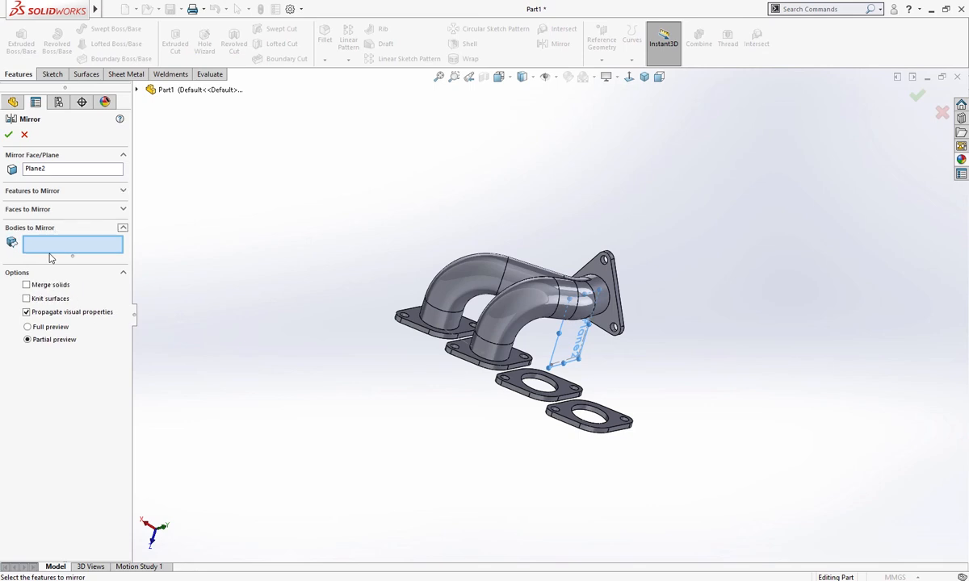
mouse_move(63, 194)
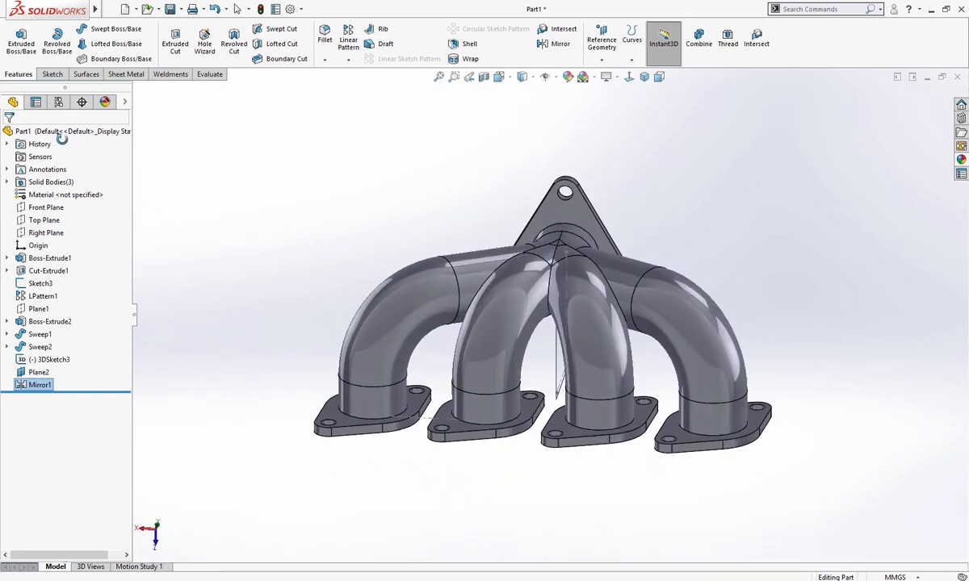
drag(549, 323, 549, 242)
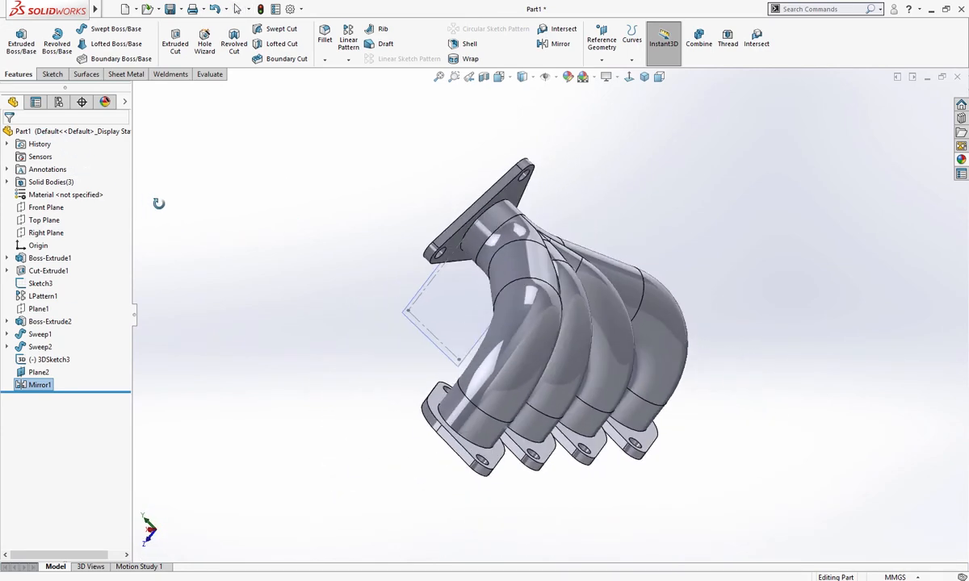
right_click(428, 311)
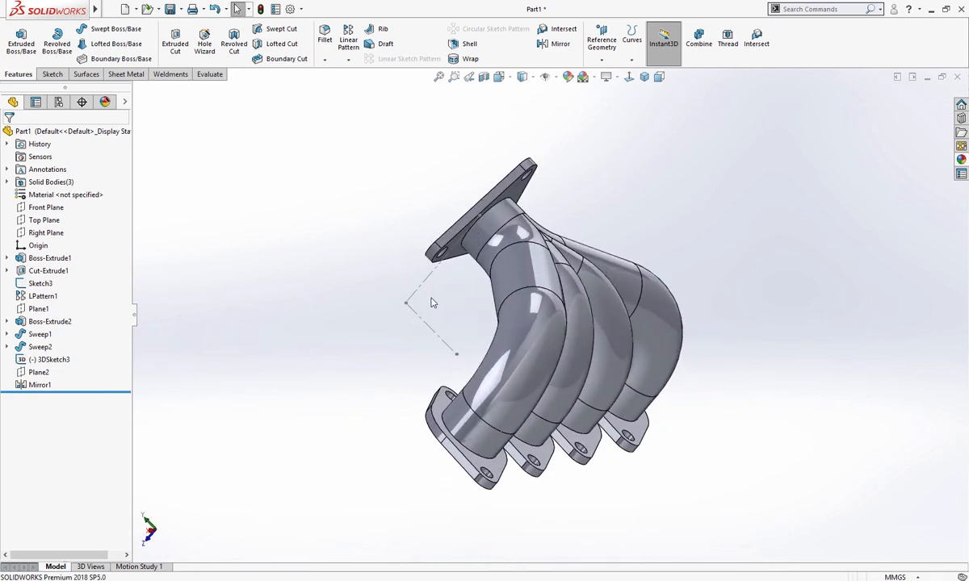
click(44, 359)
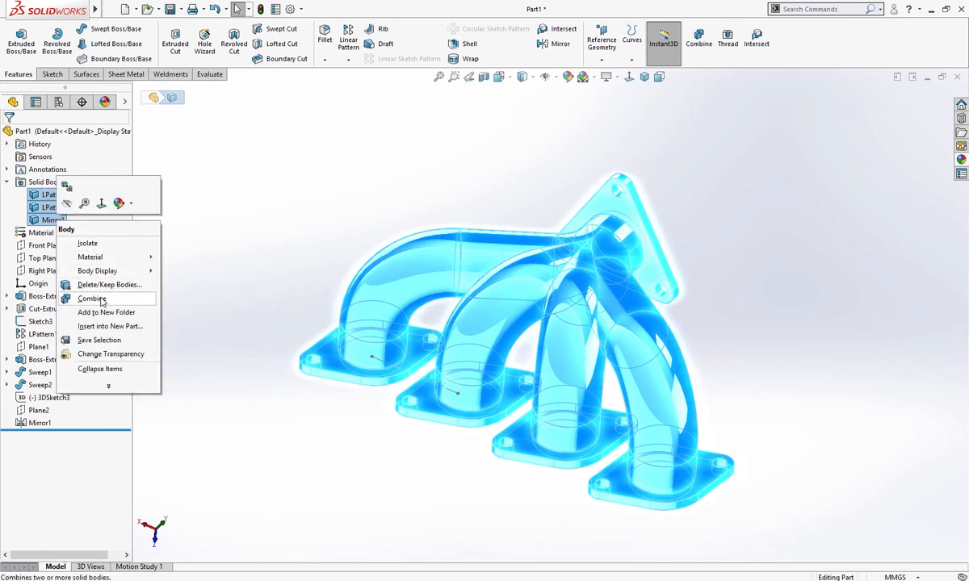
Combine the three solid bodies into one using the Add operation.
click(92, 299)
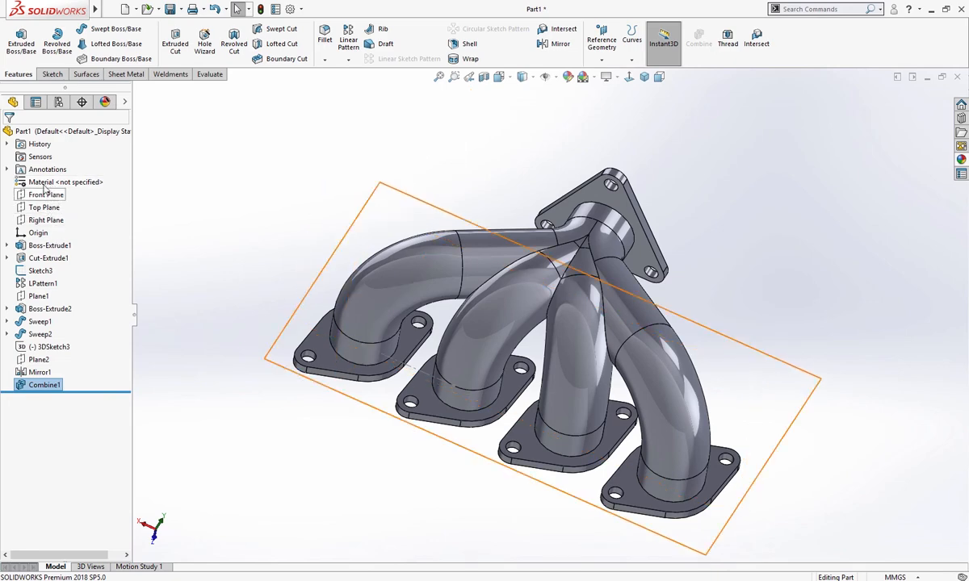
click(190, 234)
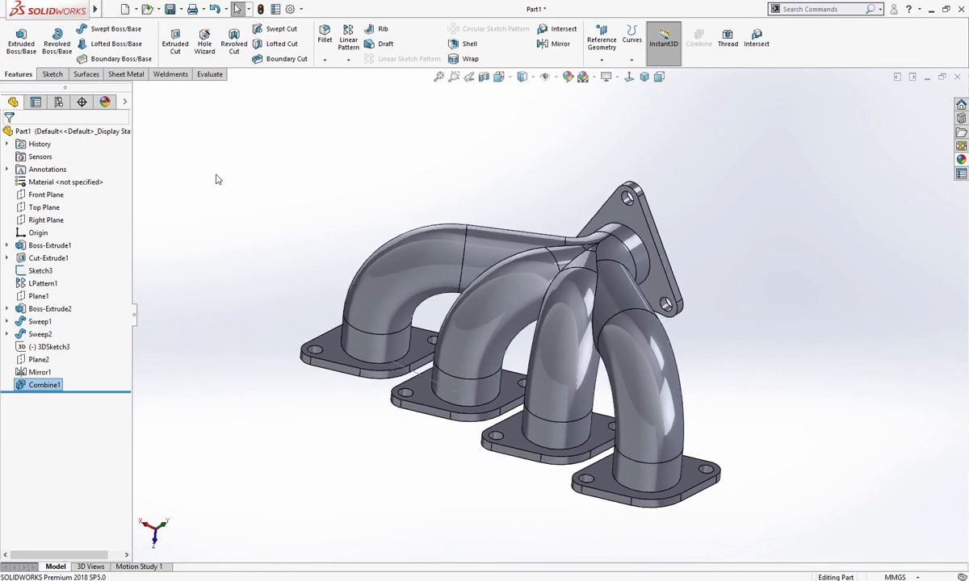
Fillet the pipe merge edges and the pipe-to-flange edges with 10 mm radii.
click(323, 38)
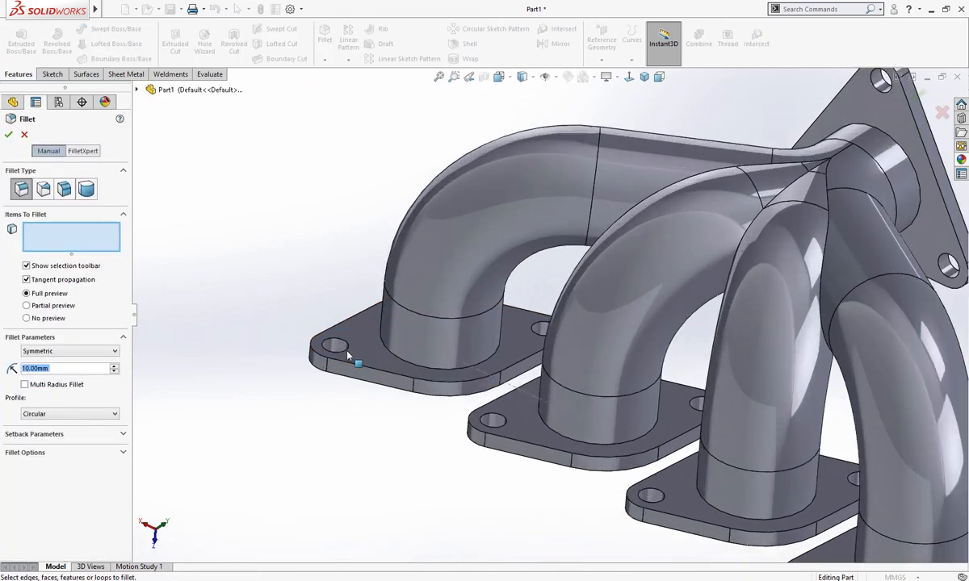
drag(484, 323, 243, 315)
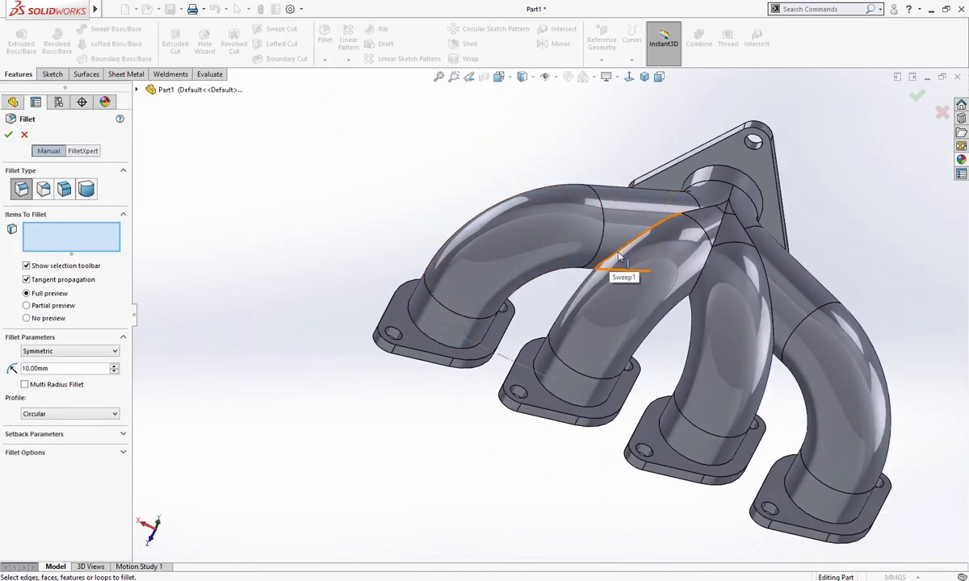
click(617, 256)
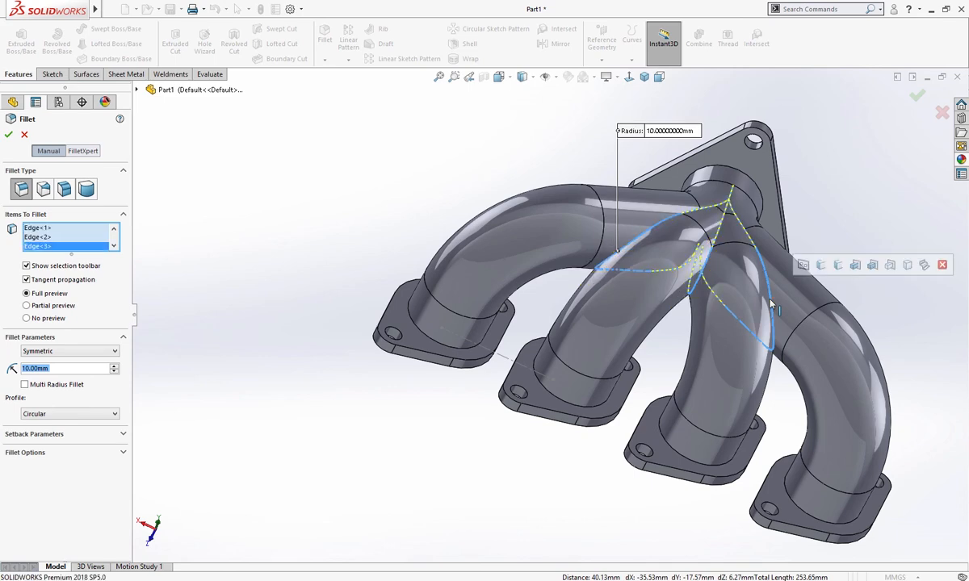
click(452, 347)
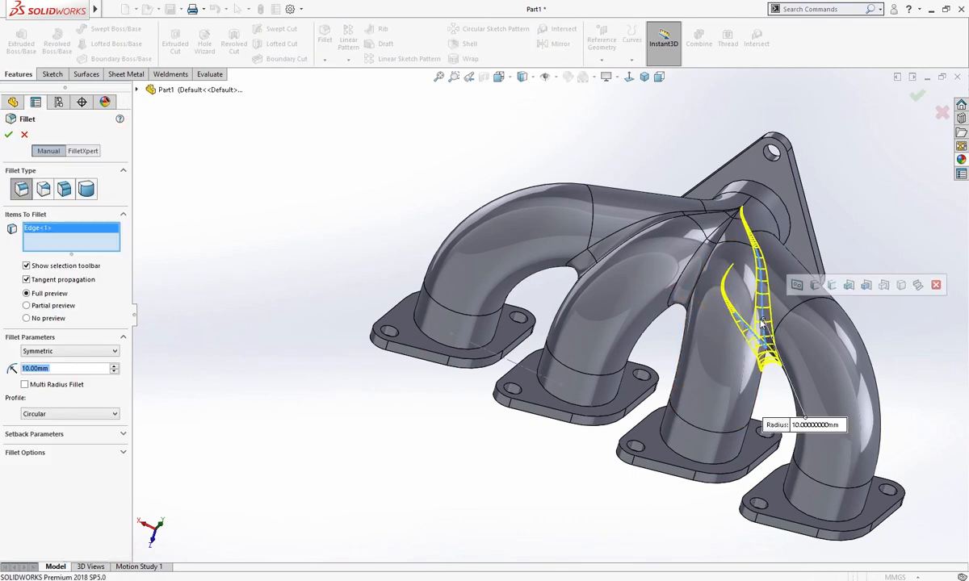
mouse_move(432, 339)
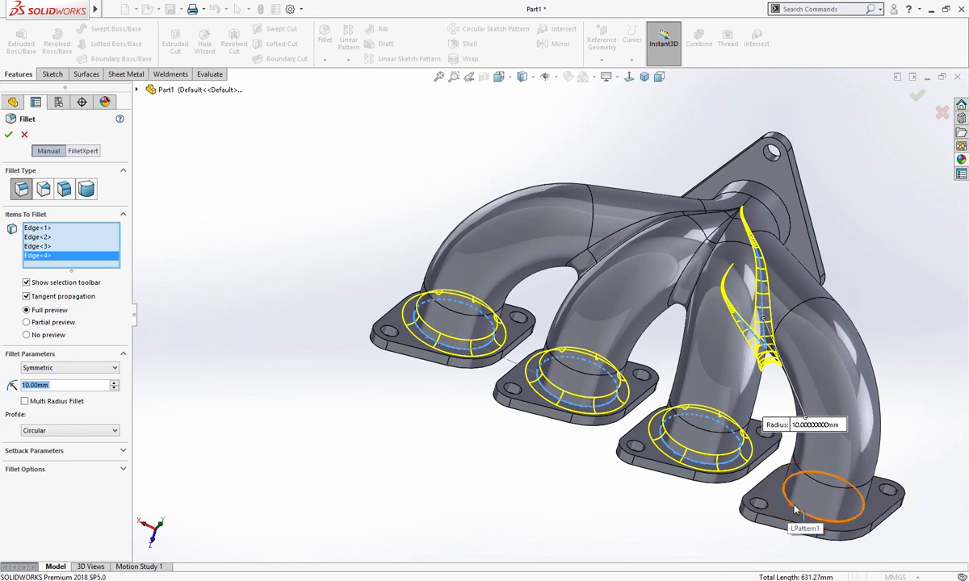
click(755, 198)
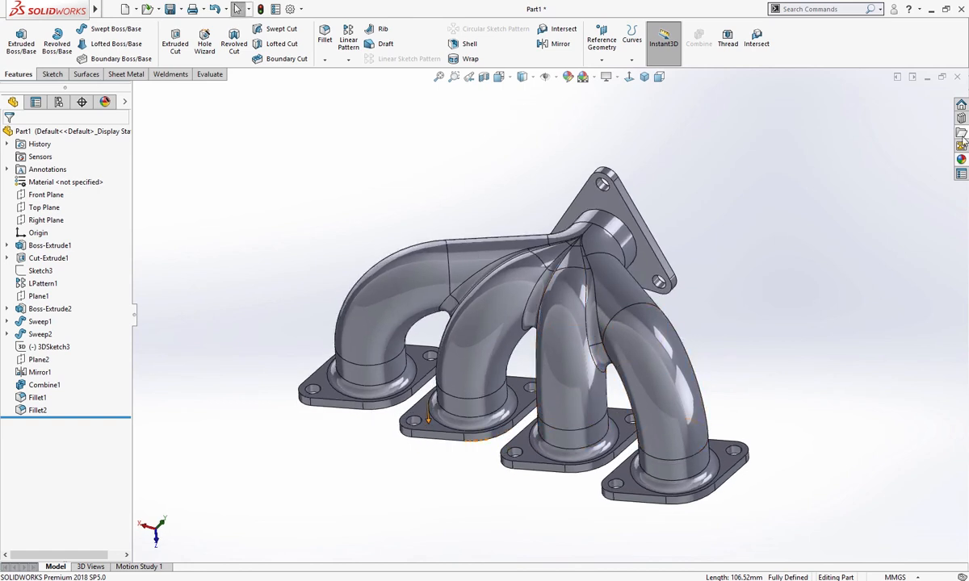
Apply a chrome/nickel appearance from the Metal library to the whole manifold.
click(961, 138)
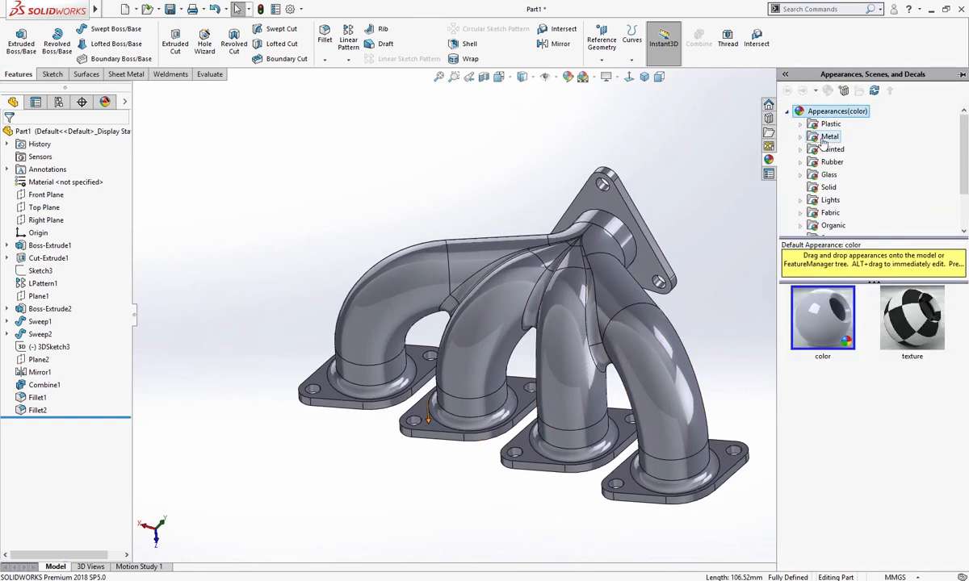
click(831, 135)
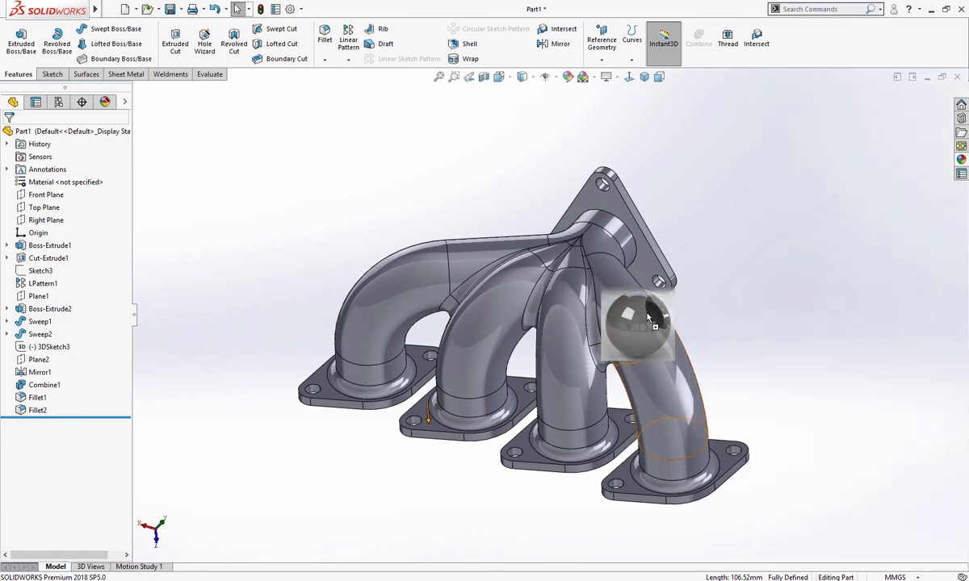
click(646, 323)
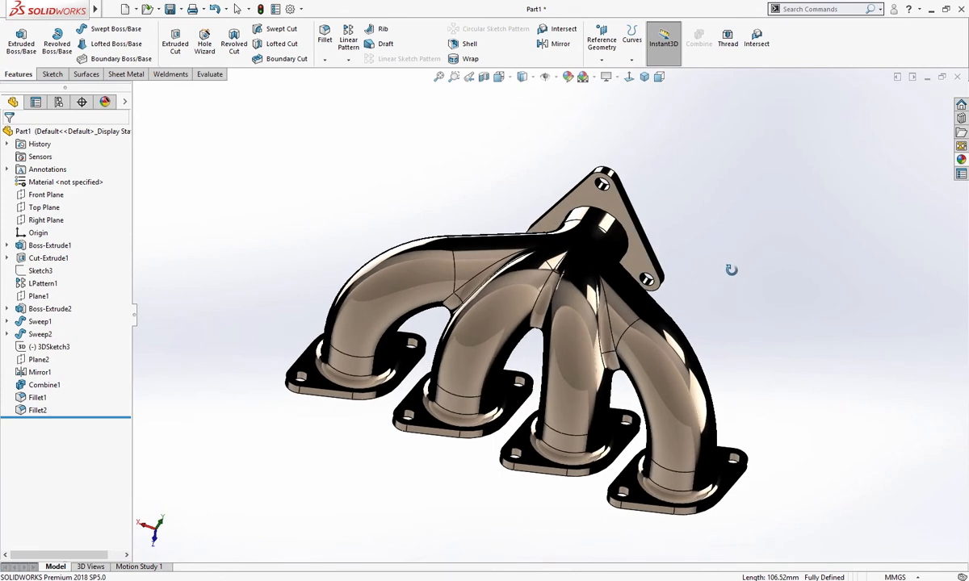
drag(731, 269, 725, 274)
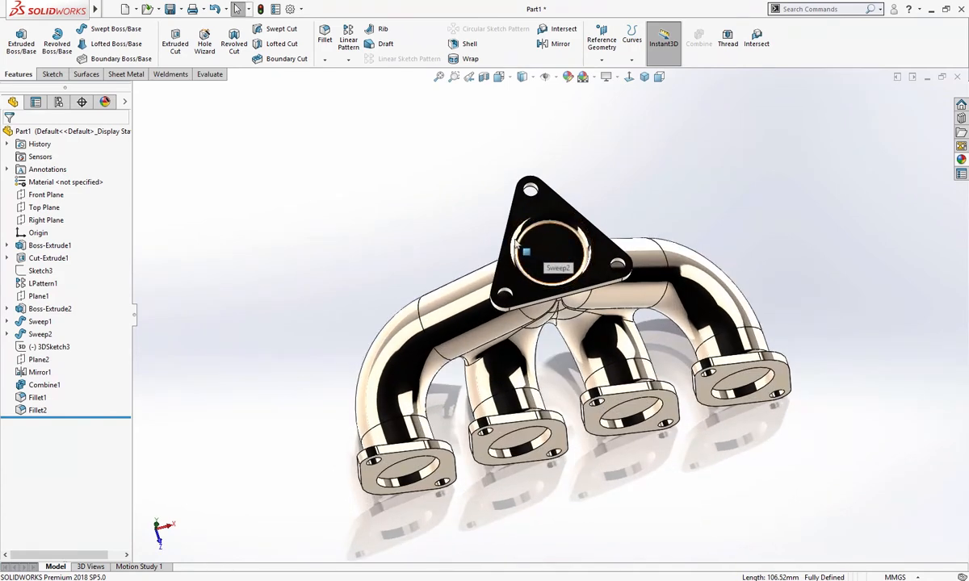
mouse_move(409, 58)
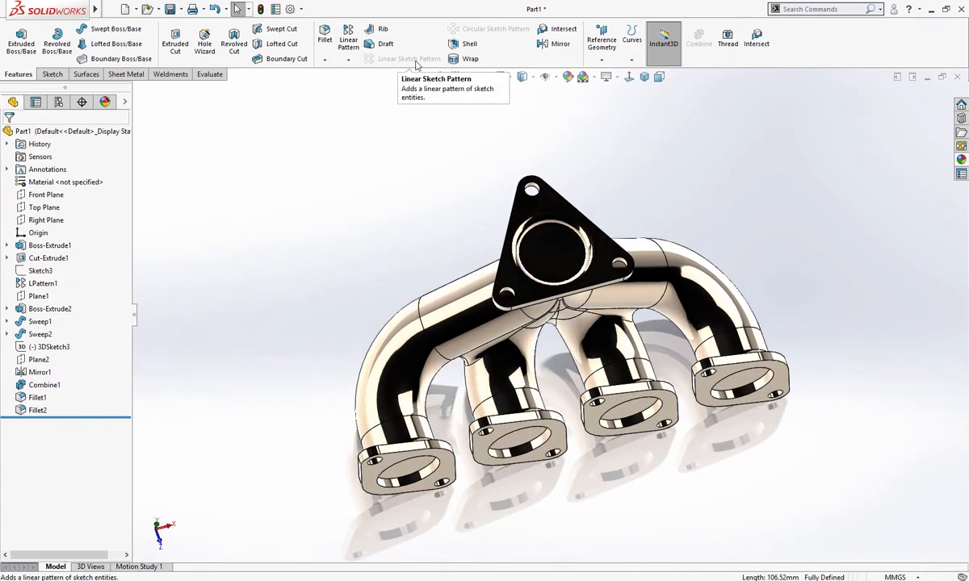
mouse_move(469, 43)
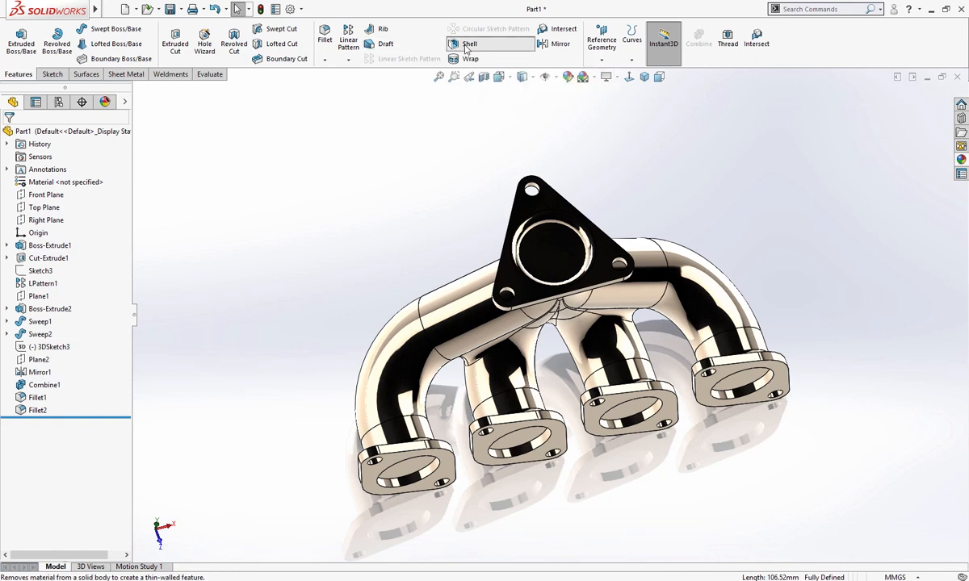
Shell to 2 mm walls, removing flange end faces and keeping flange faces 10 mm.
click(469, 43)
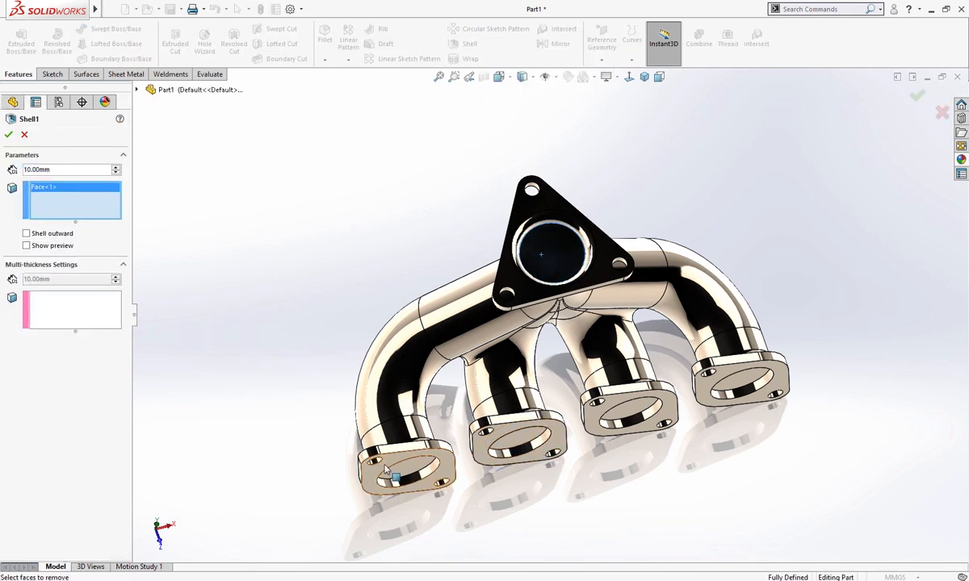
click(628, 412)
text(2)
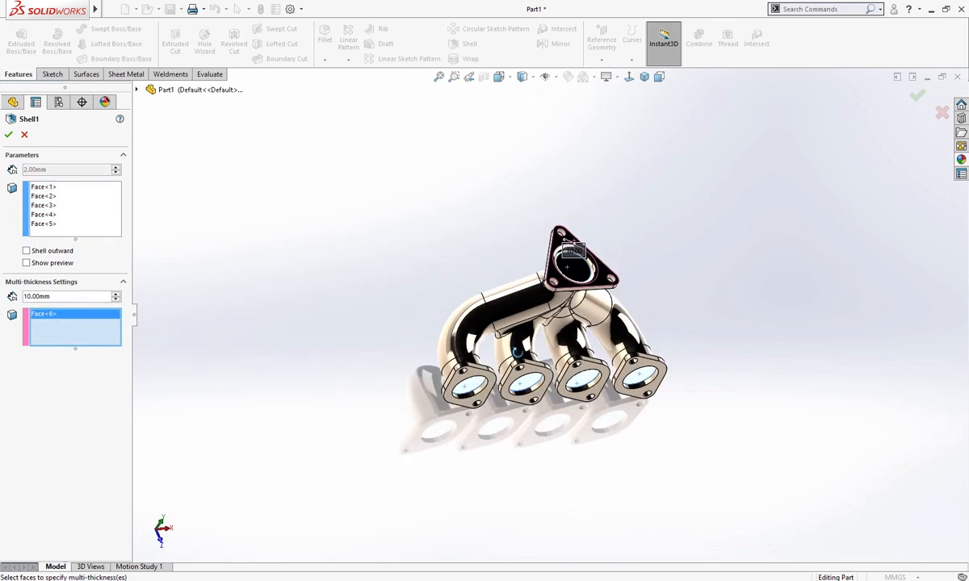
click(569, 375)
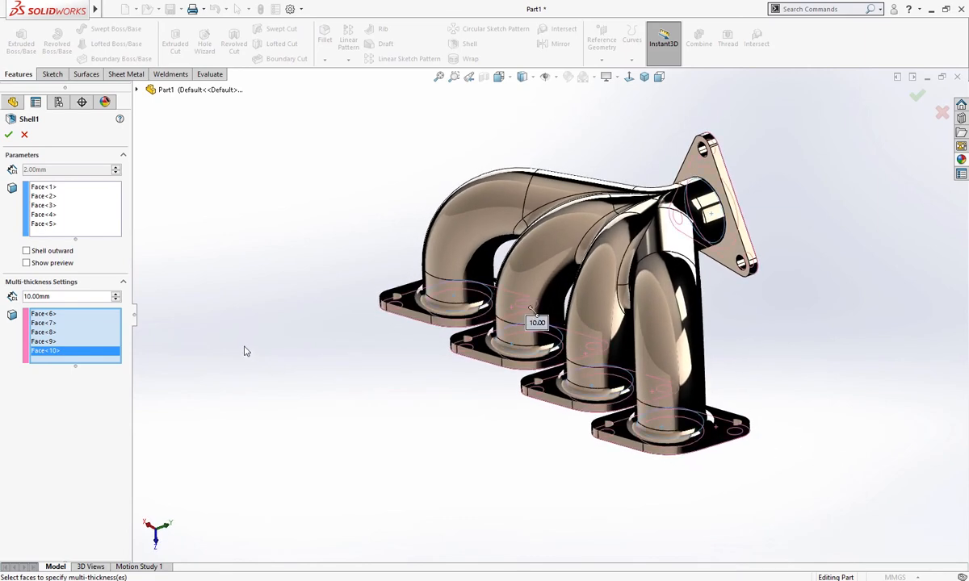
click(8, 134)
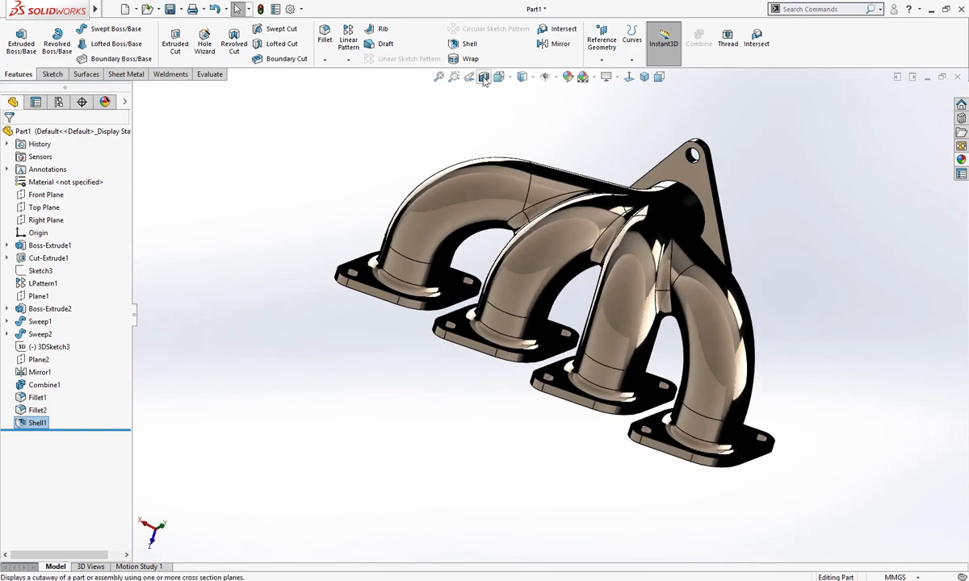
Drag a Front Plane section view through the manifold's middle.
click(484, 77)
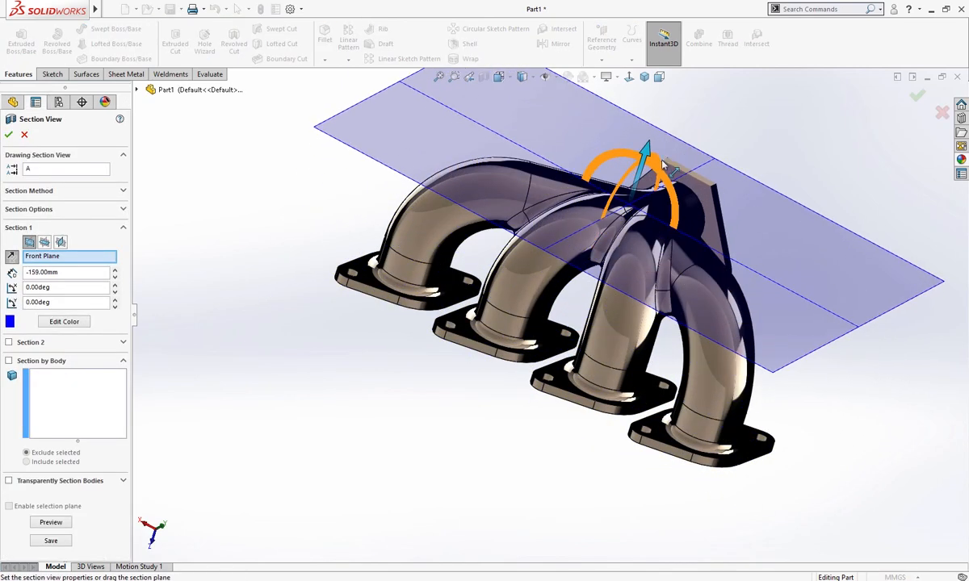
drag(642, 150, 641, 202)
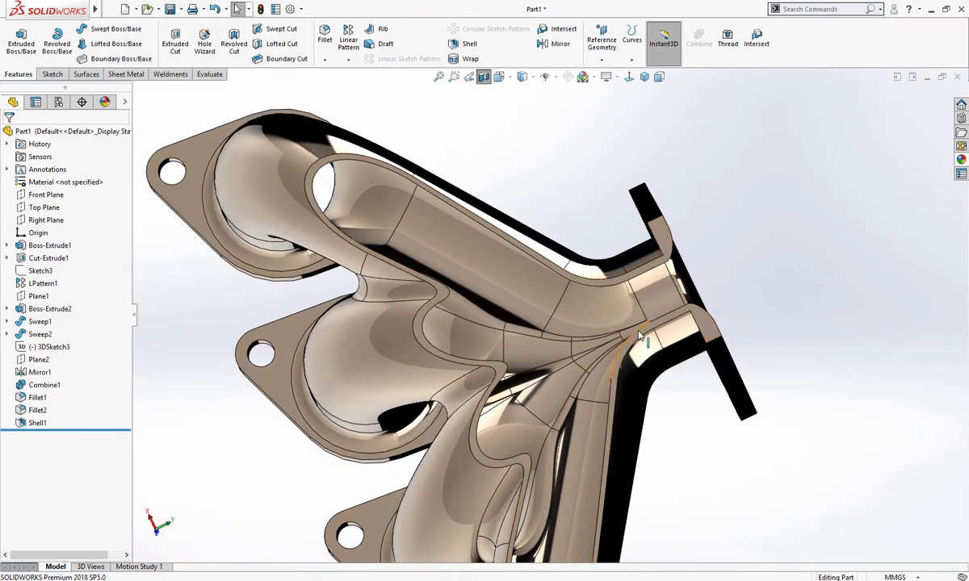
mouse_move(323, 198)
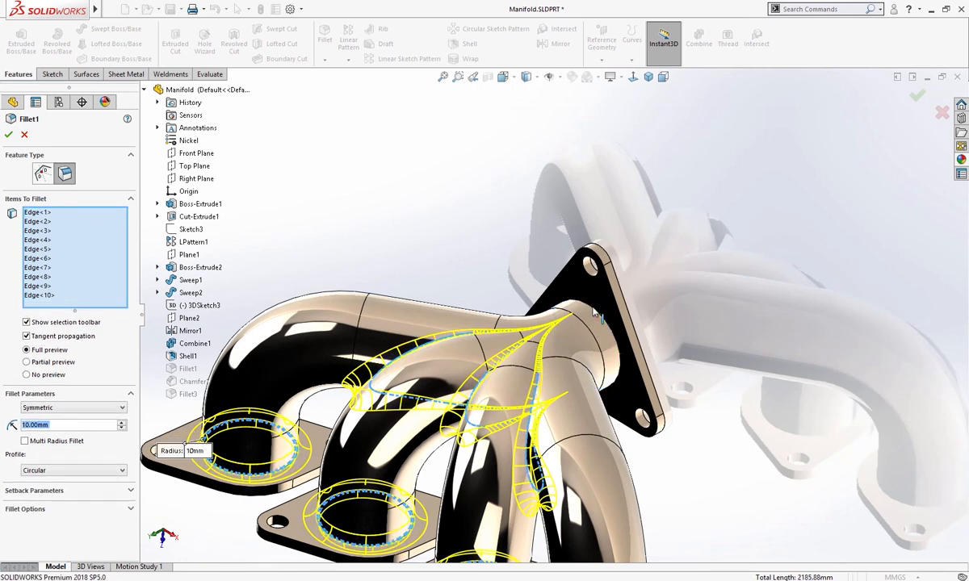
Open Manifold.SLDPRT, review Fillet1's edges, and orbit the finished part.
click(565, 314)
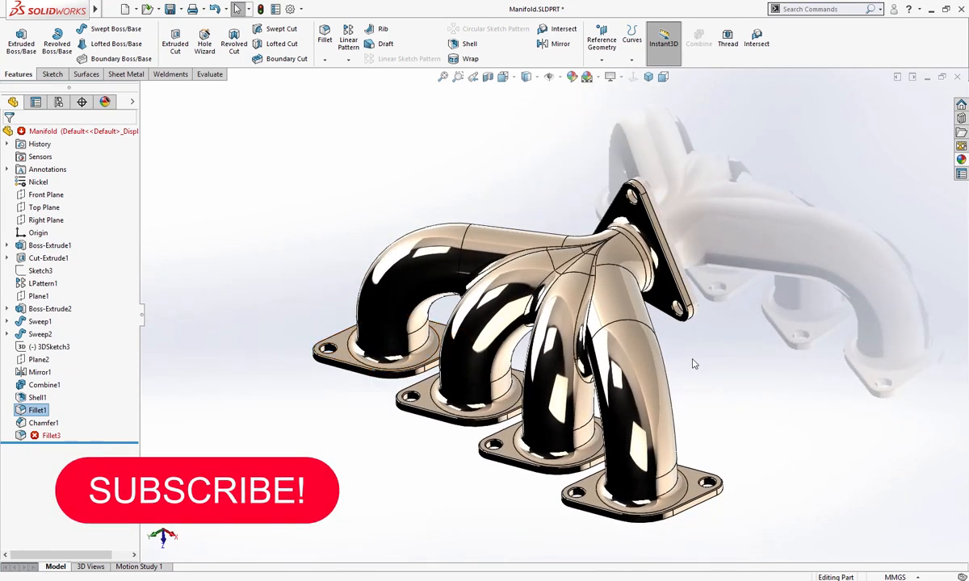
drag(695, 363, 323, 367)
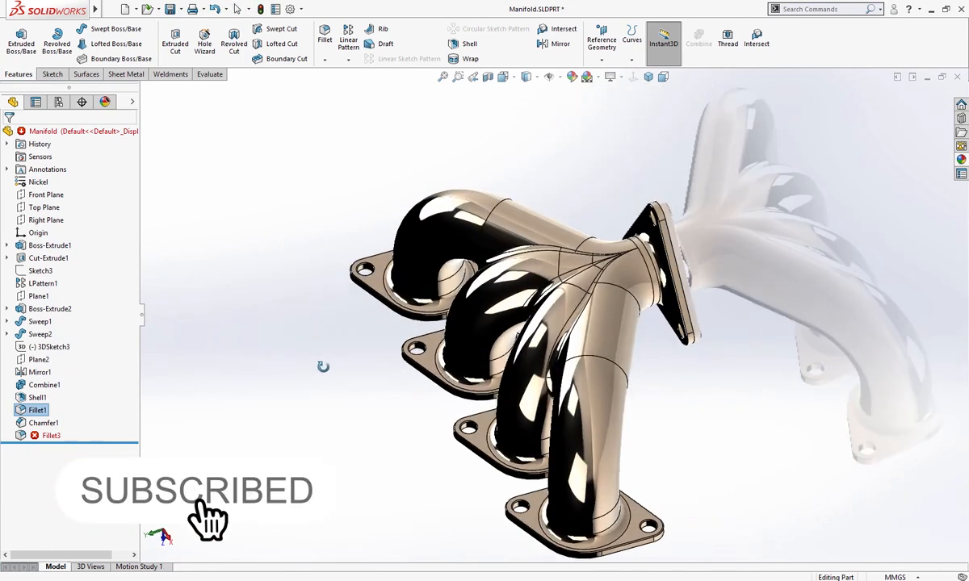